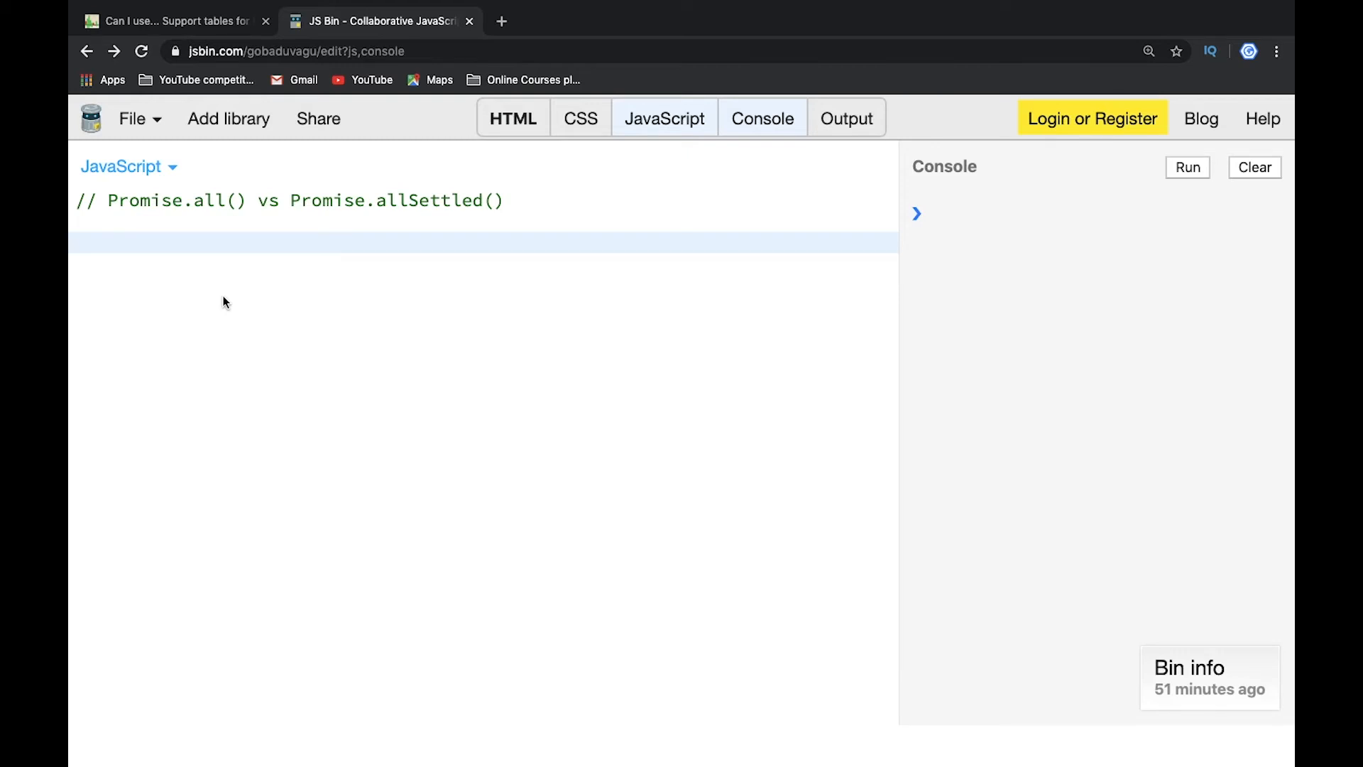
Declare p1 resolving via setTimeout(res, 1000), and duplicate it as p2 rejecting with rej.
click(174, 242)
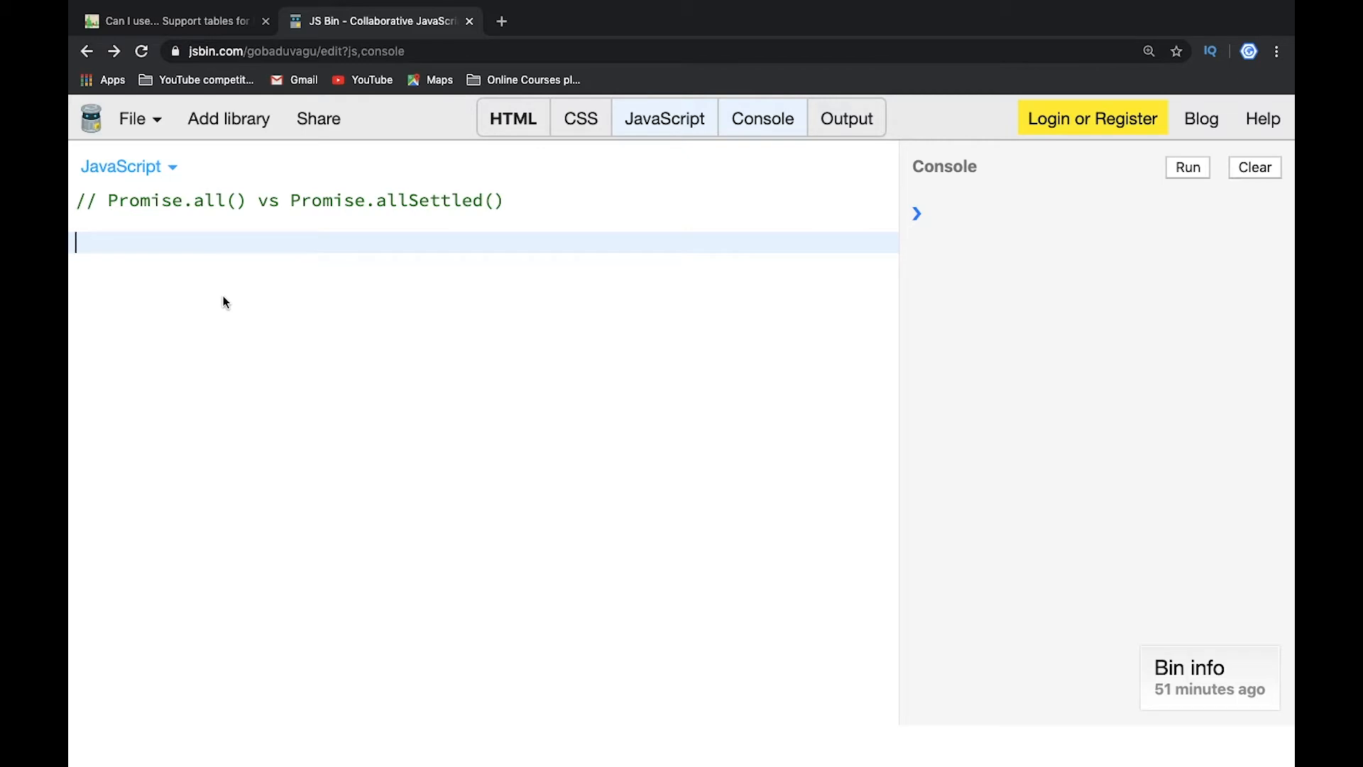
mouse_move(223, 302)
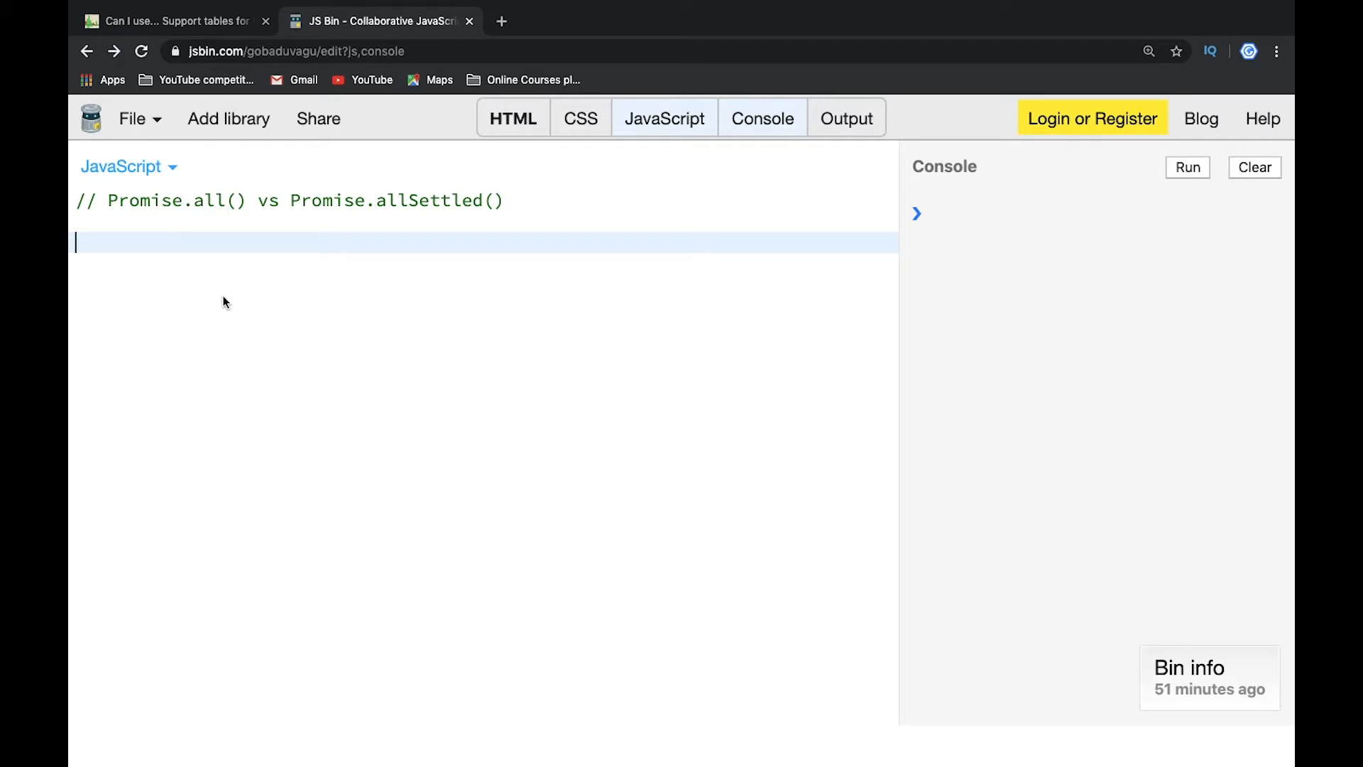
text(const p1 = new Promise((res, rej) => setTimeout(res, 1000));)
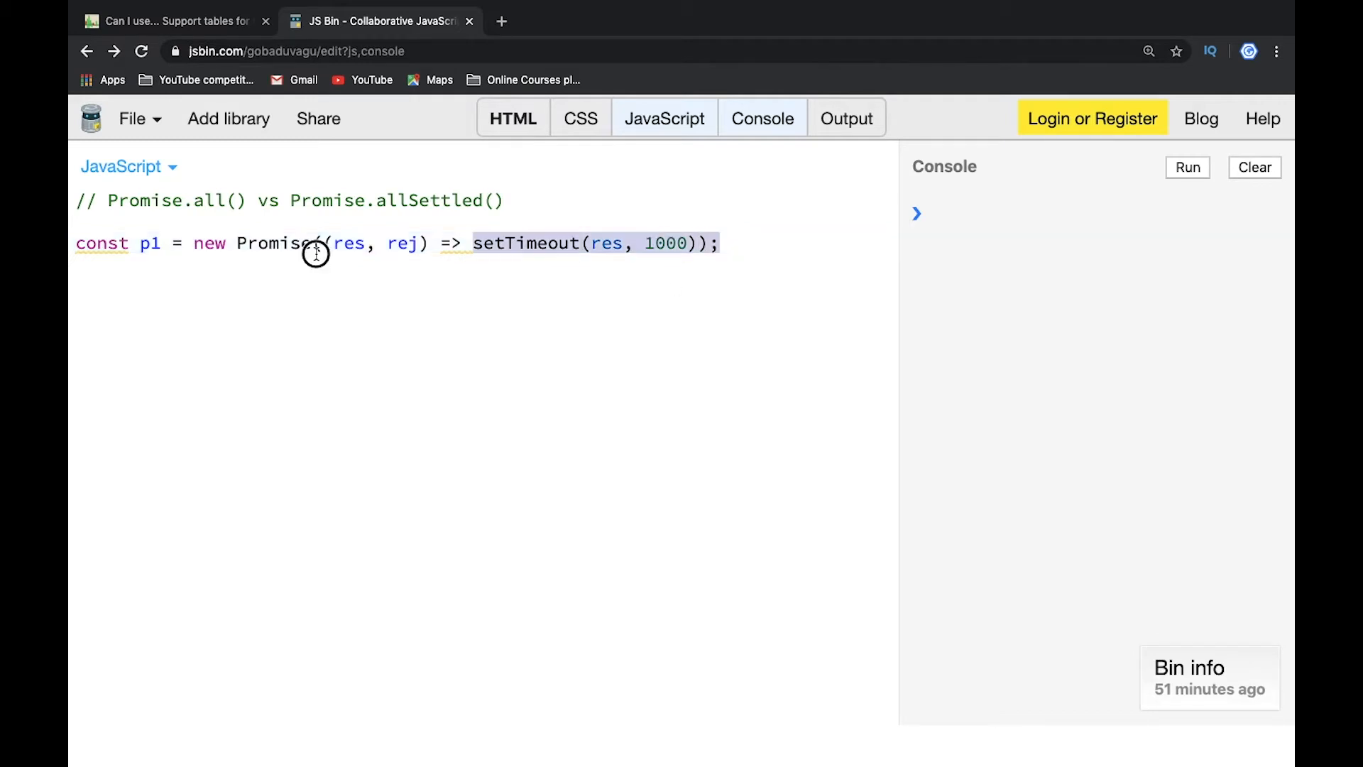
click(725, 244)
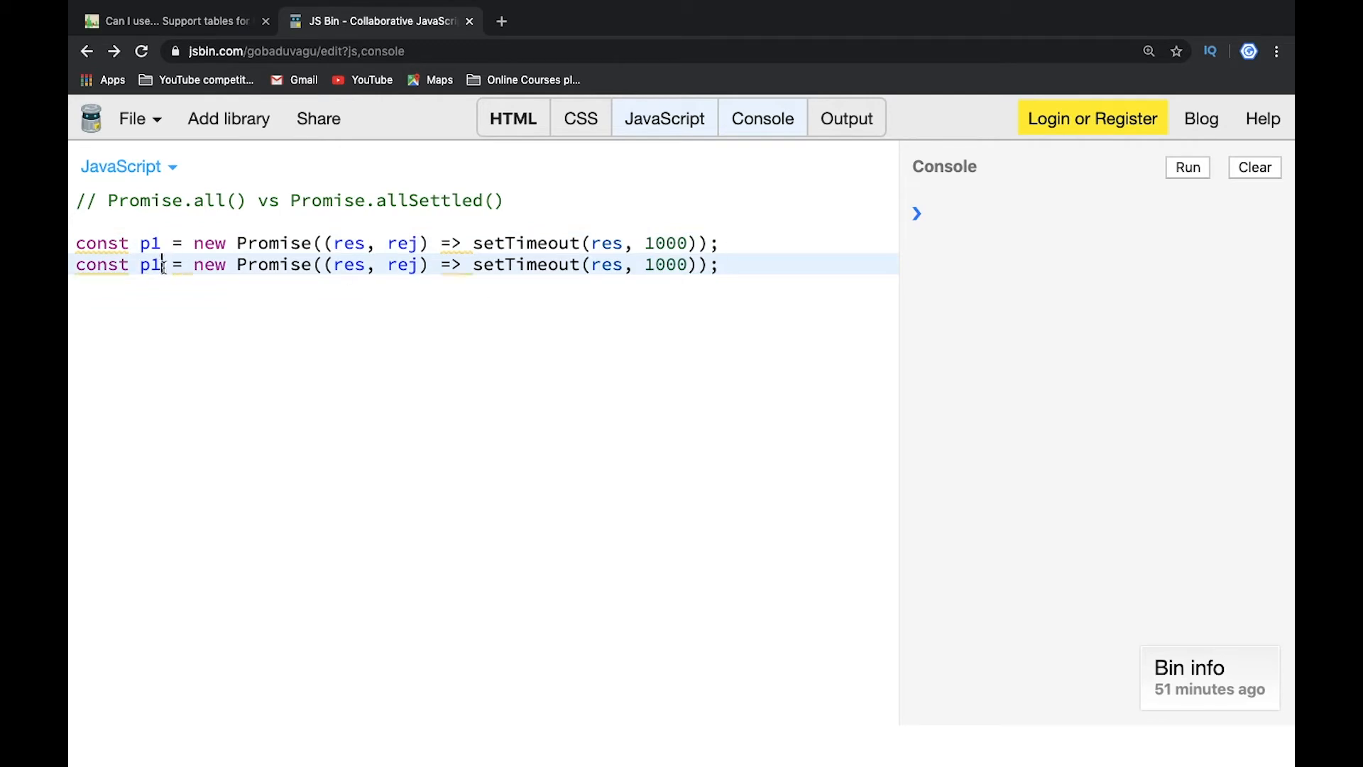
text(2)
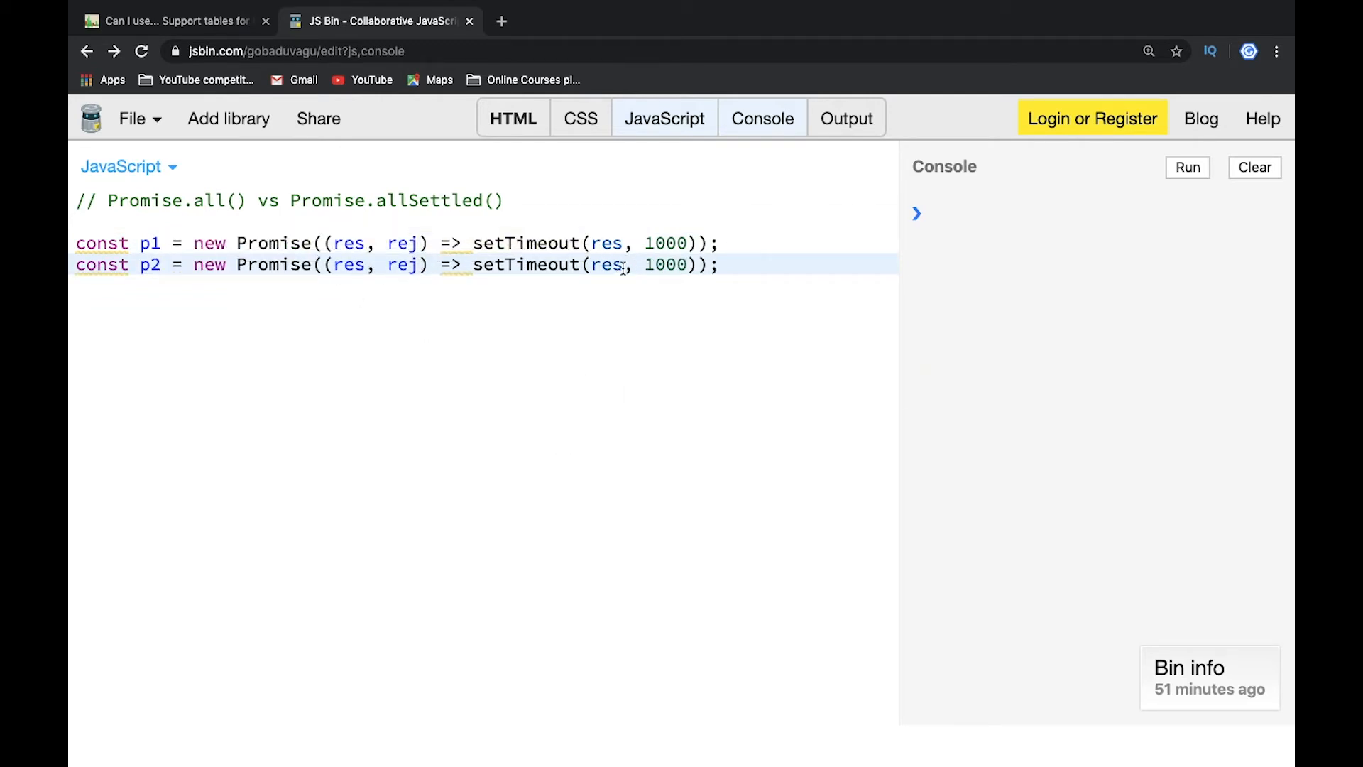
text(rej)
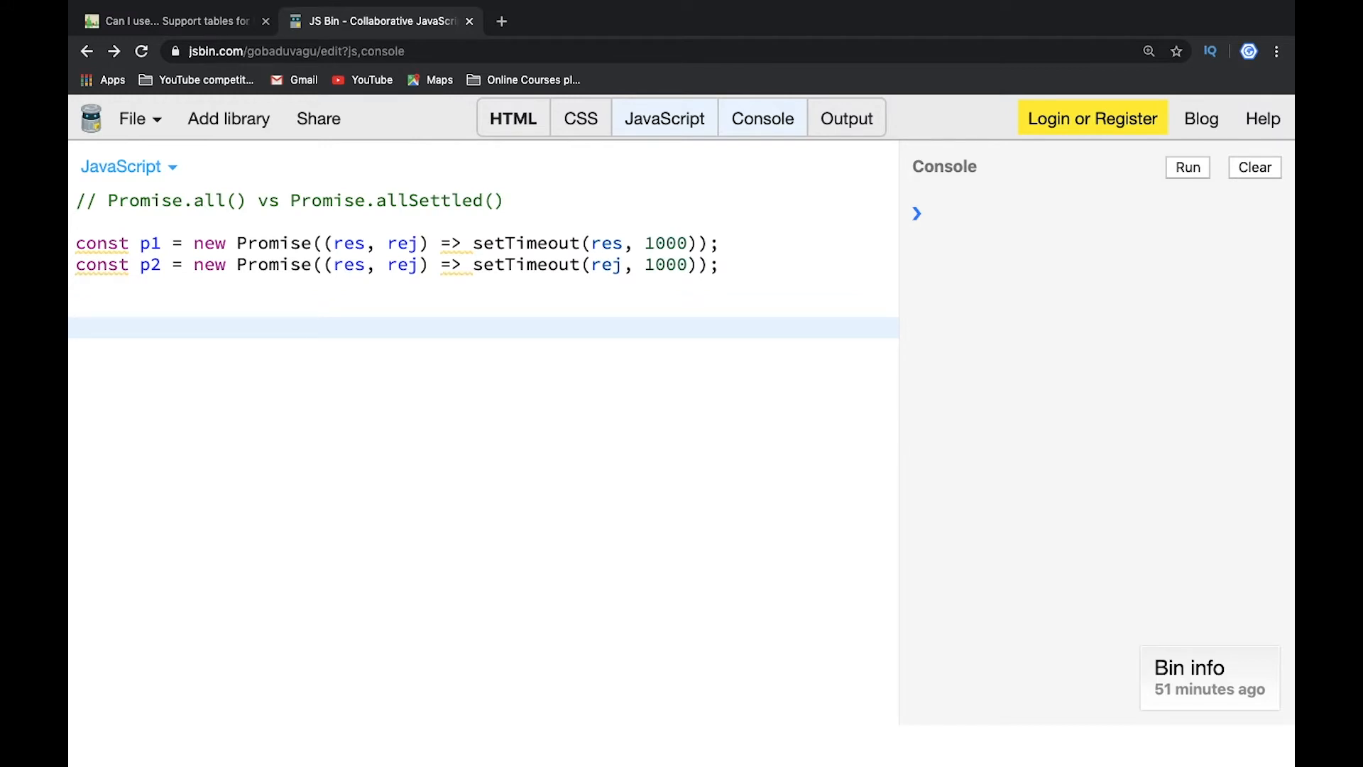
Write Promise.all([p1, p2]) logging 'Then: ' with res and 'Catch' with error.
text(Promise.all)
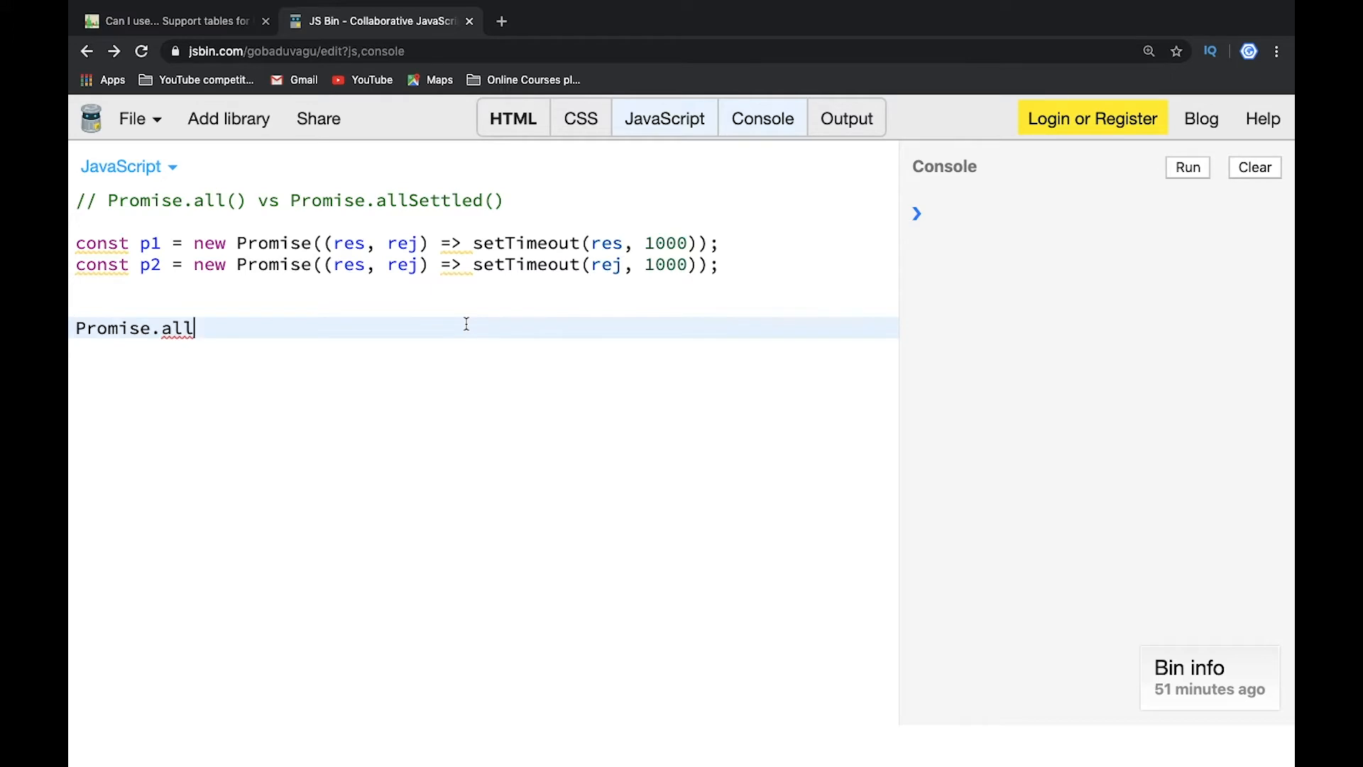
text(([]))
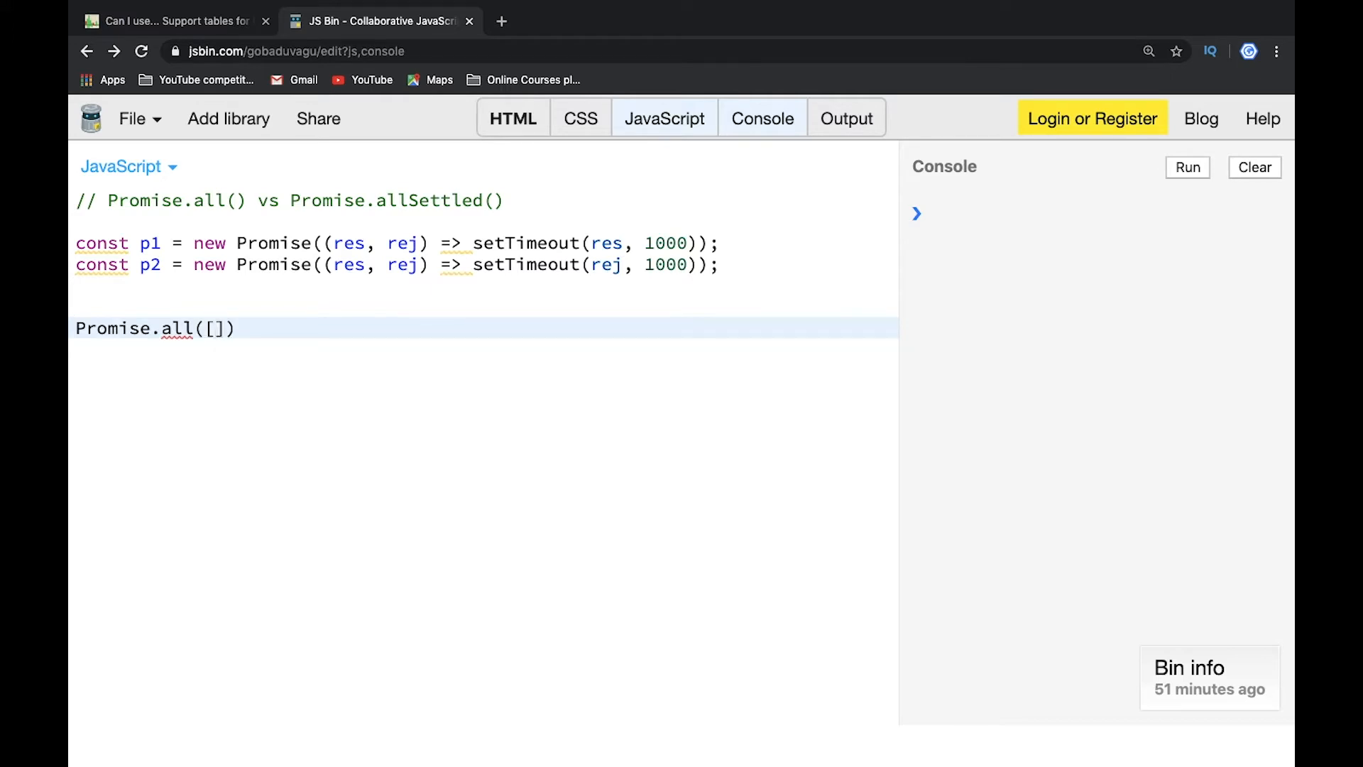
text(p1, p2)
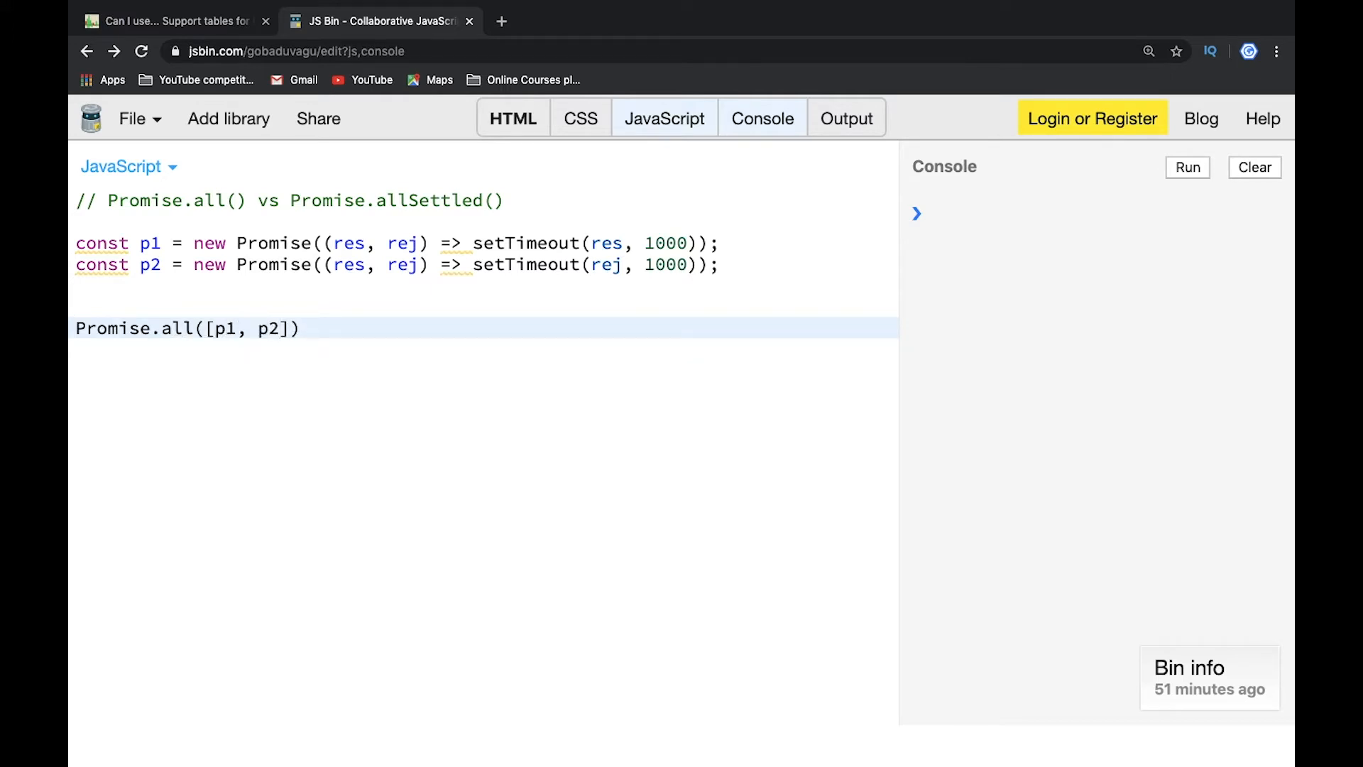
text(.the)
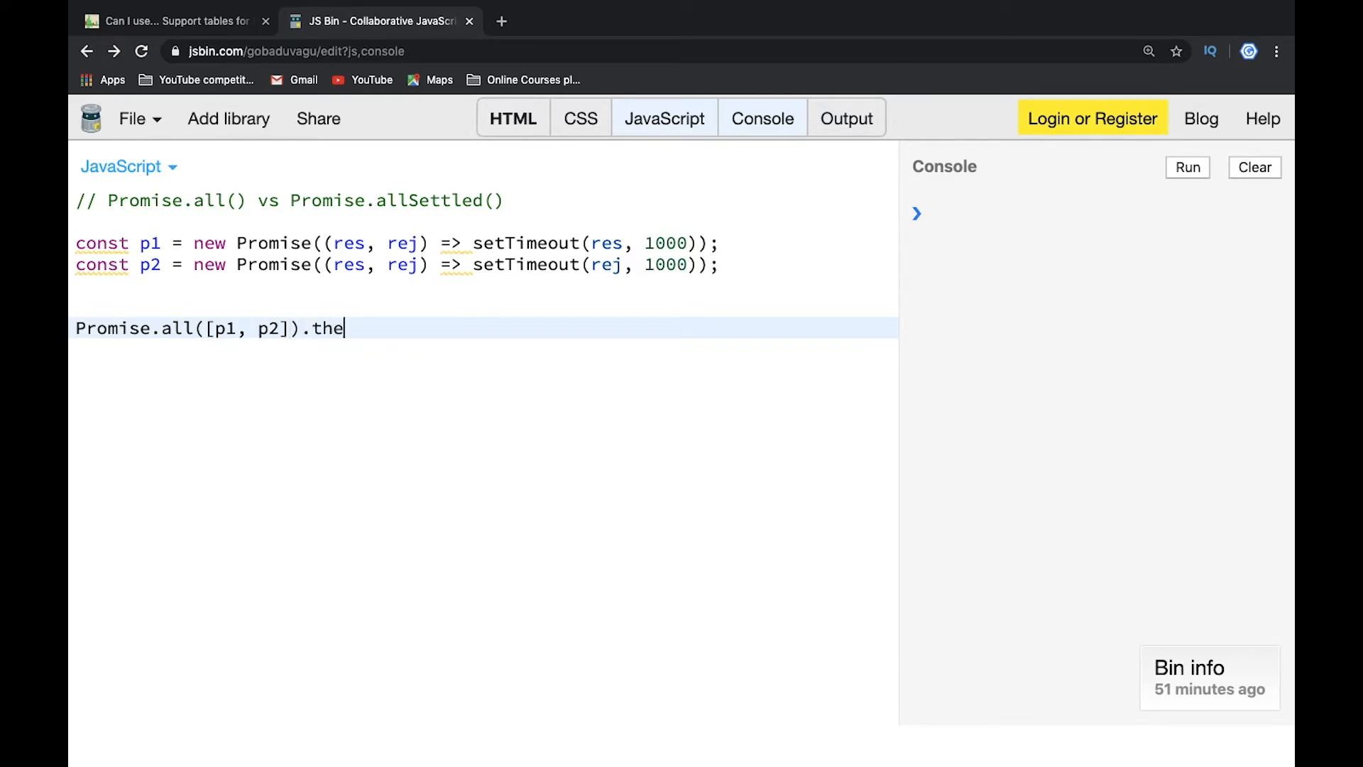
text(n(res => console.log()
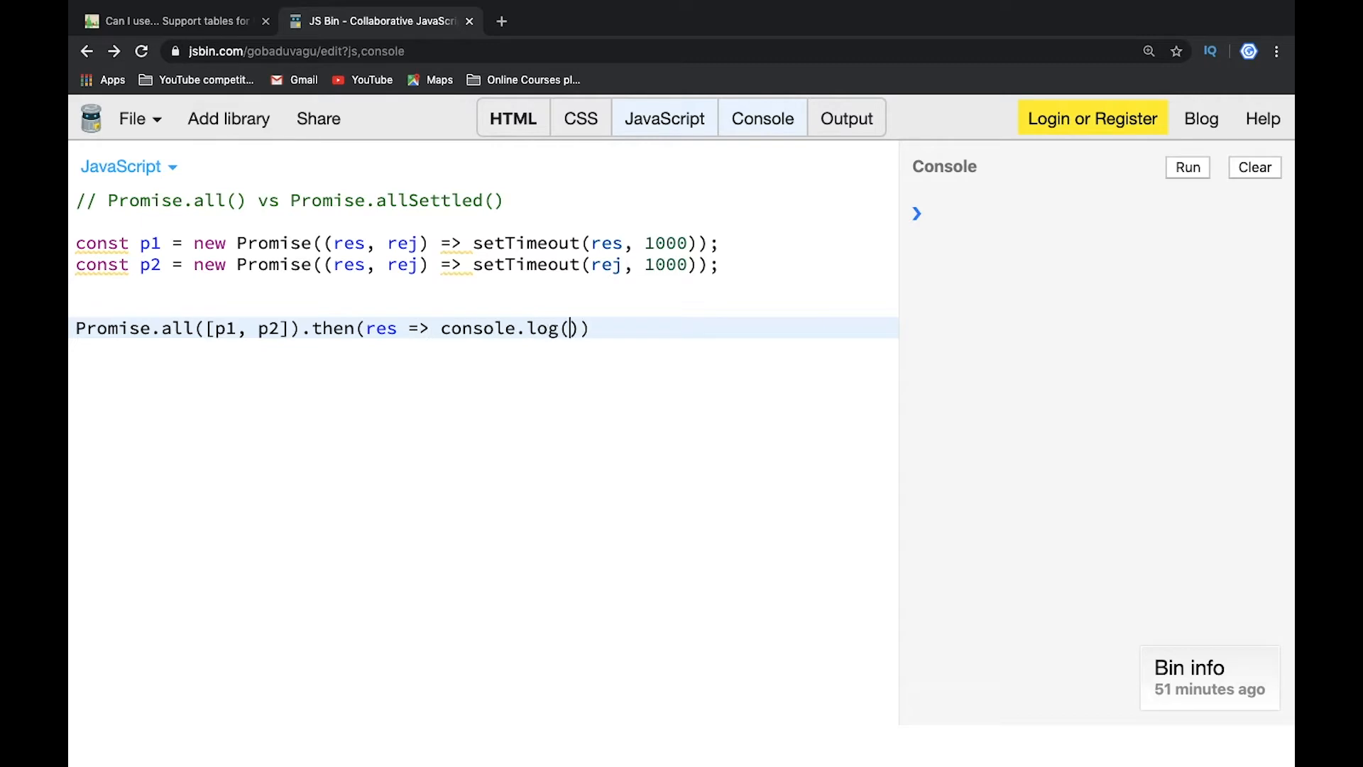
text(res)
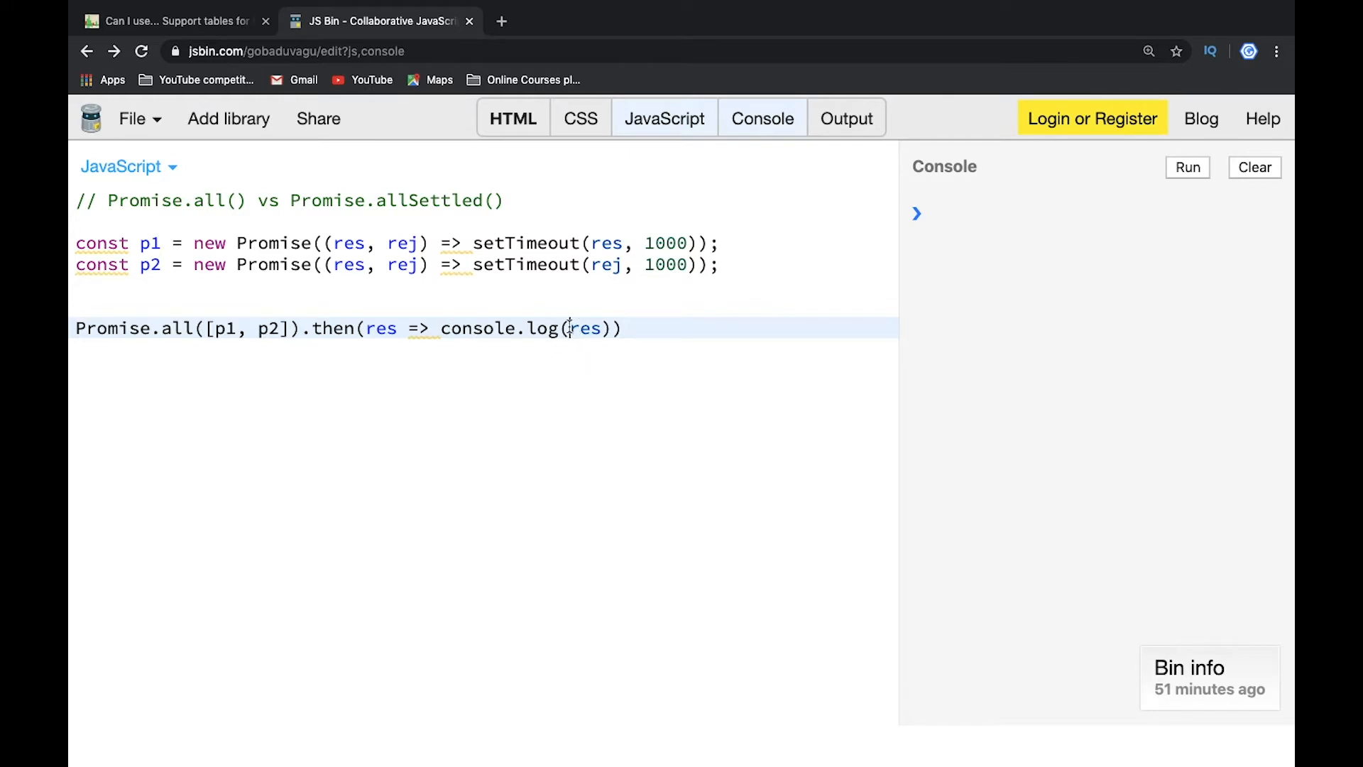
text(')
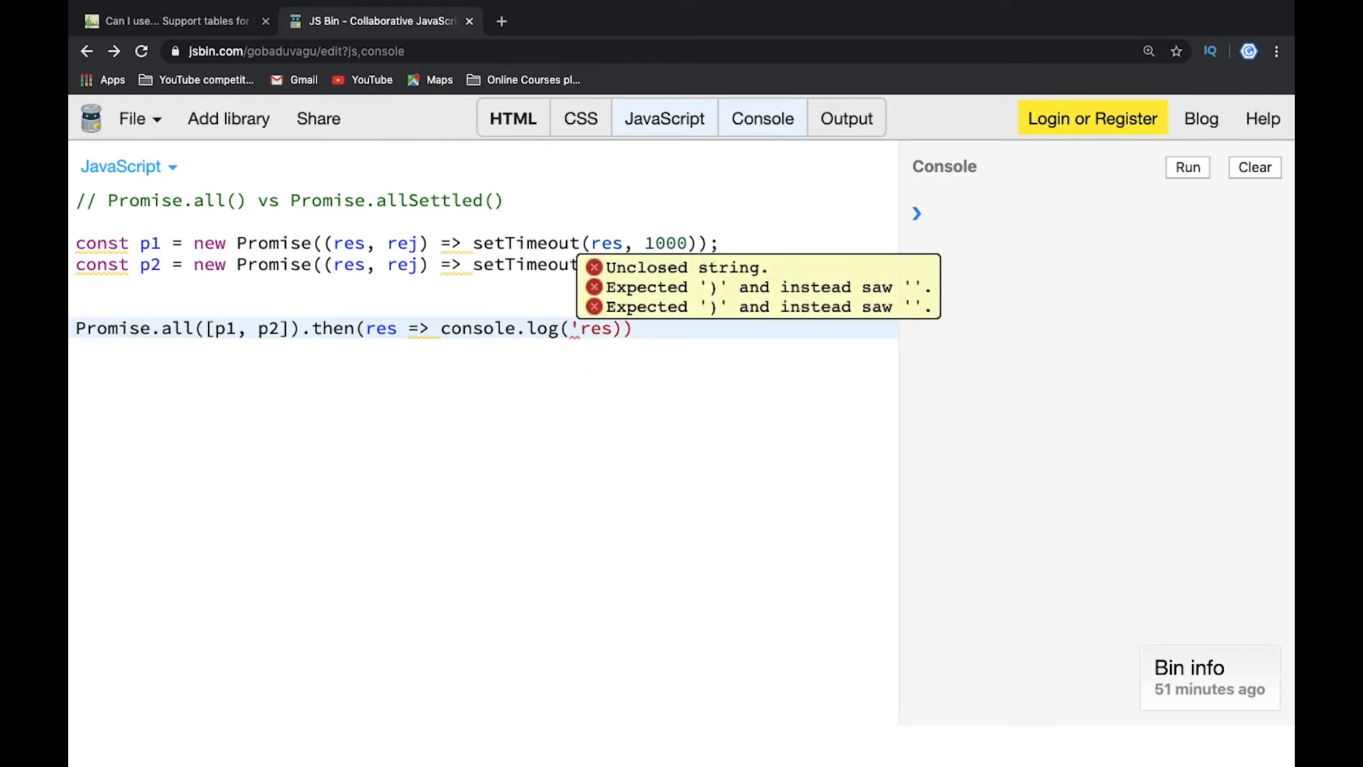
text(Then: ',)
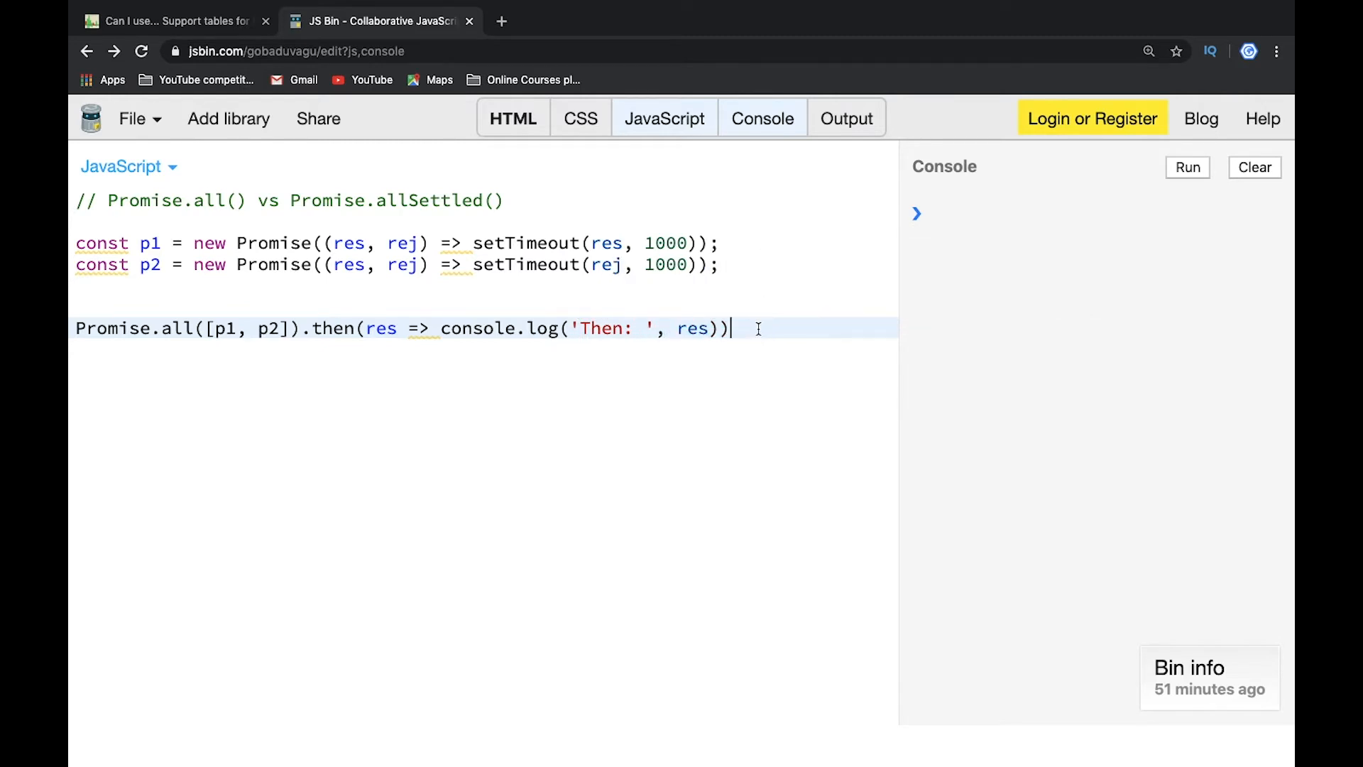
text(.)
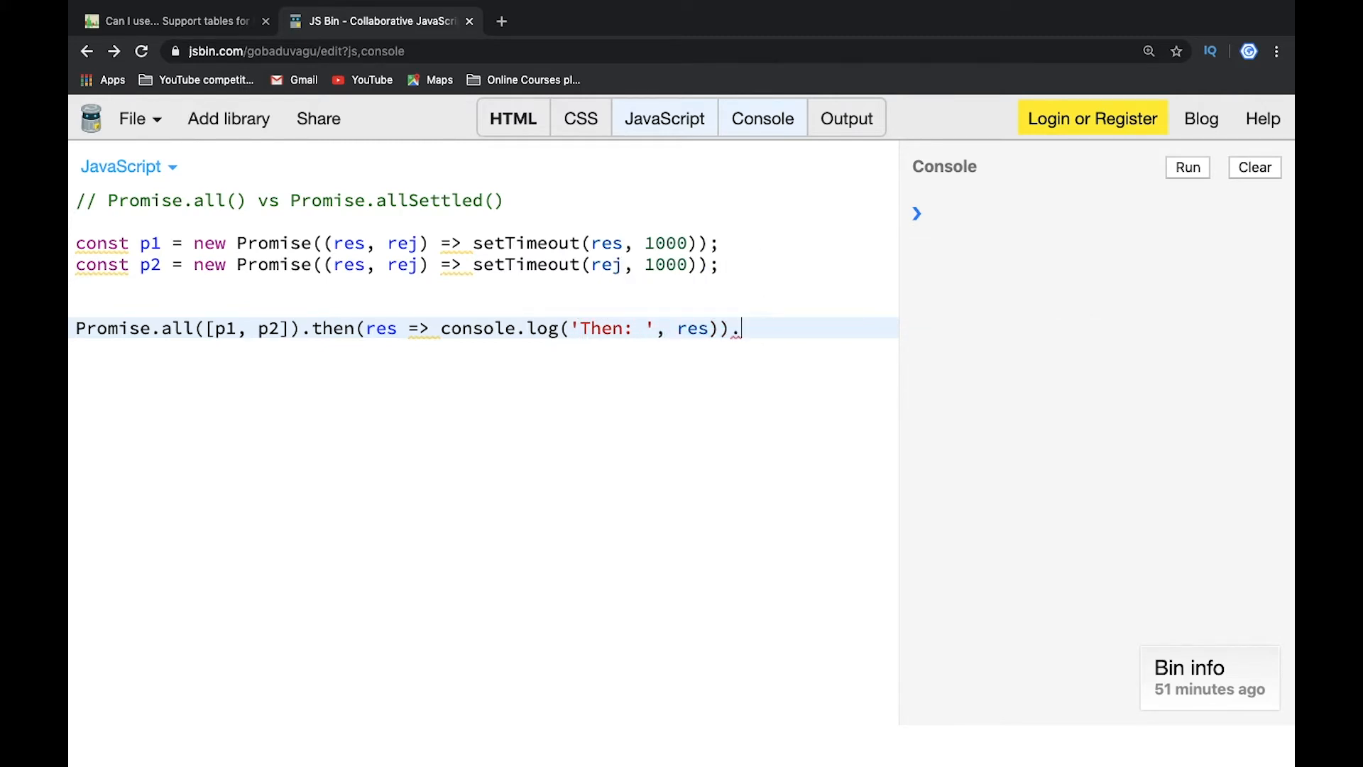
text(catch)
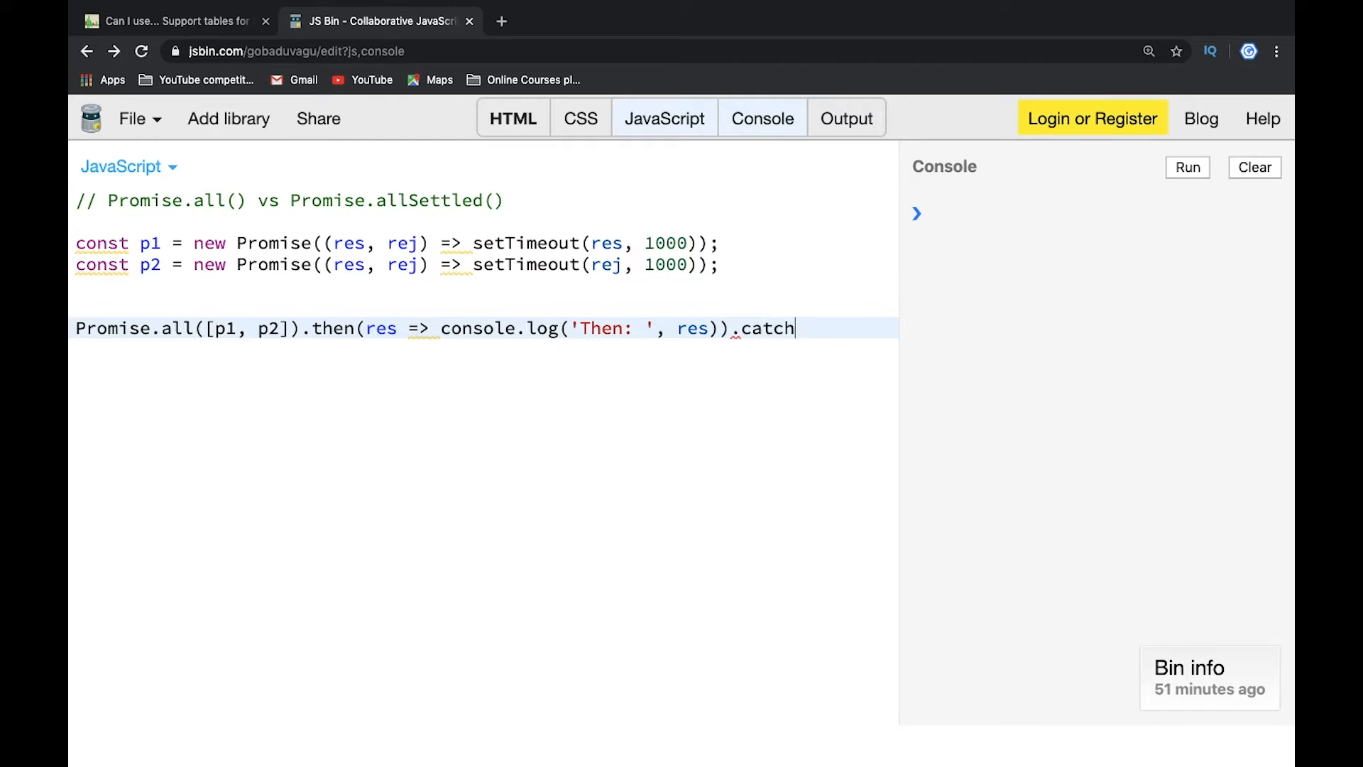
text((error => console.log('Catch',)
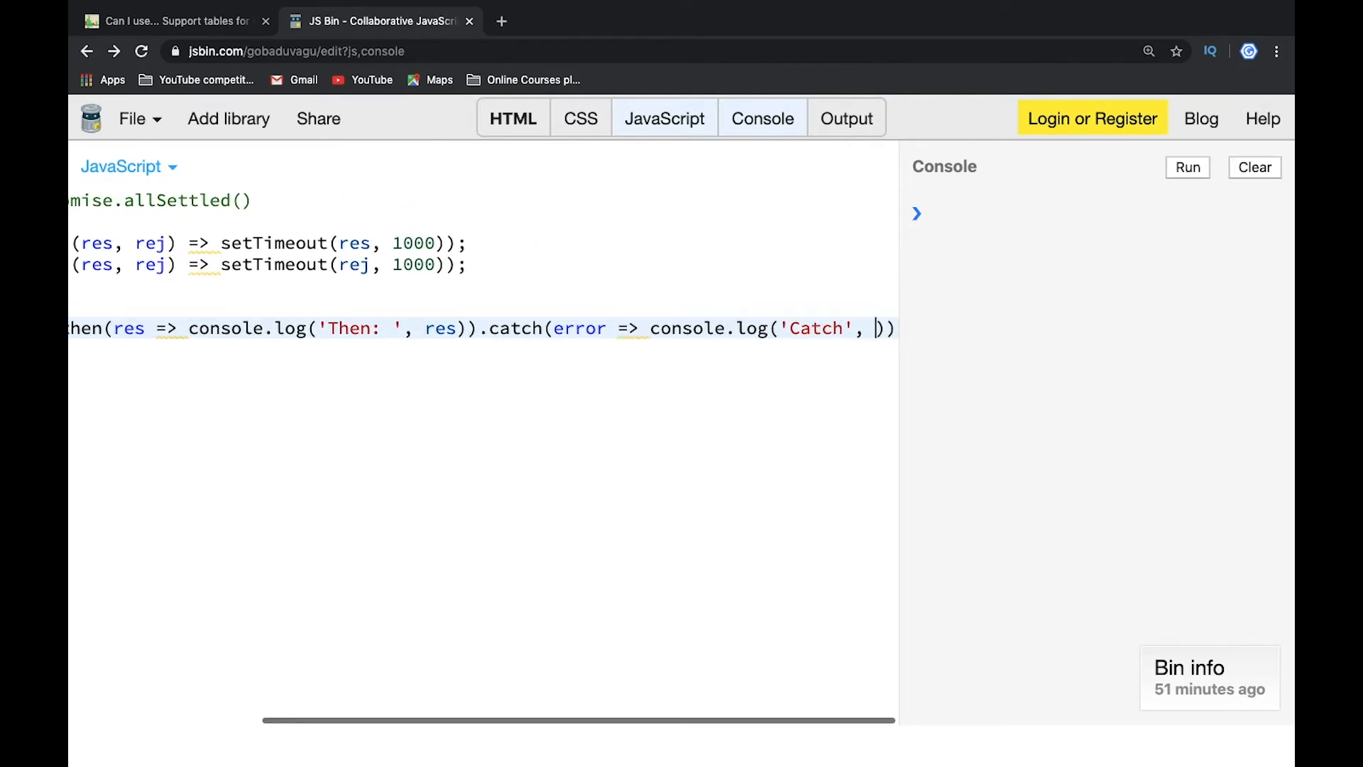
text(error)
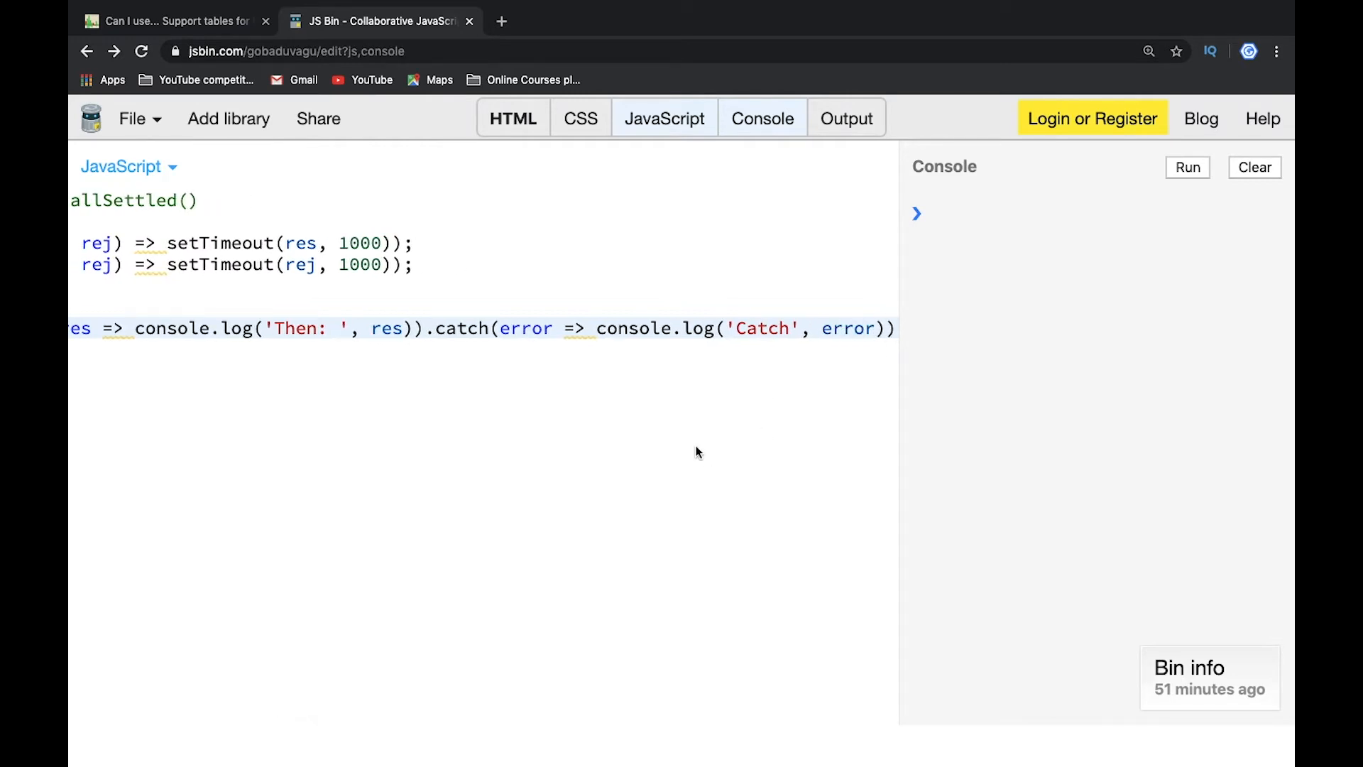
mouse_move(919, 425)
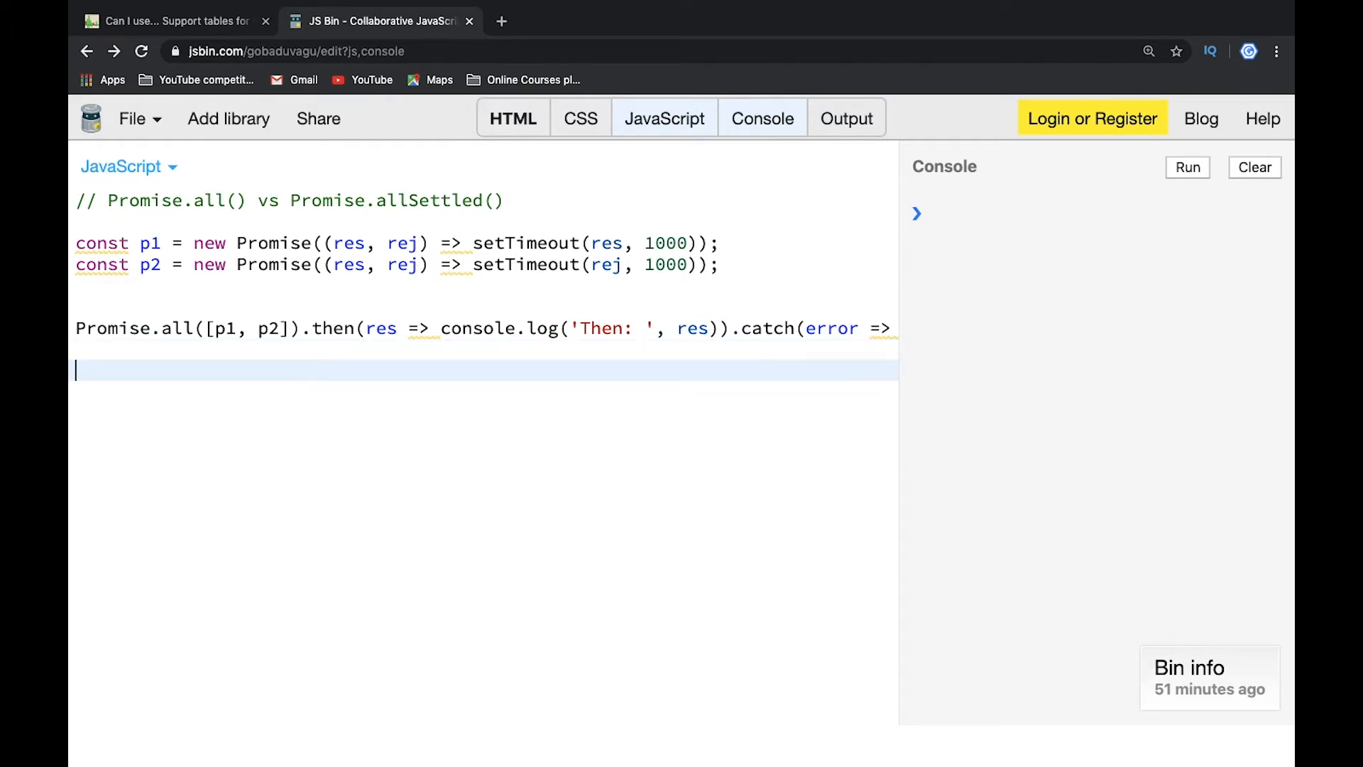
Write Promise.allSettled([p1, p2]).then(res => console.log('Then all settled', res)).
text(P)
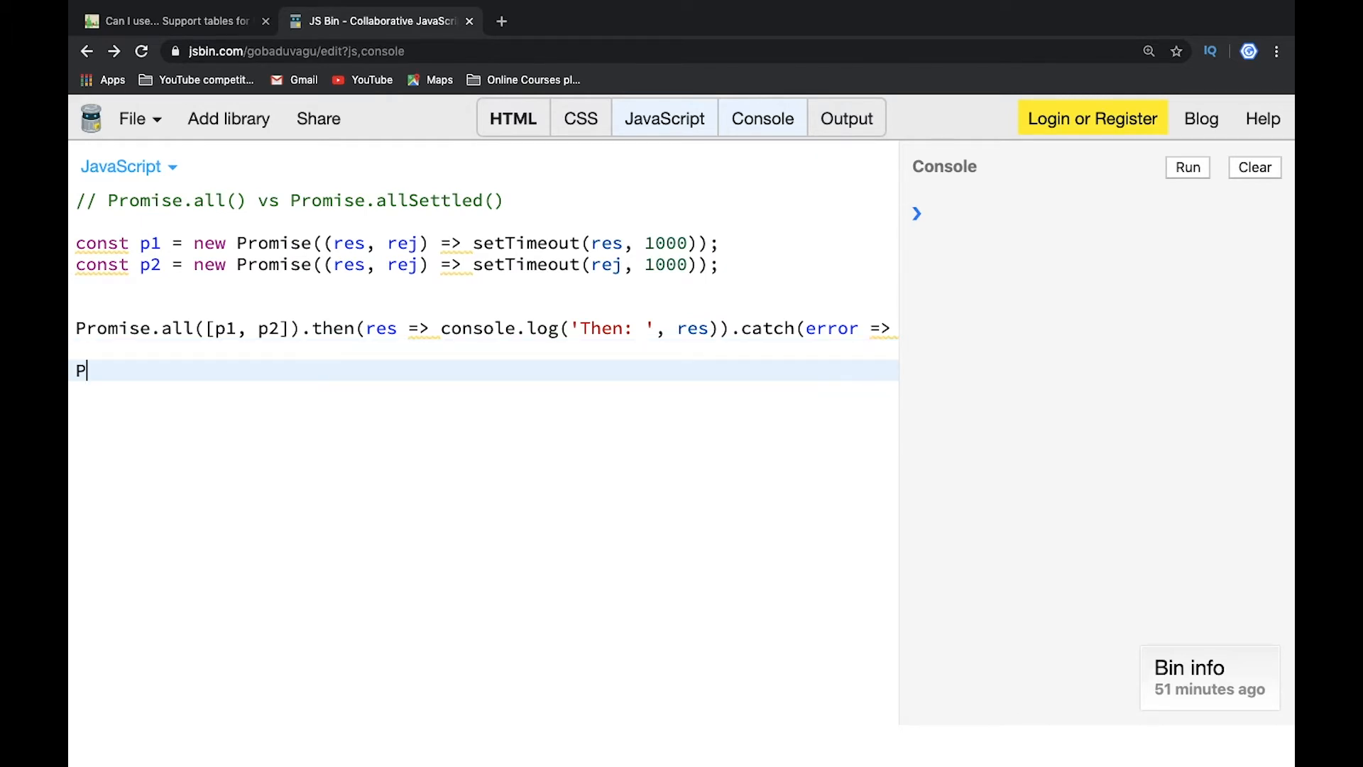
text(romise.allSett)
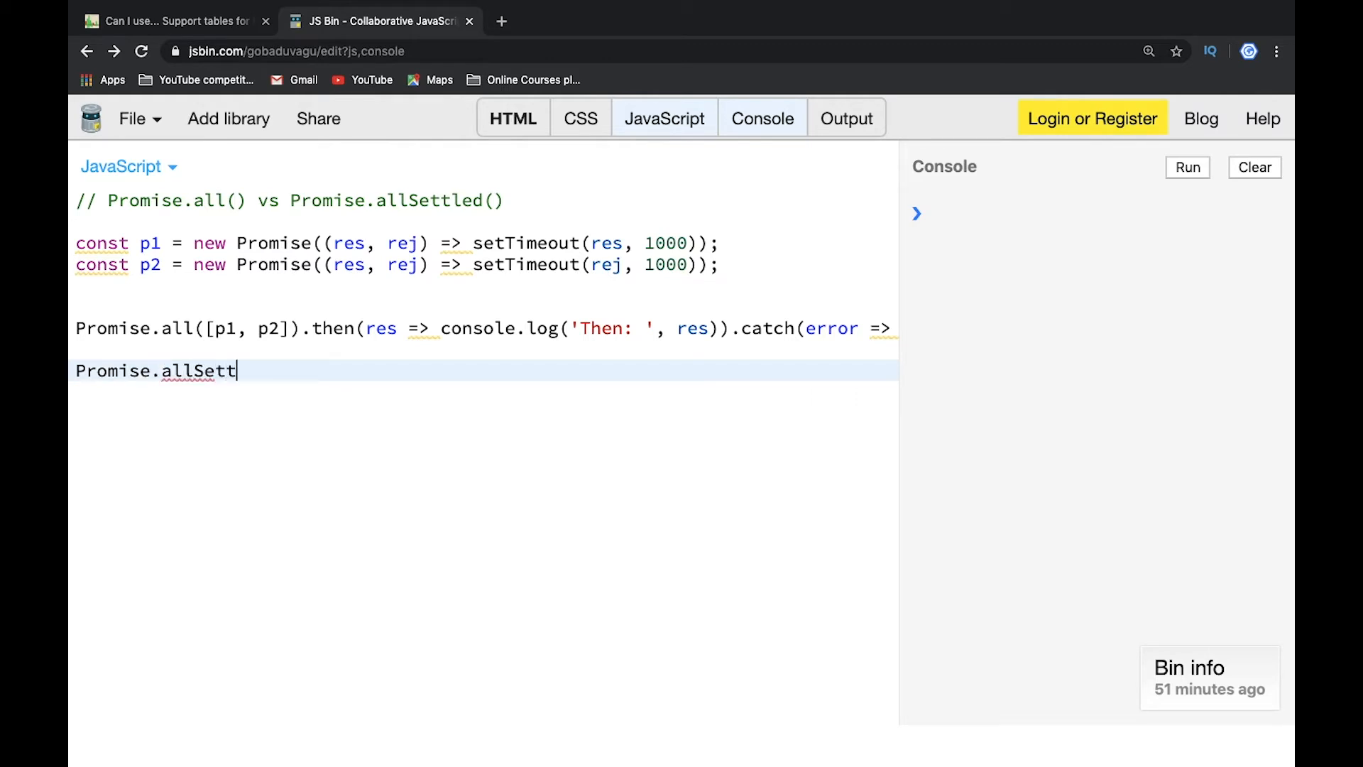
text(led())
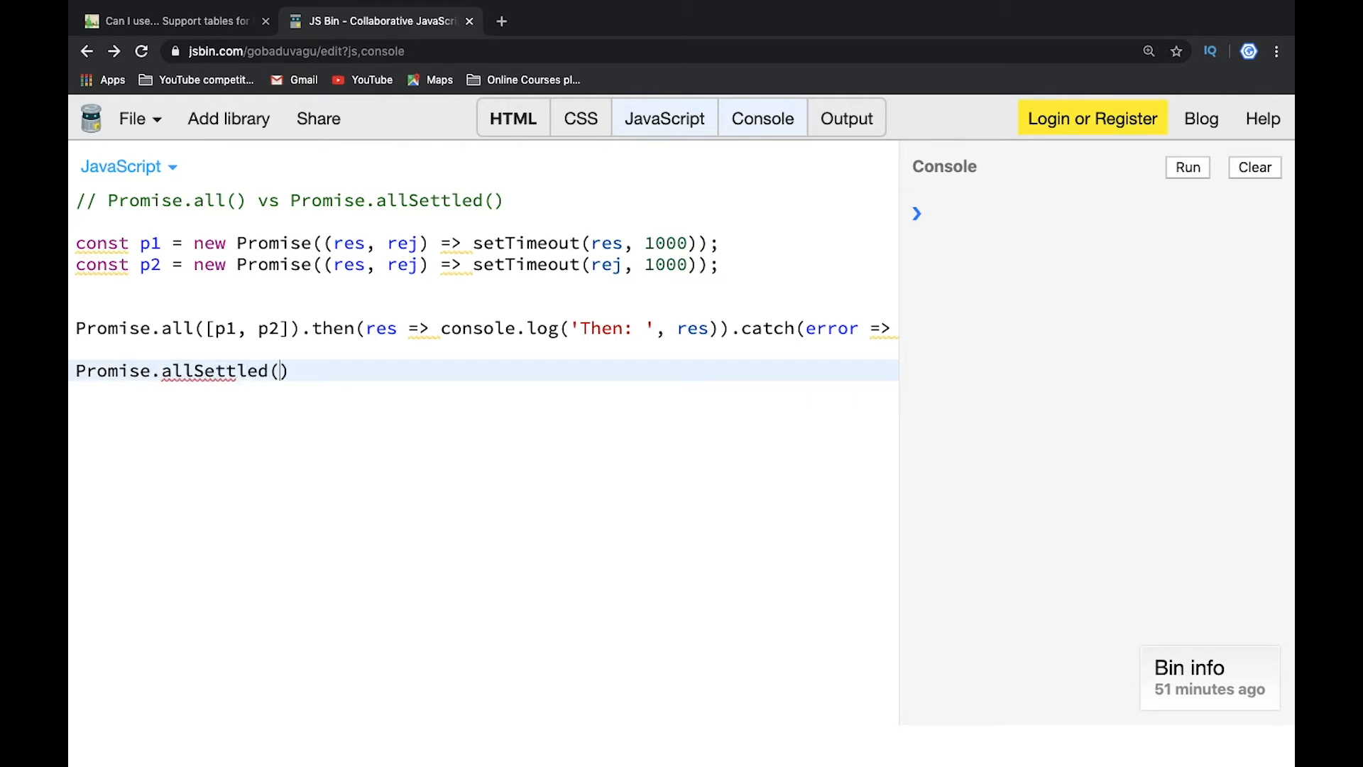
text([p1, p2])
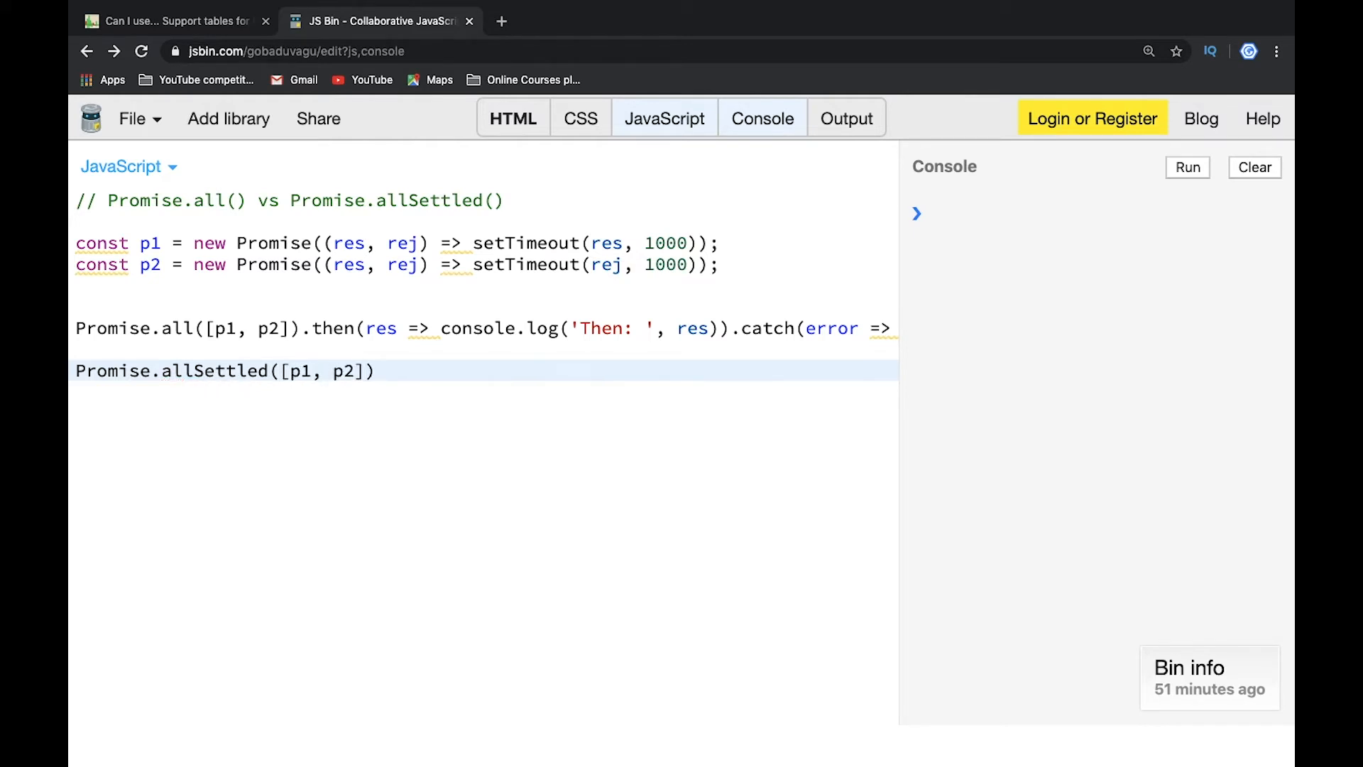
text(. t)
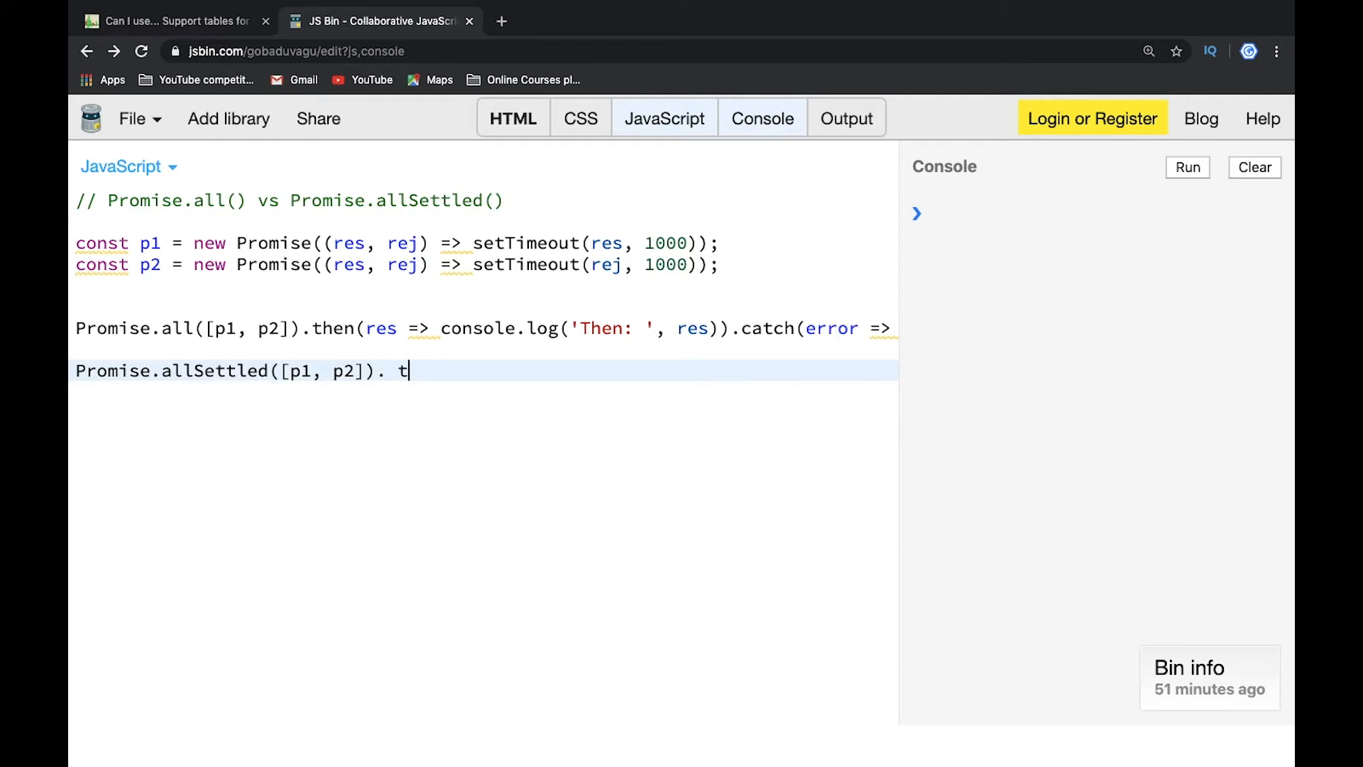
text(hen(res)
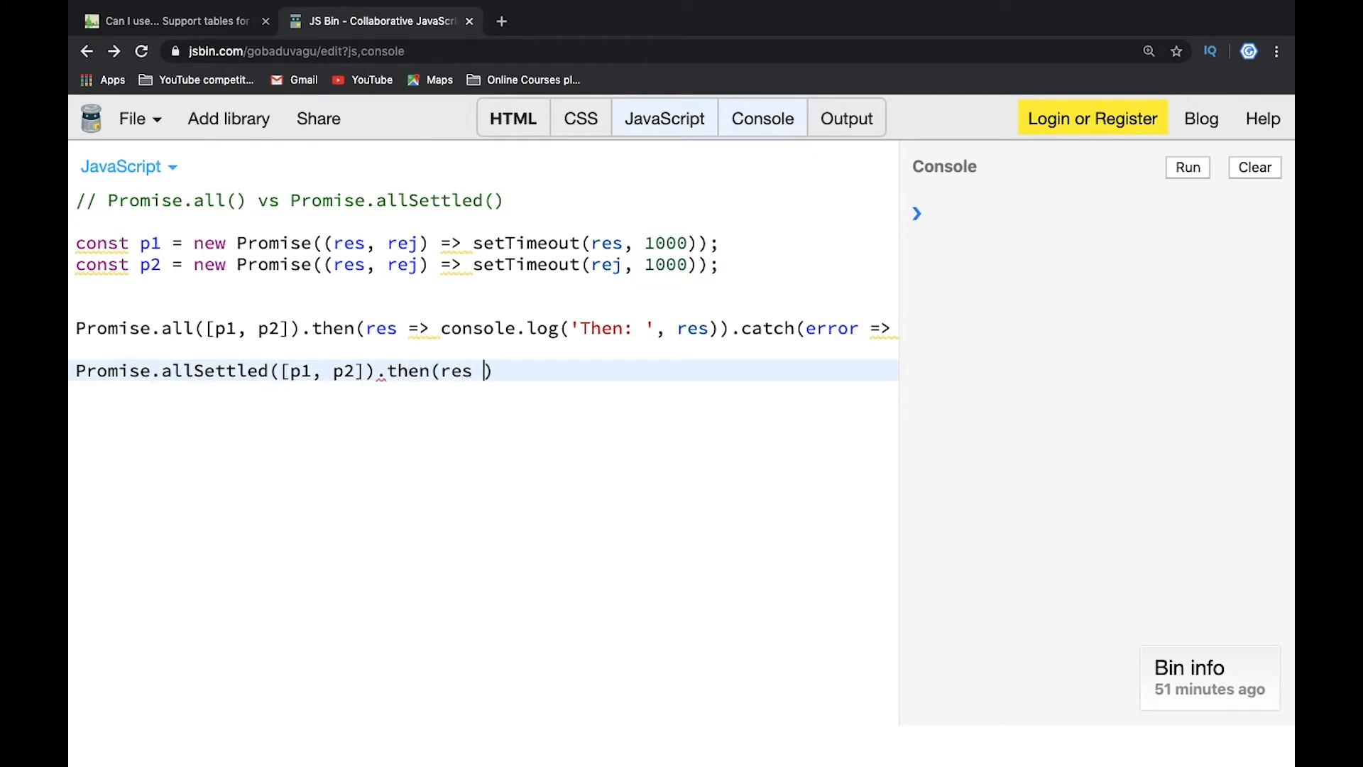
text(=> console.log('A)
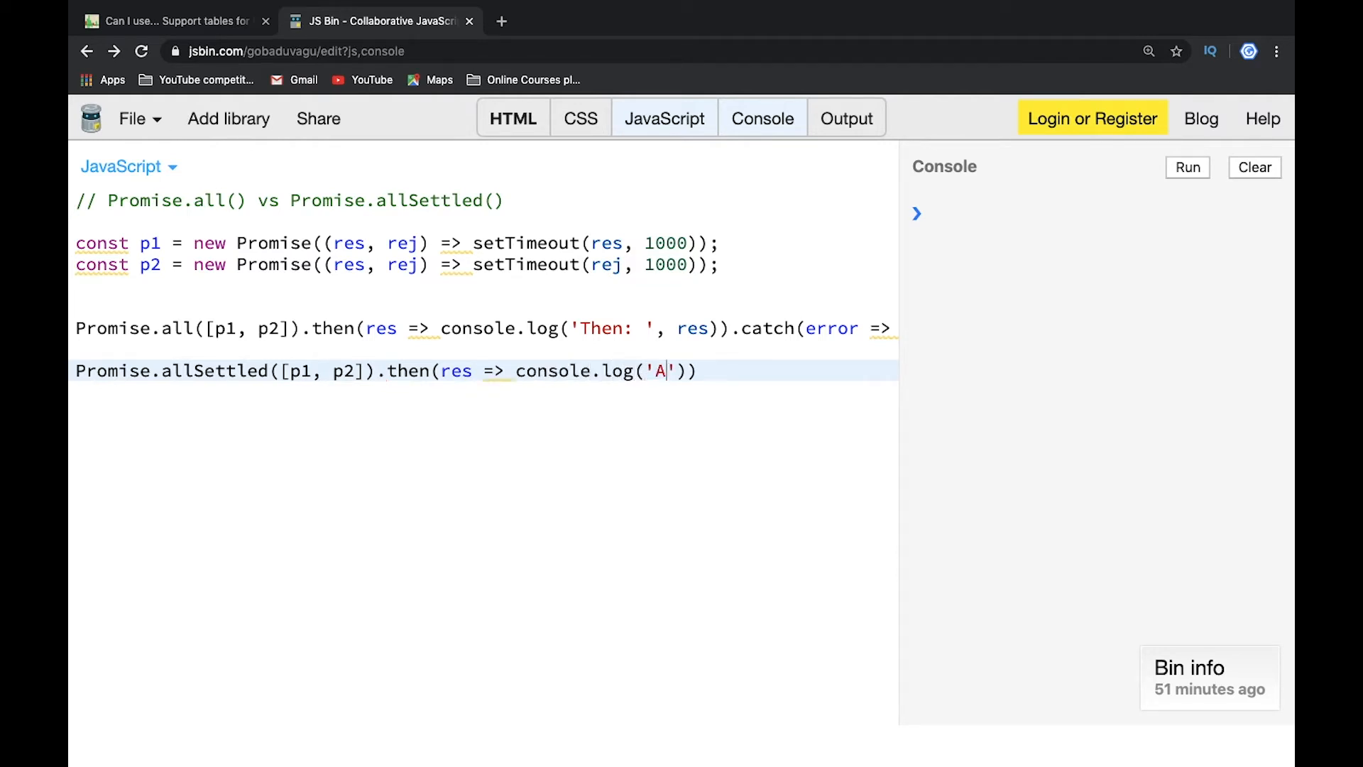
text(hen all se)
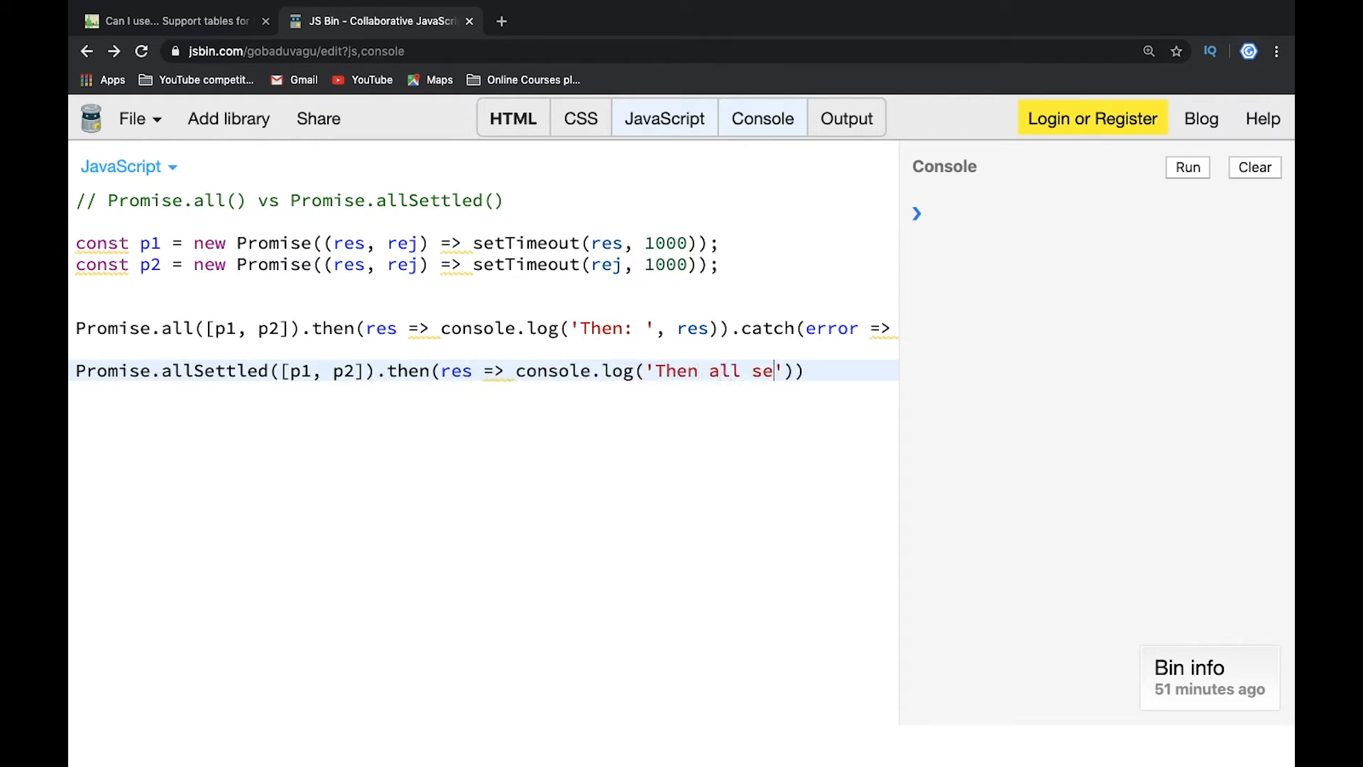
text(ttled', res)
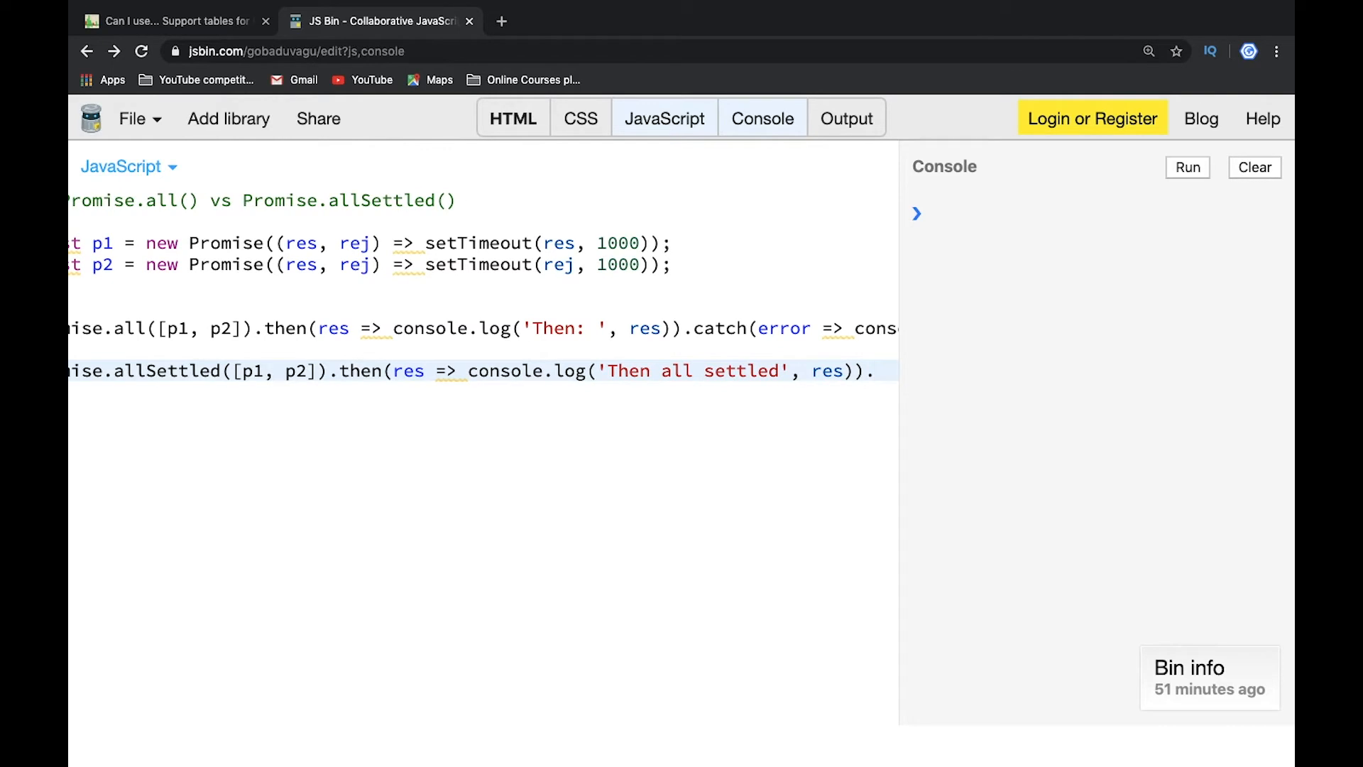
Add .catch(error => console.log('Catch all settled', error)) to allSettled and run the script.
click(880, 372)
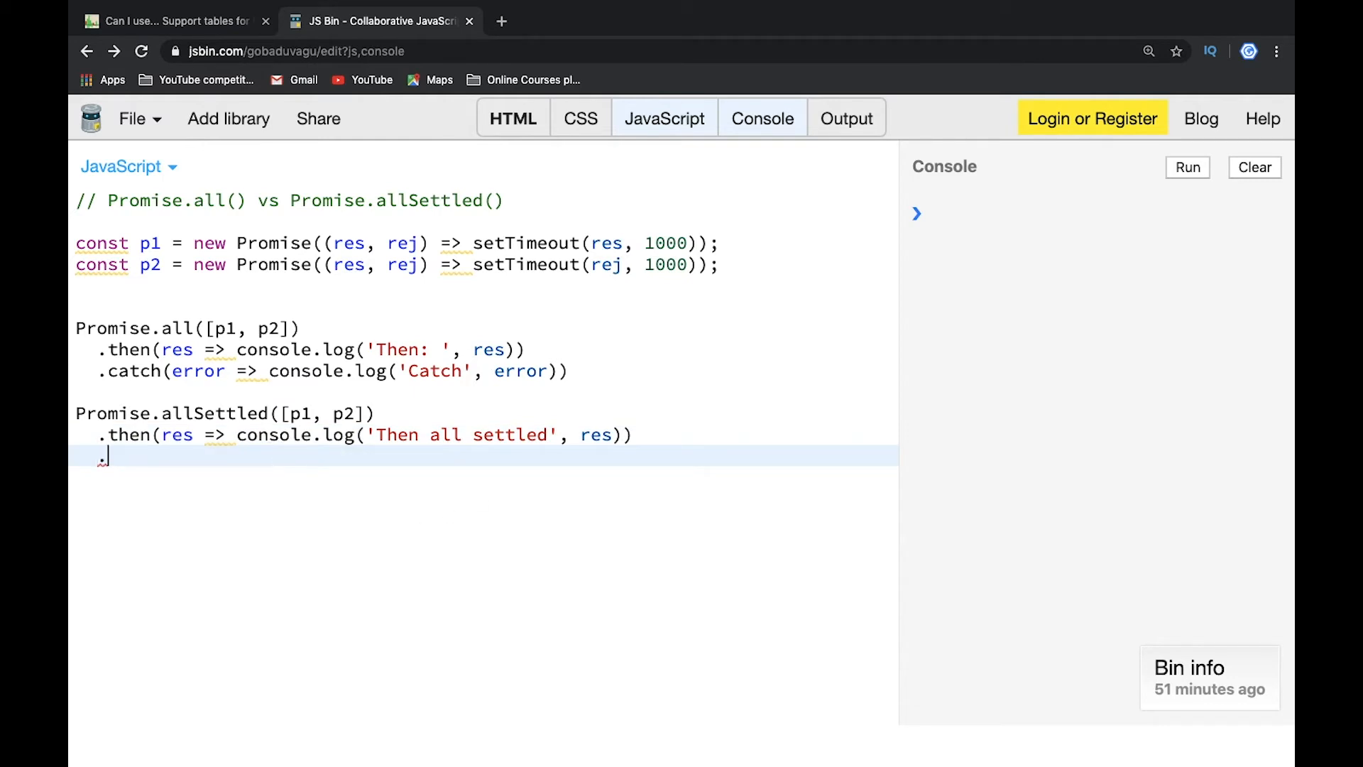
text(cas)
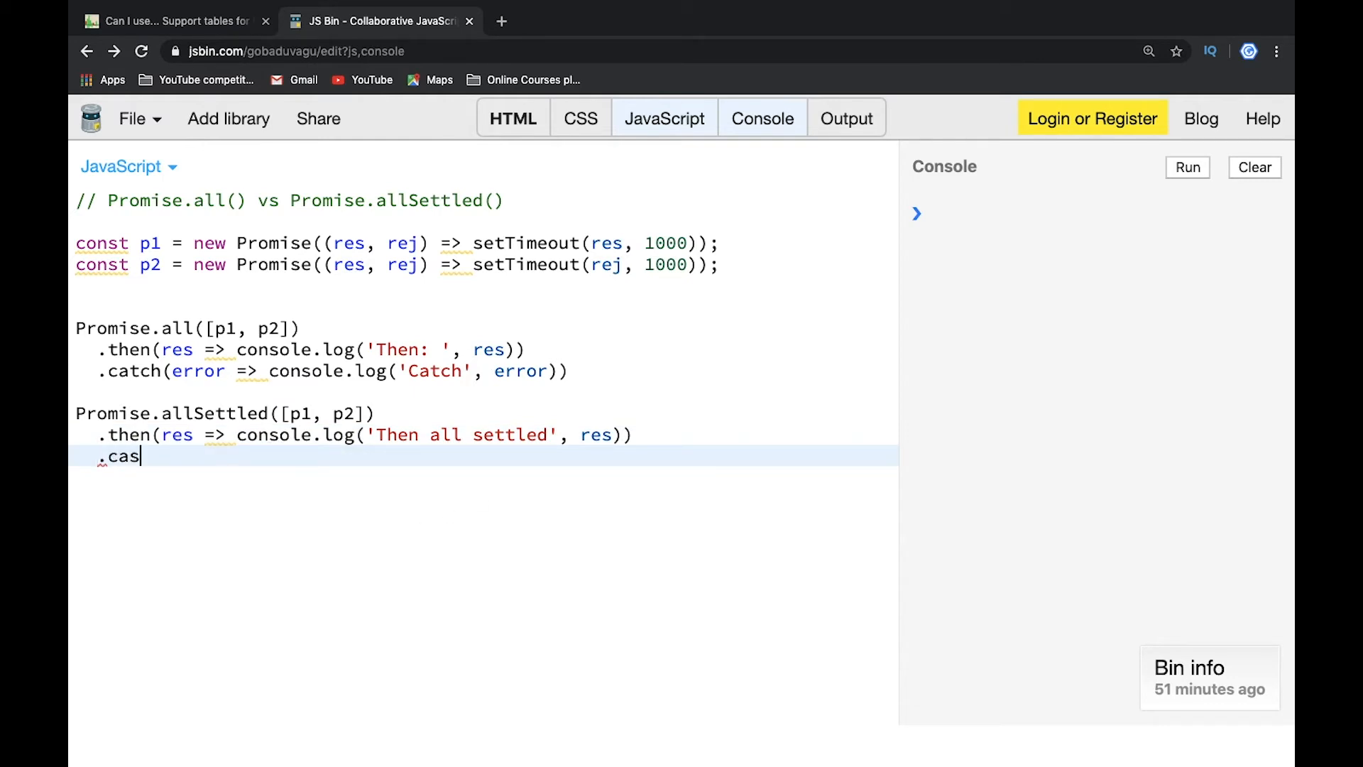
text(tch(e)
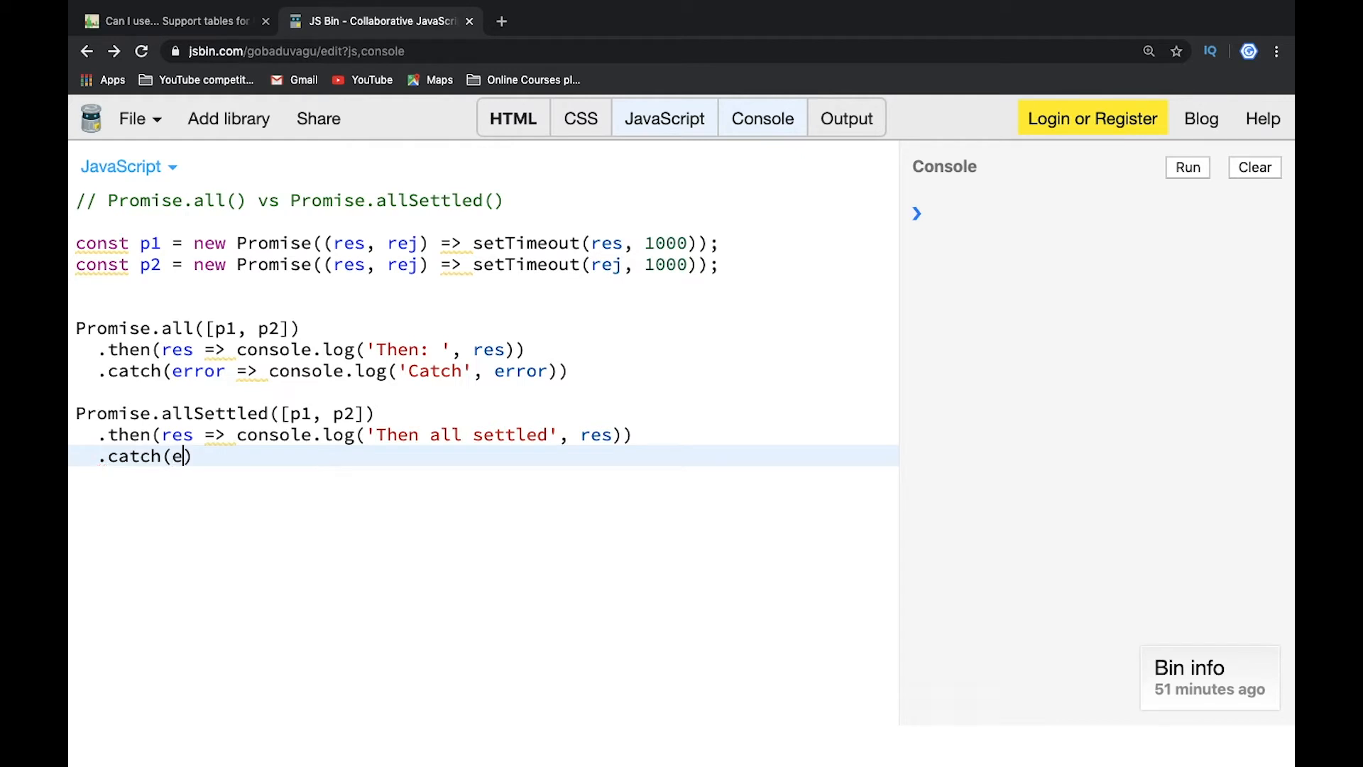
text(rror =>)
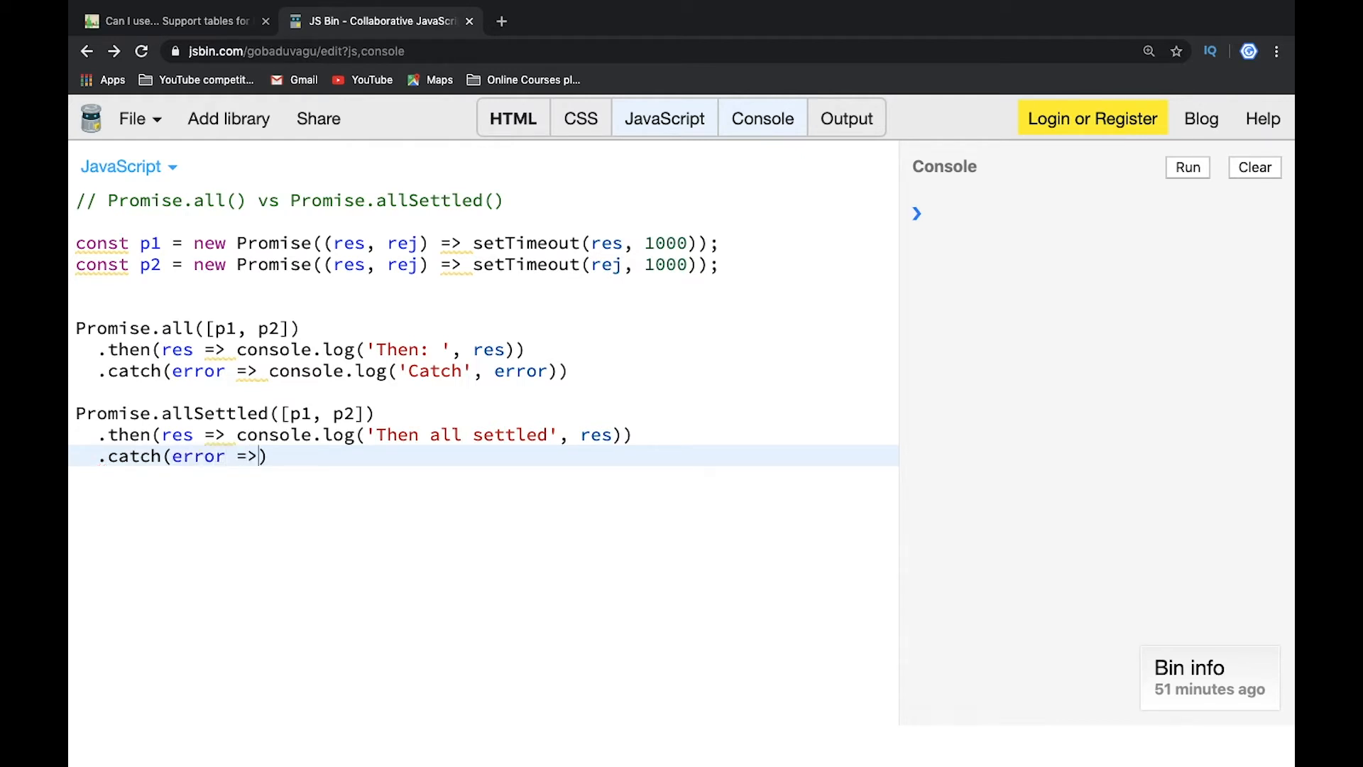
text(console.log()
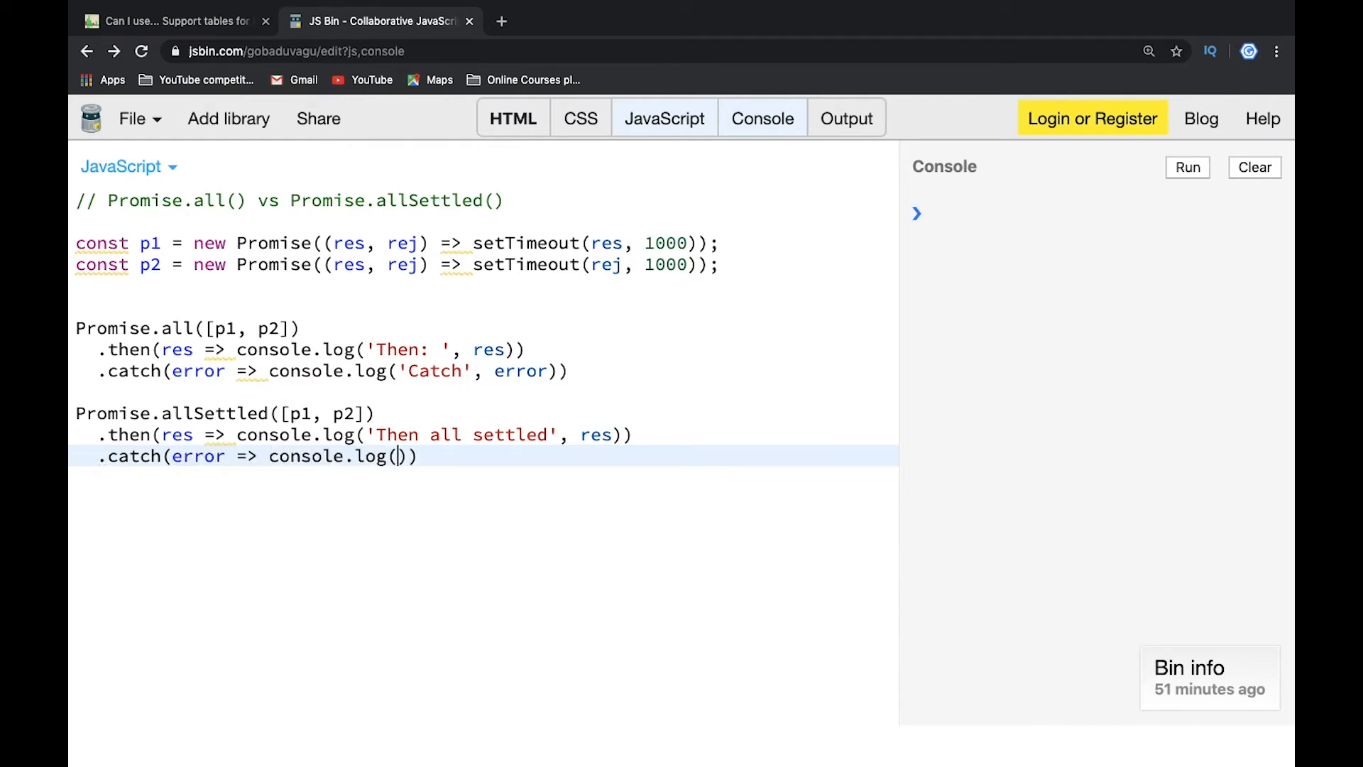
text('')
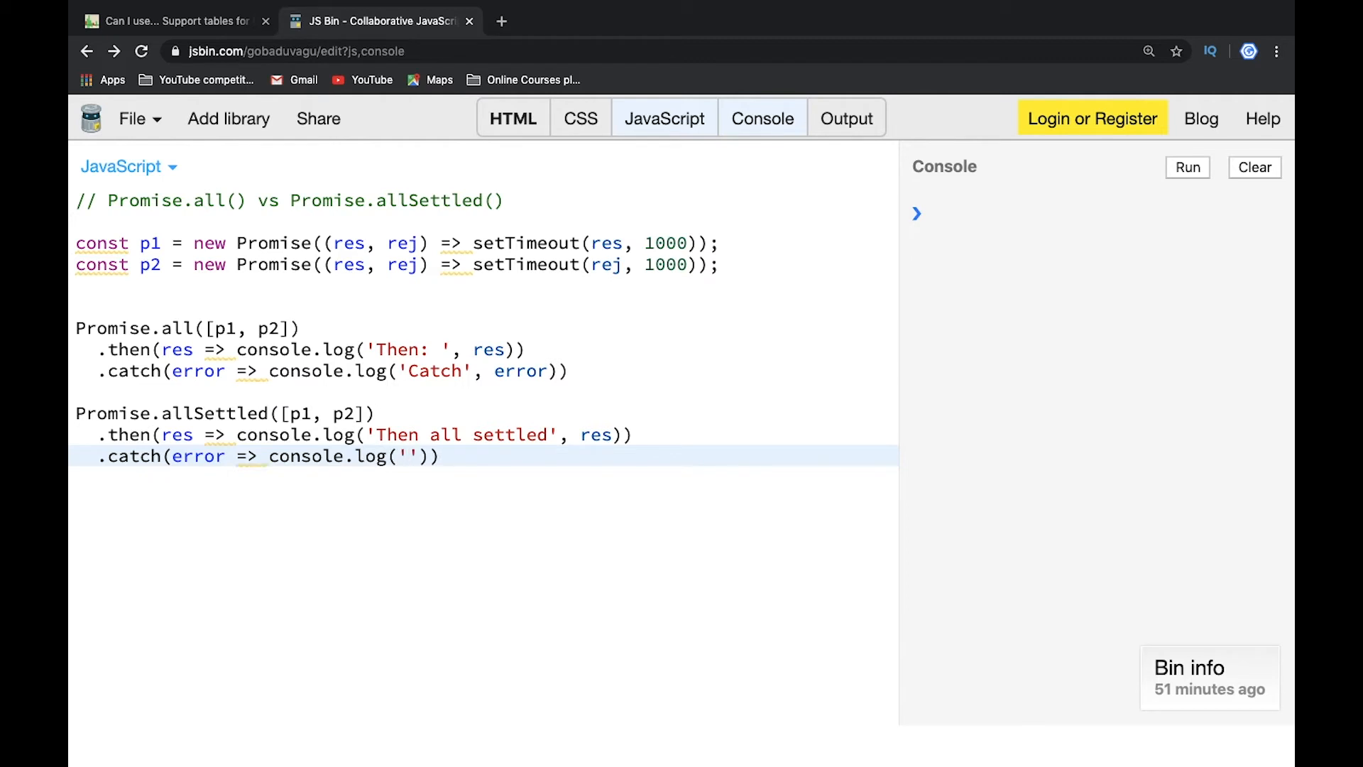
text(Catch a)
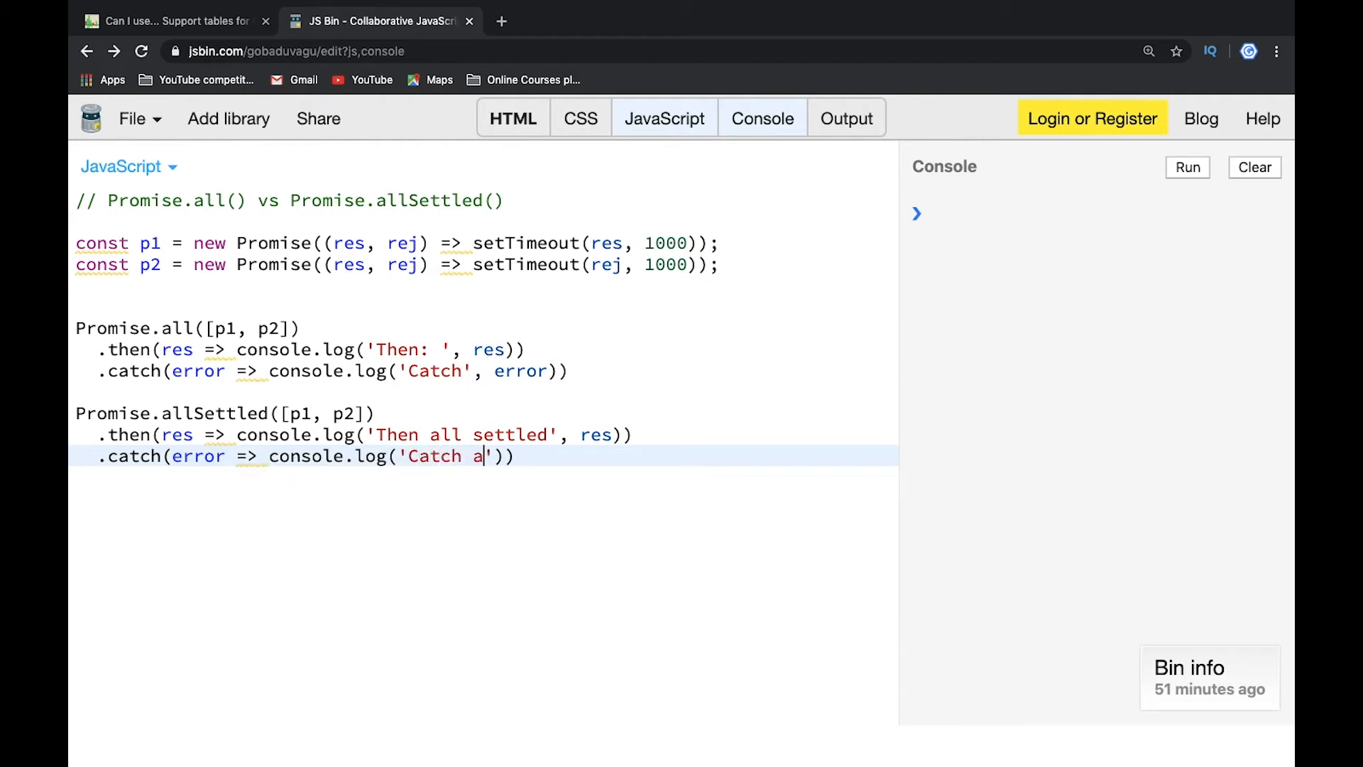
text(ll settled)
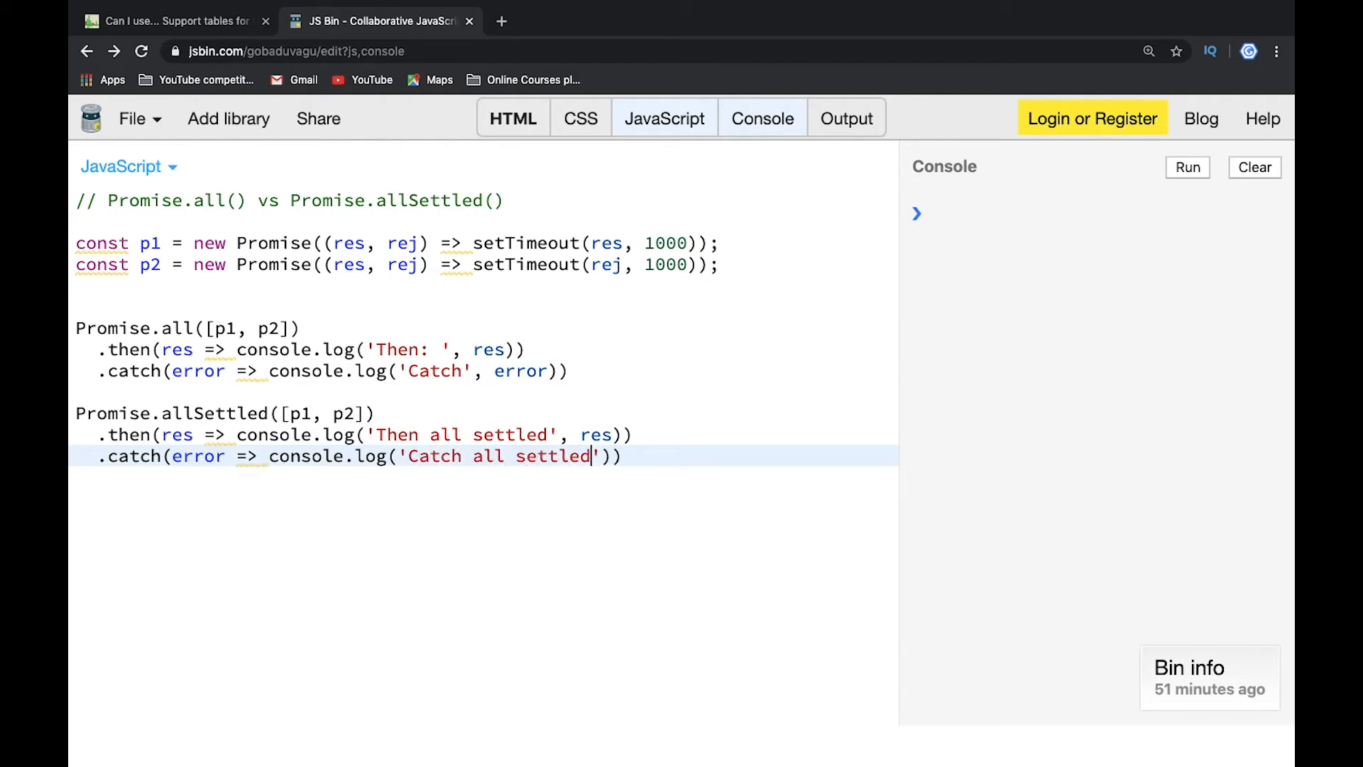
text(, e)
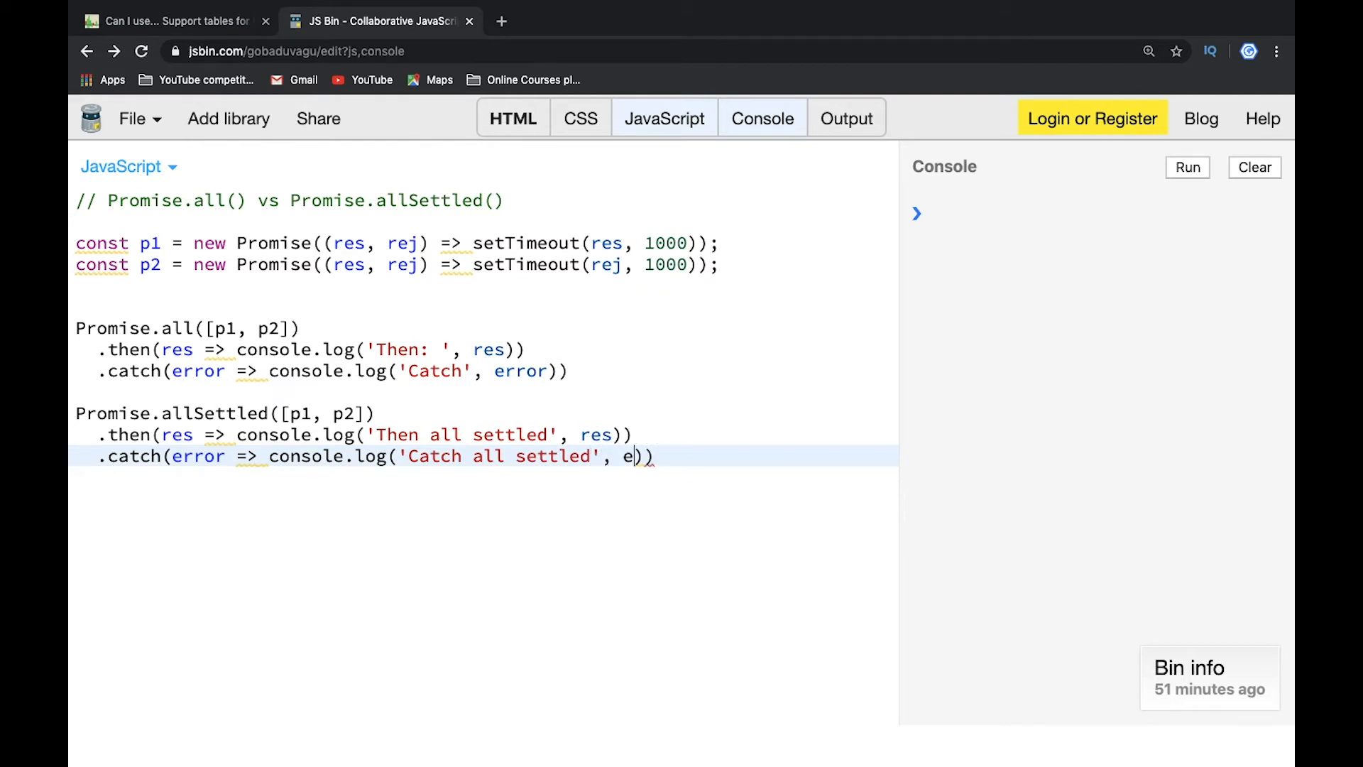
text(rror)
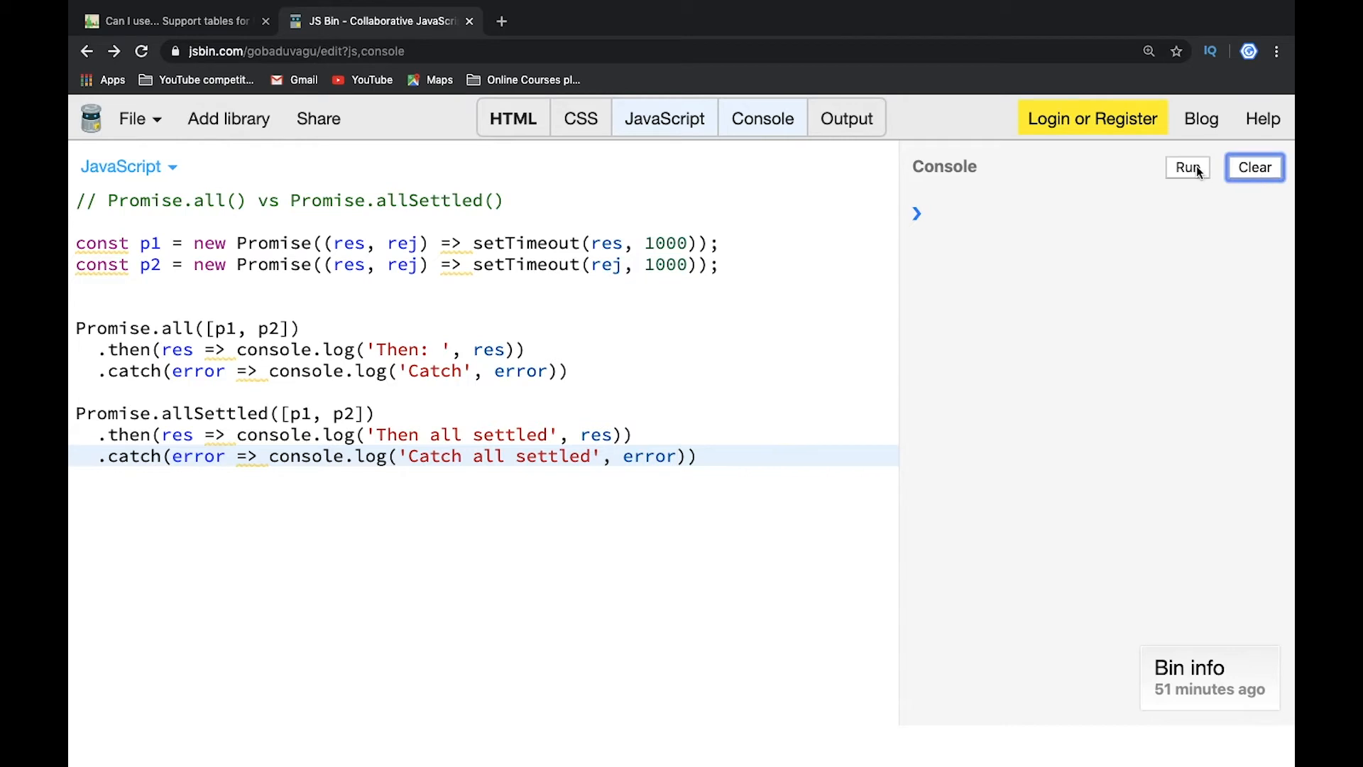
click(1187, 167)
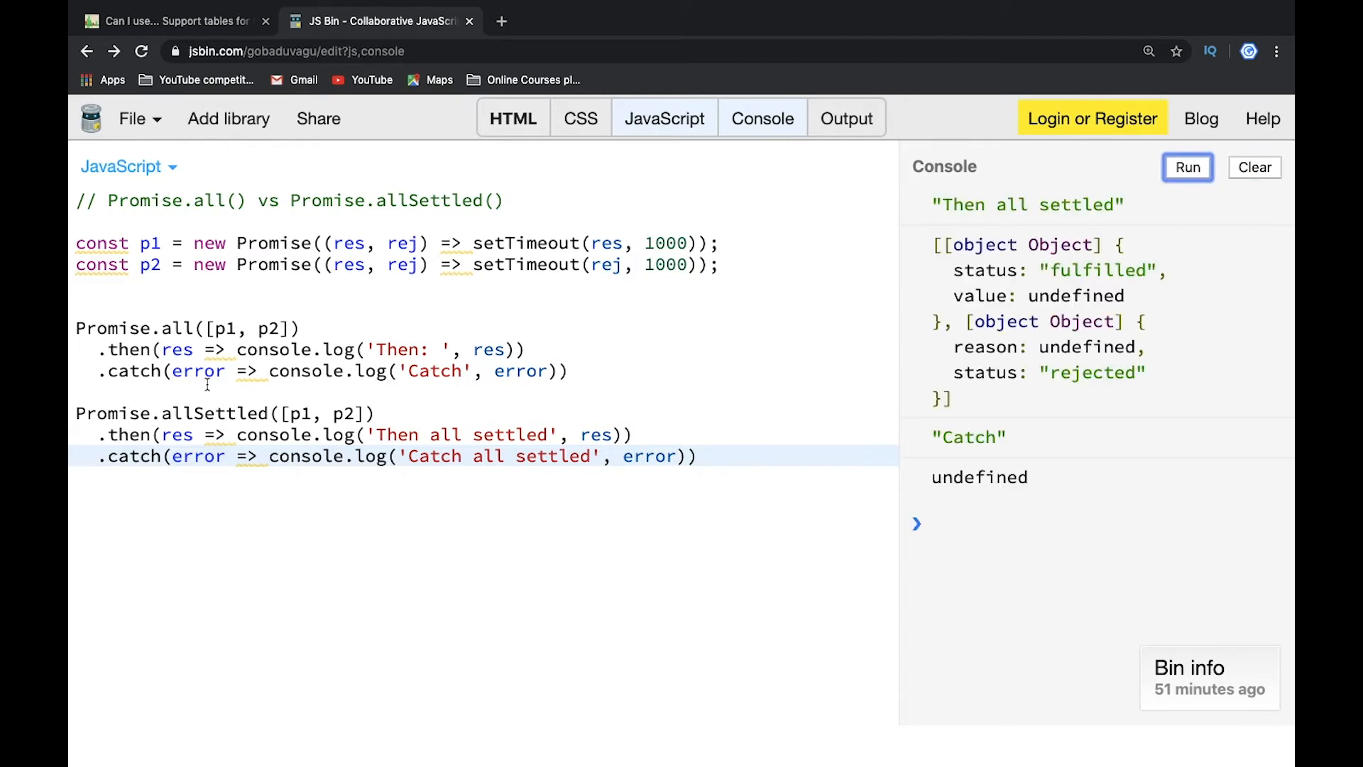
mouse_move(1013, 256)
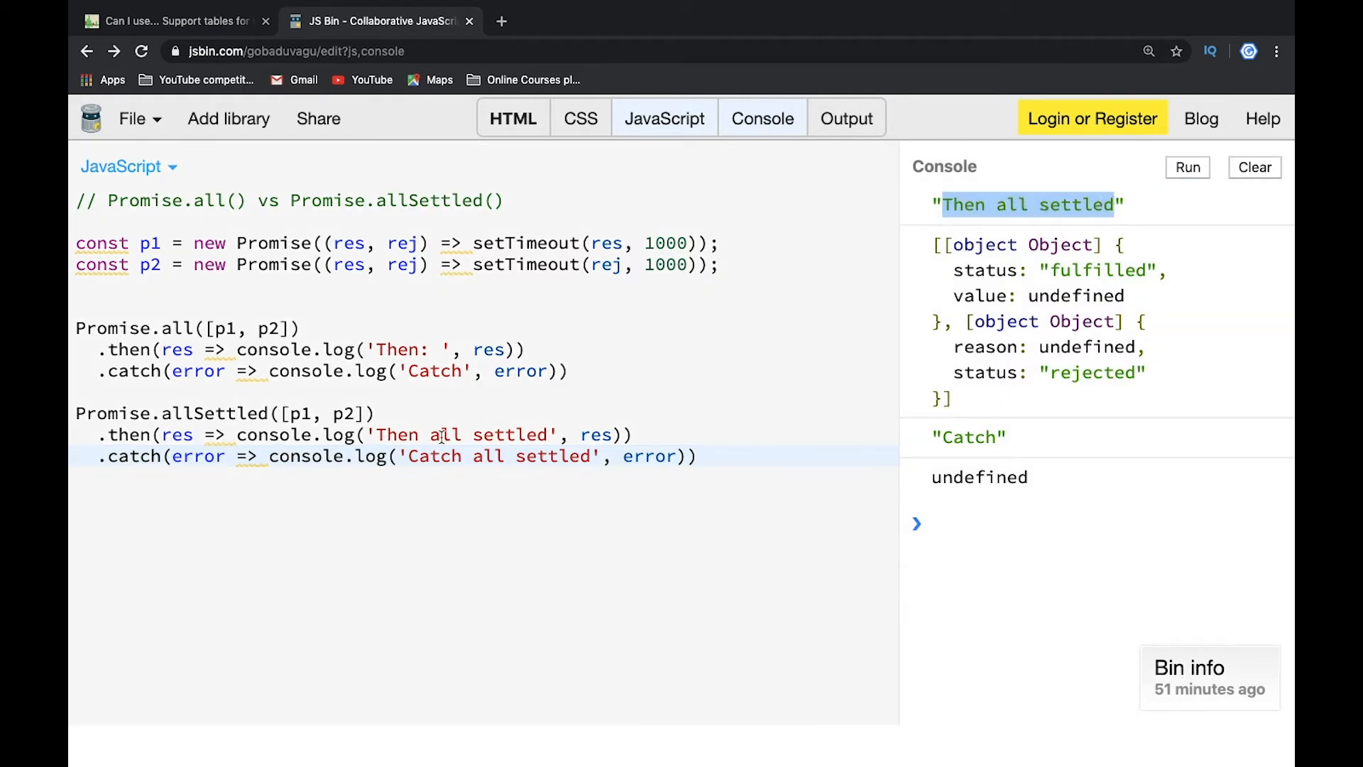
mouse_move(606, 434)
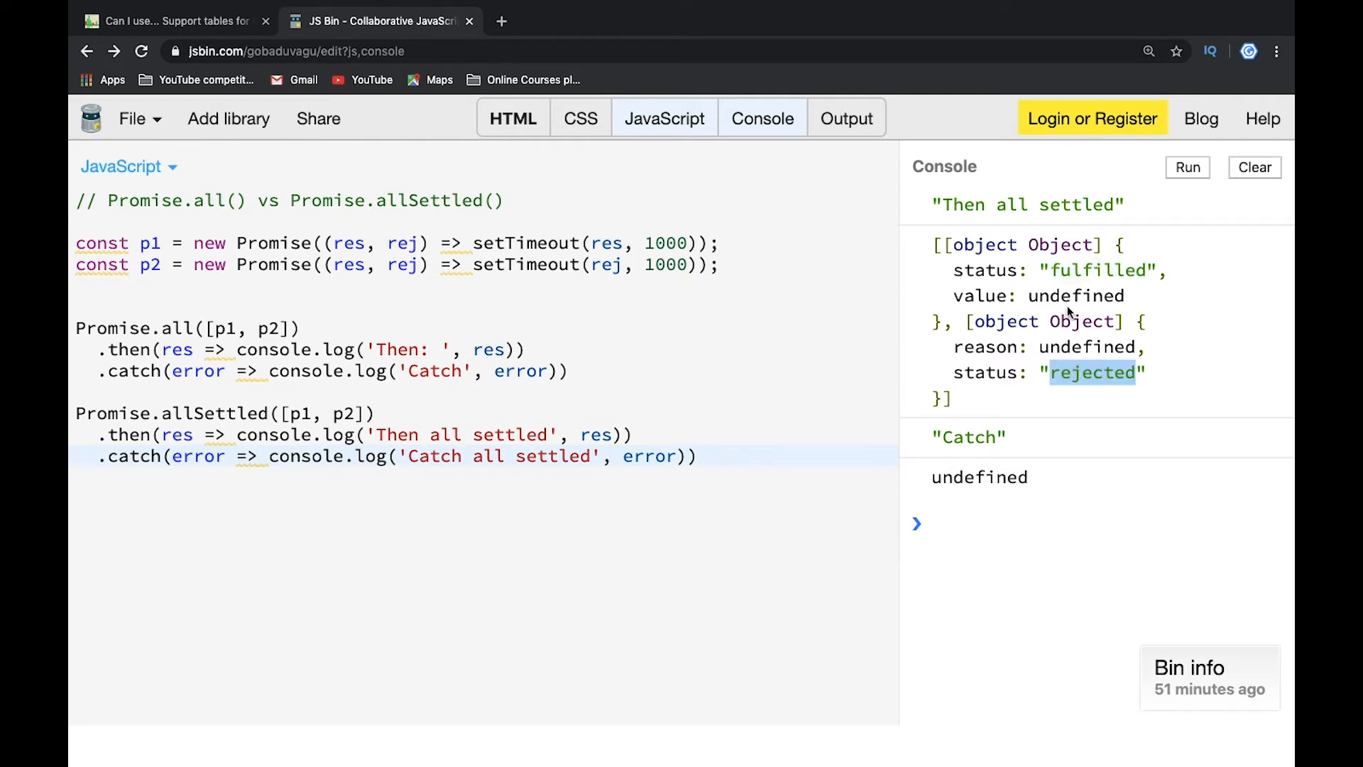
mouse_move(986, 350)
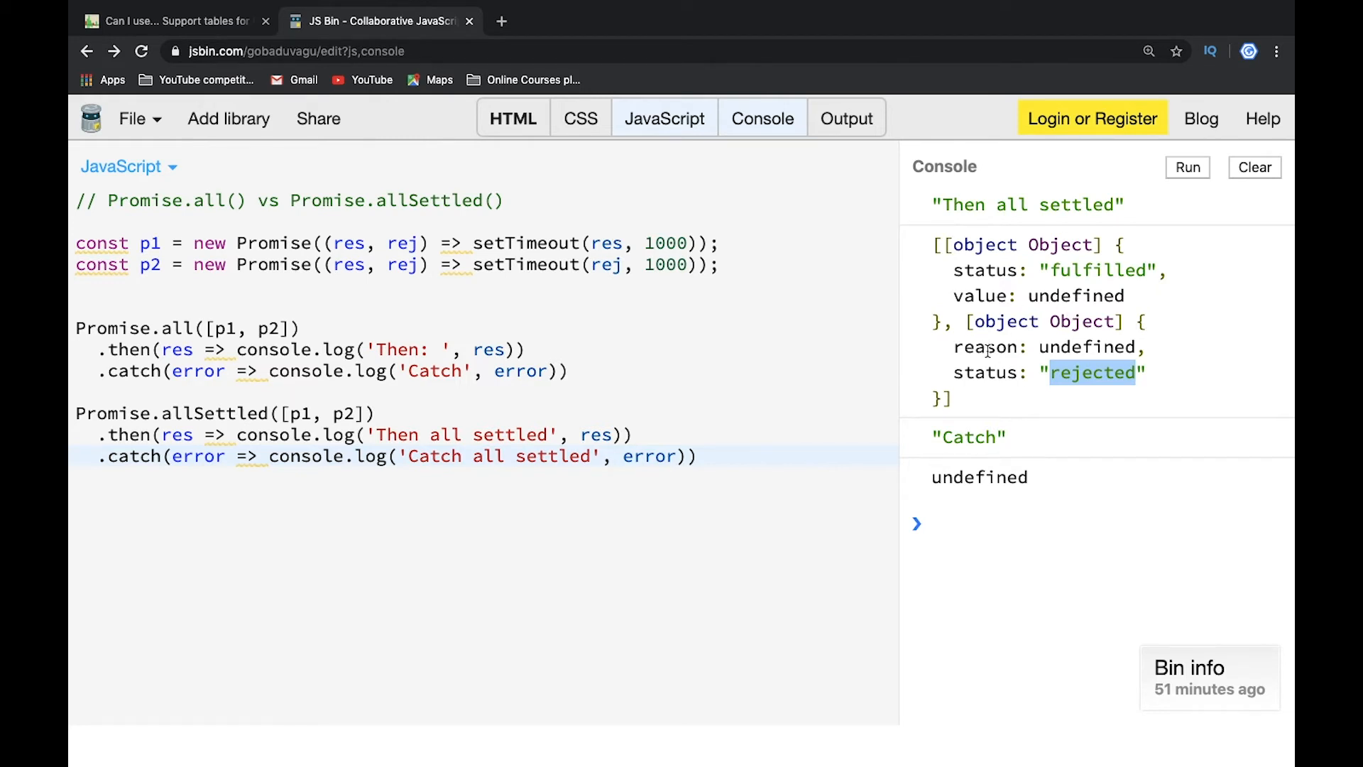
mouse_move(942, 297)
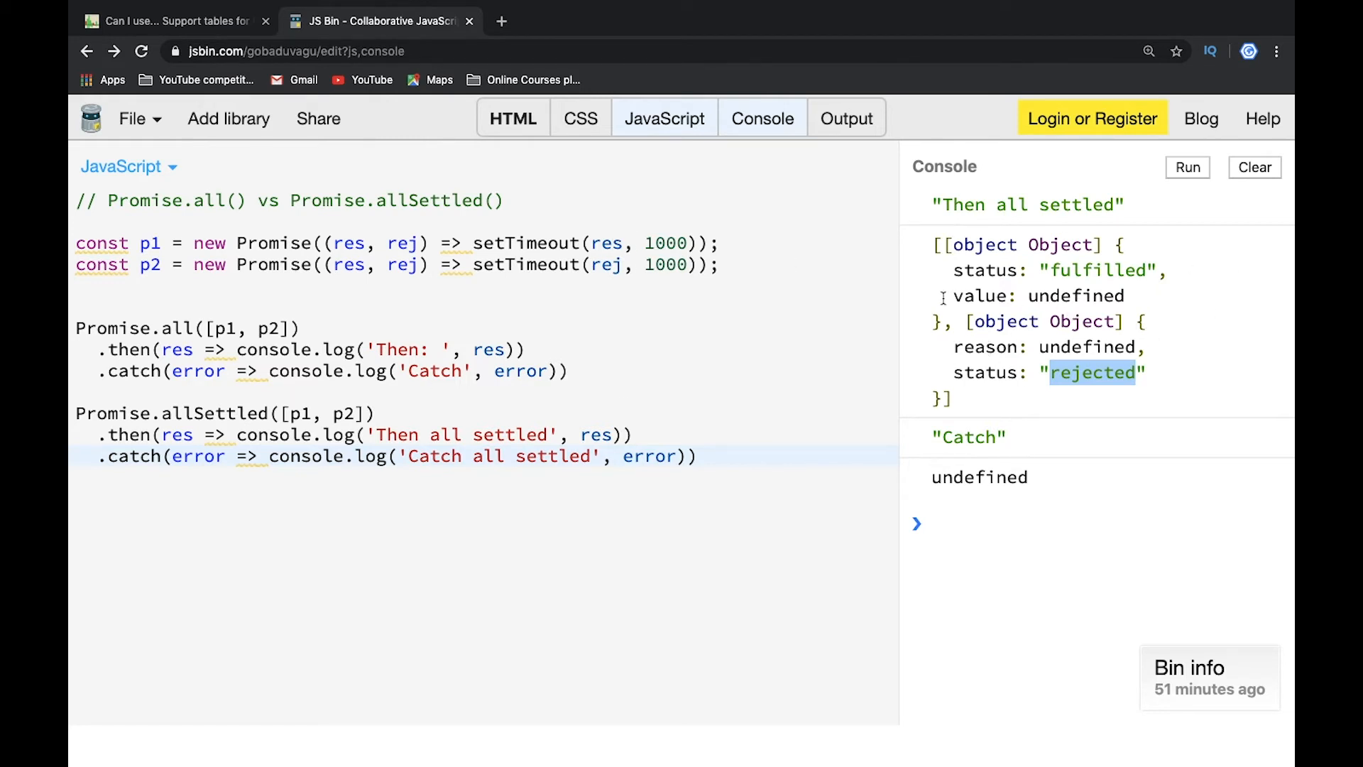
Change the setTimeout calls to res(10) and rej('my error'), then clear the console.
click(619, 244)
text((10)
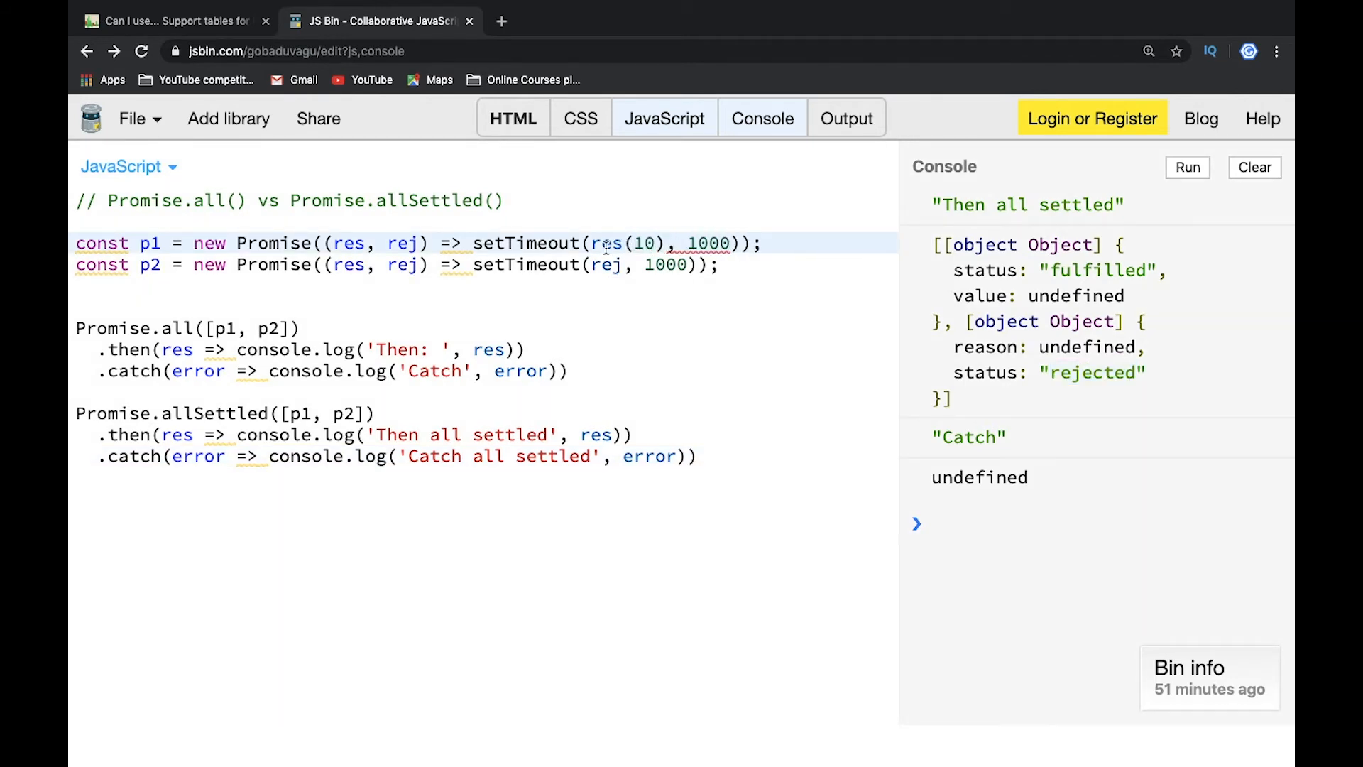
text('m')
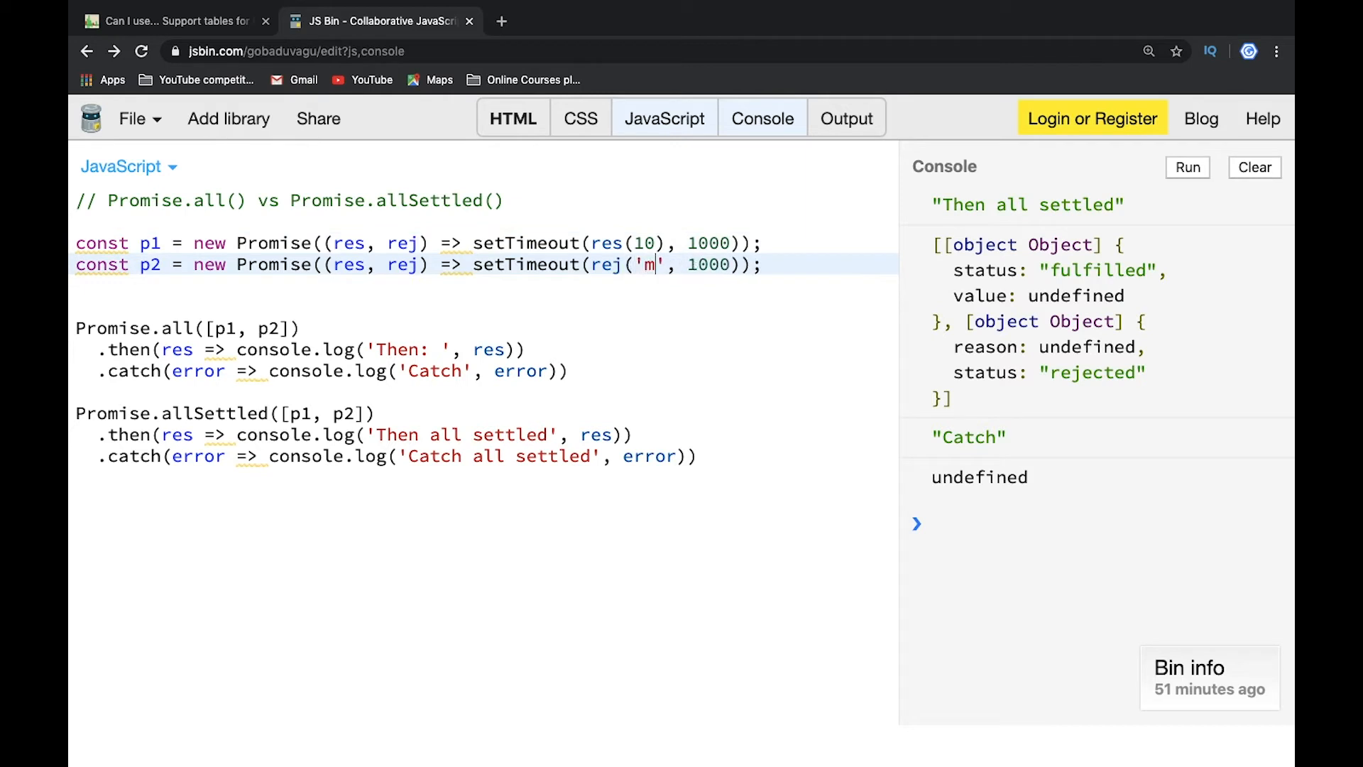
text(y error)
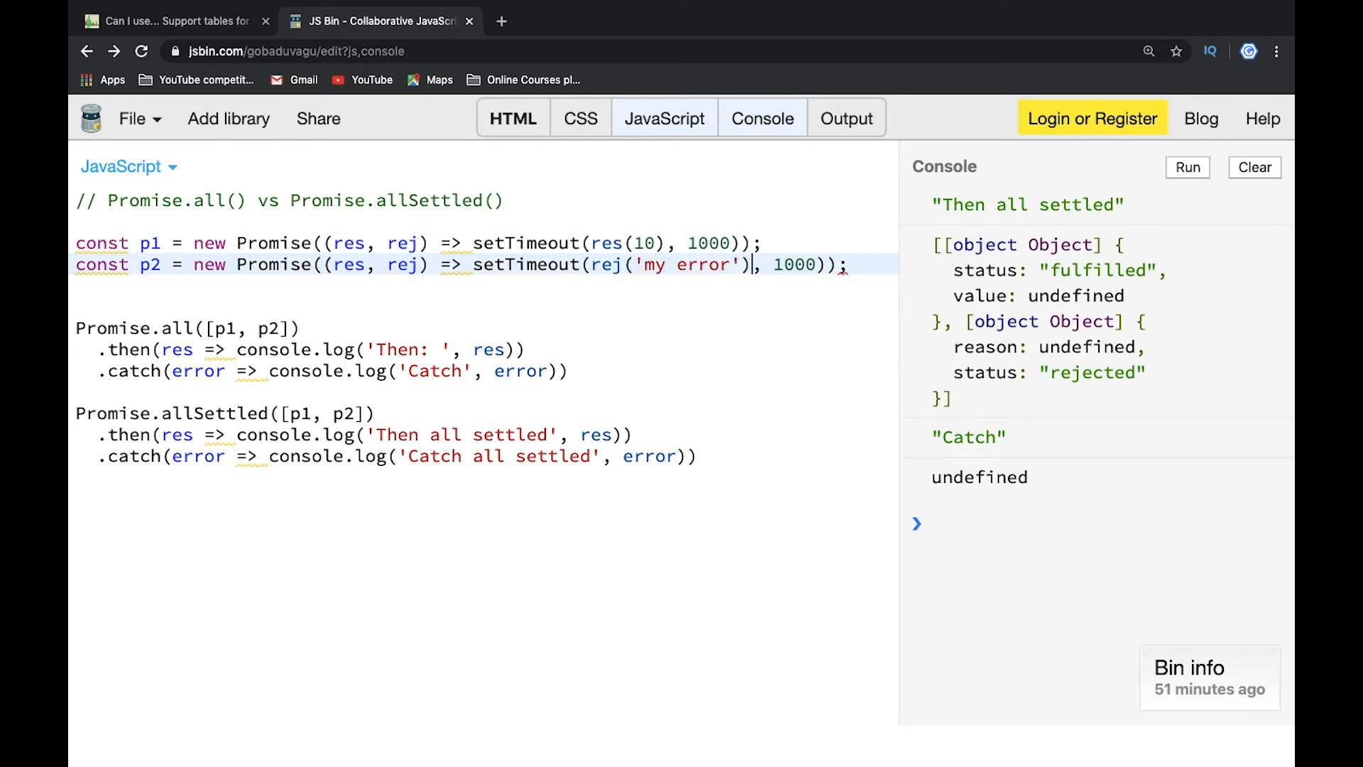
click(1254, 167)
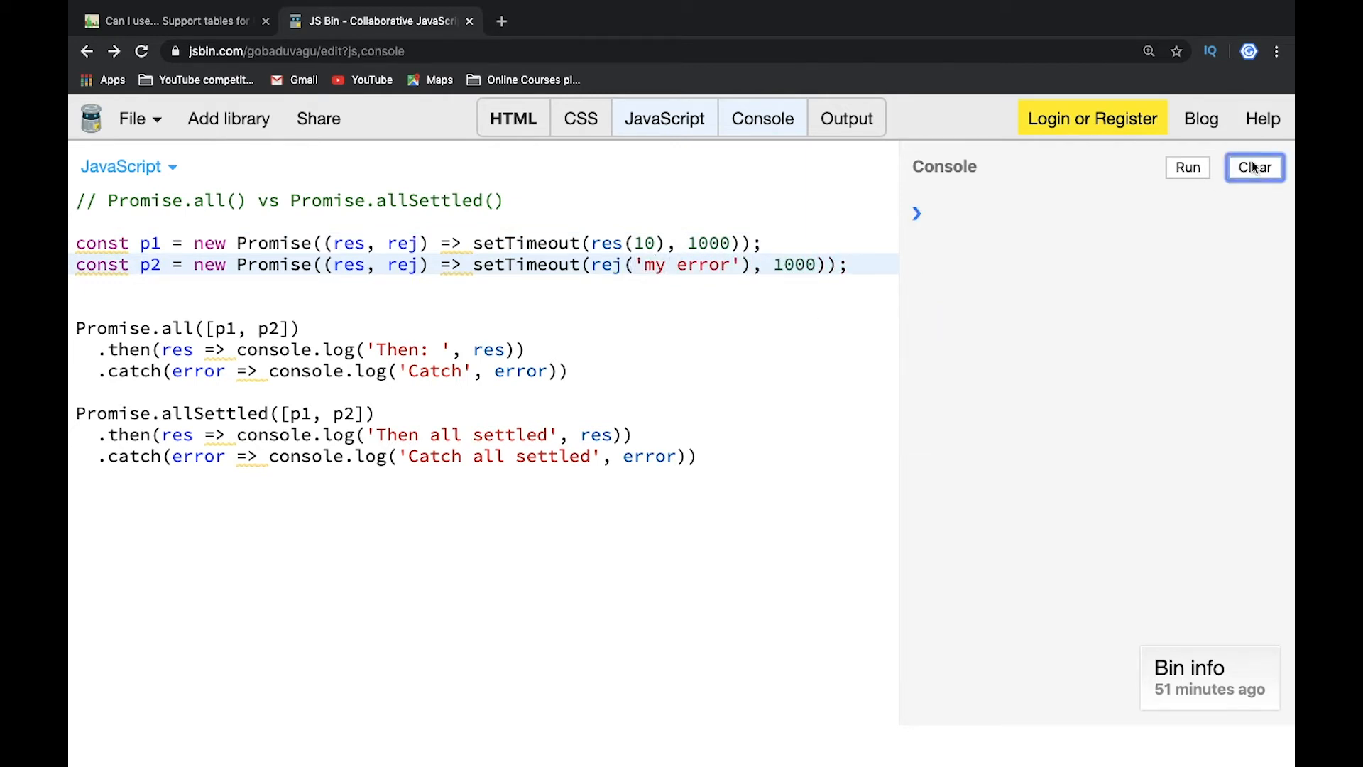
click(1186, 167)
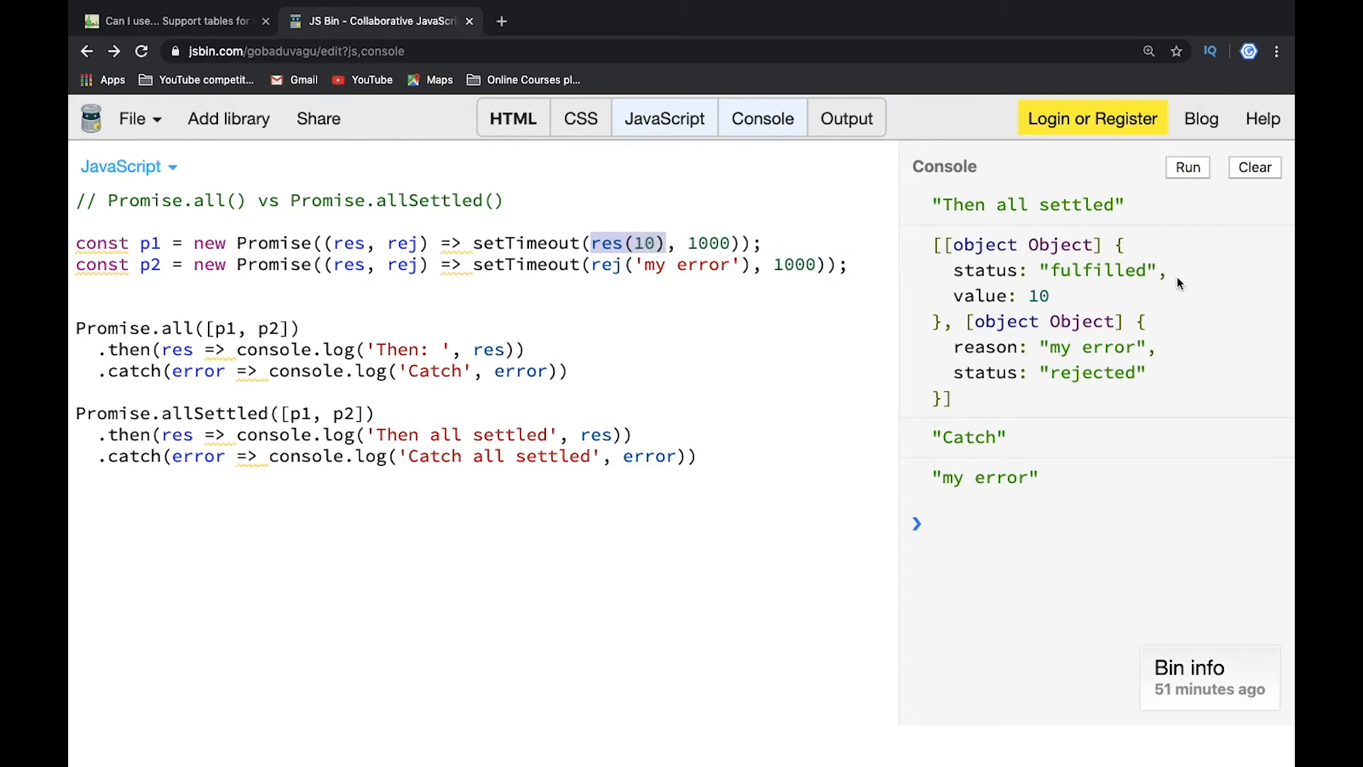
mouse_move(1035, 298)
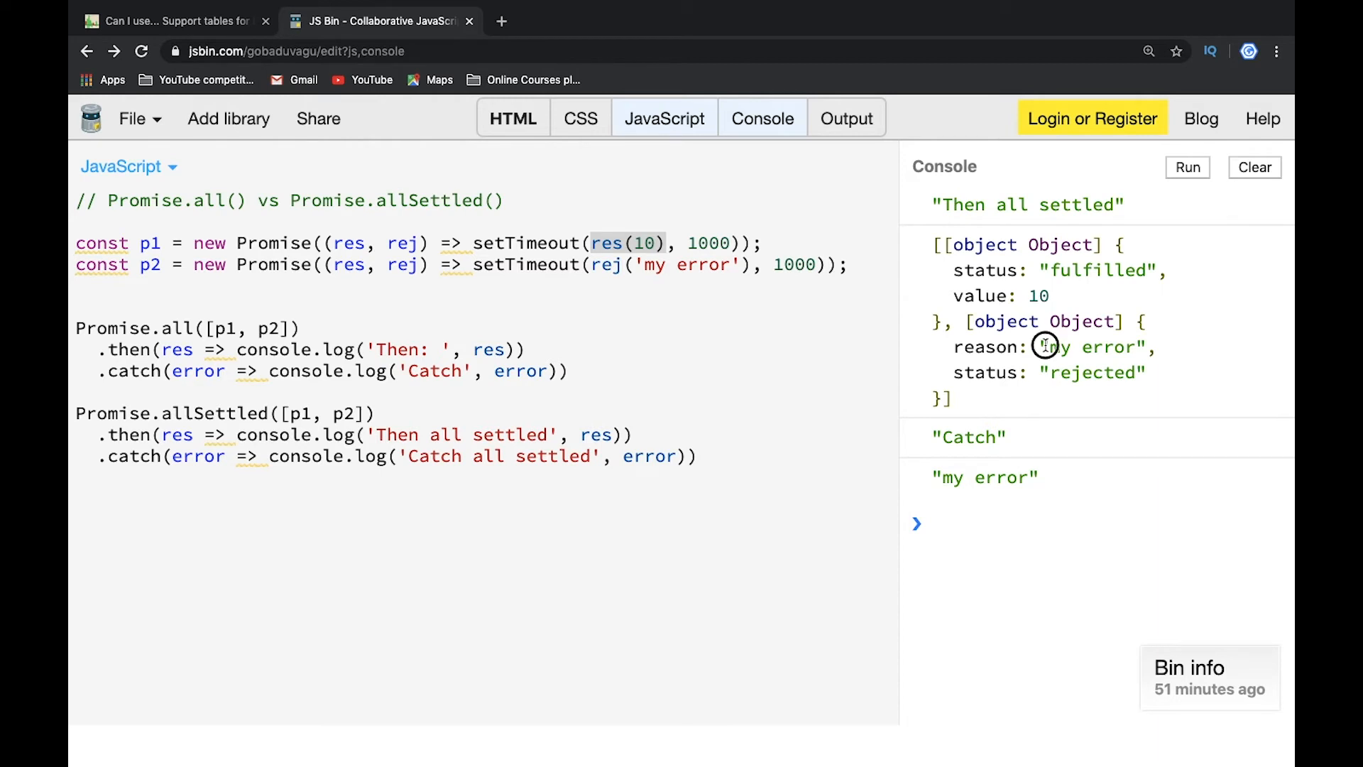
mouse_move(1052, 347)
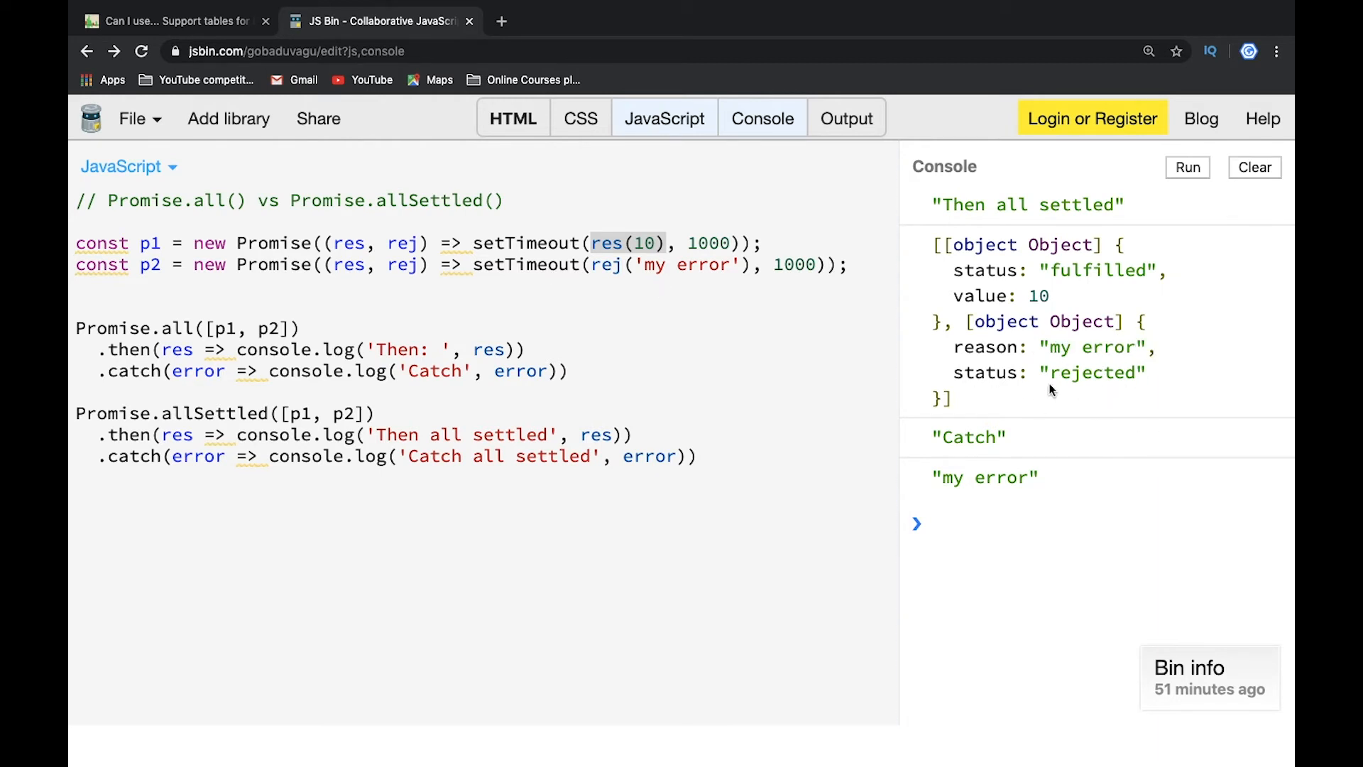
mouse_move(914, 438)
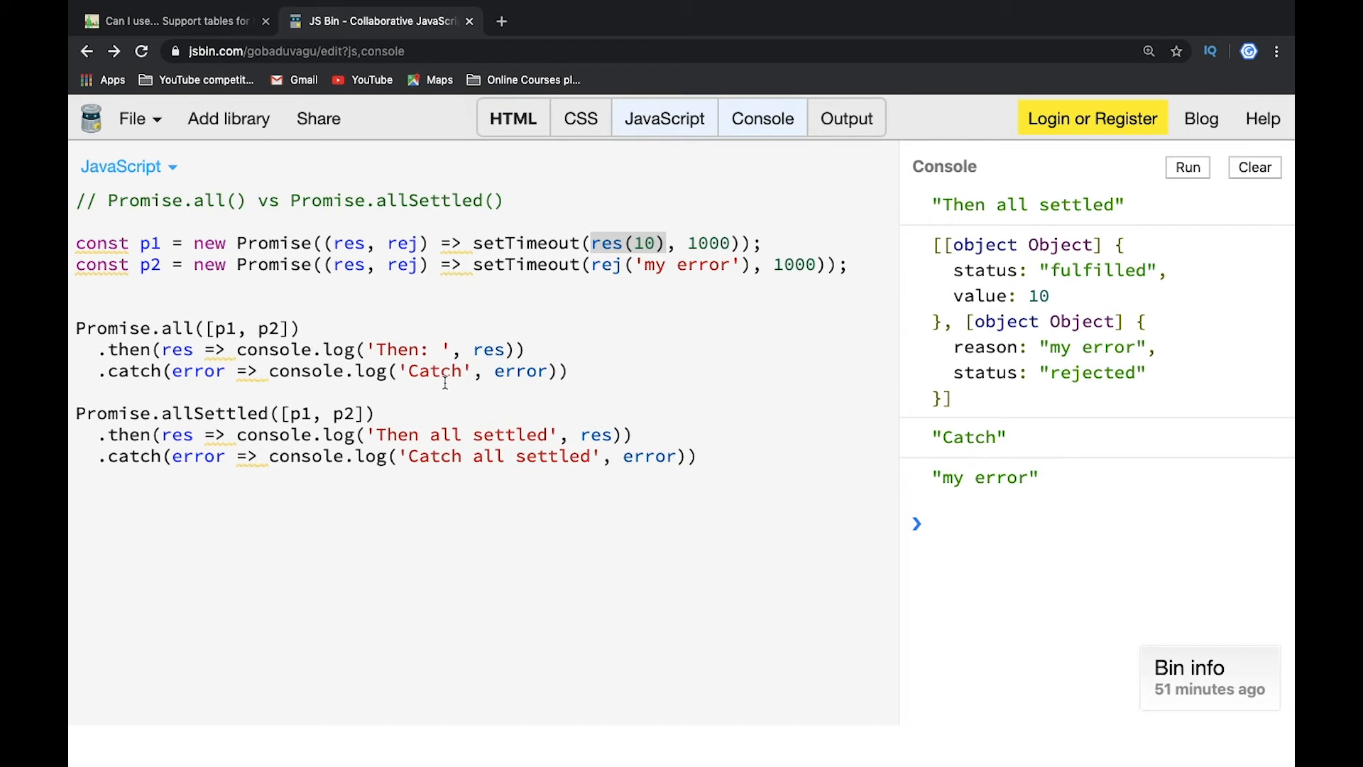
double_click(985, 478)
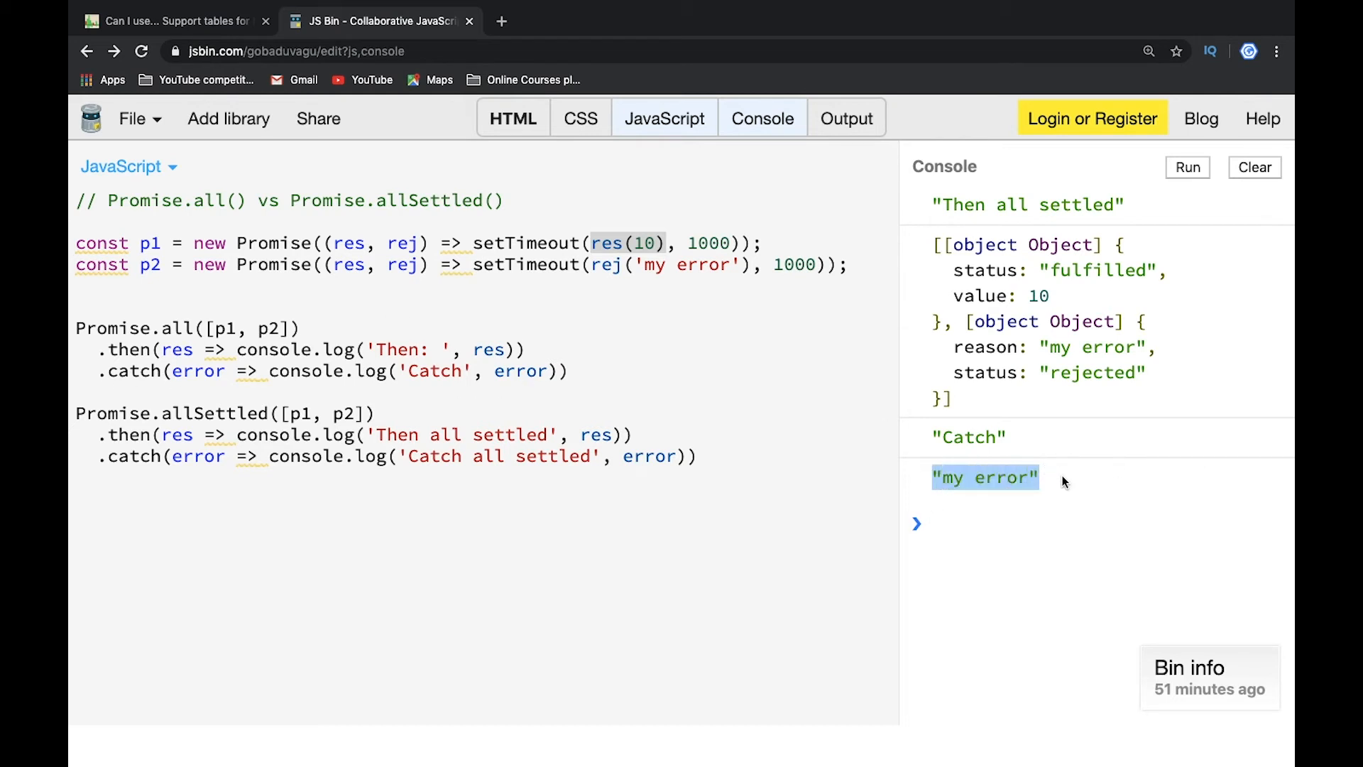
mouse_move(619, 313)
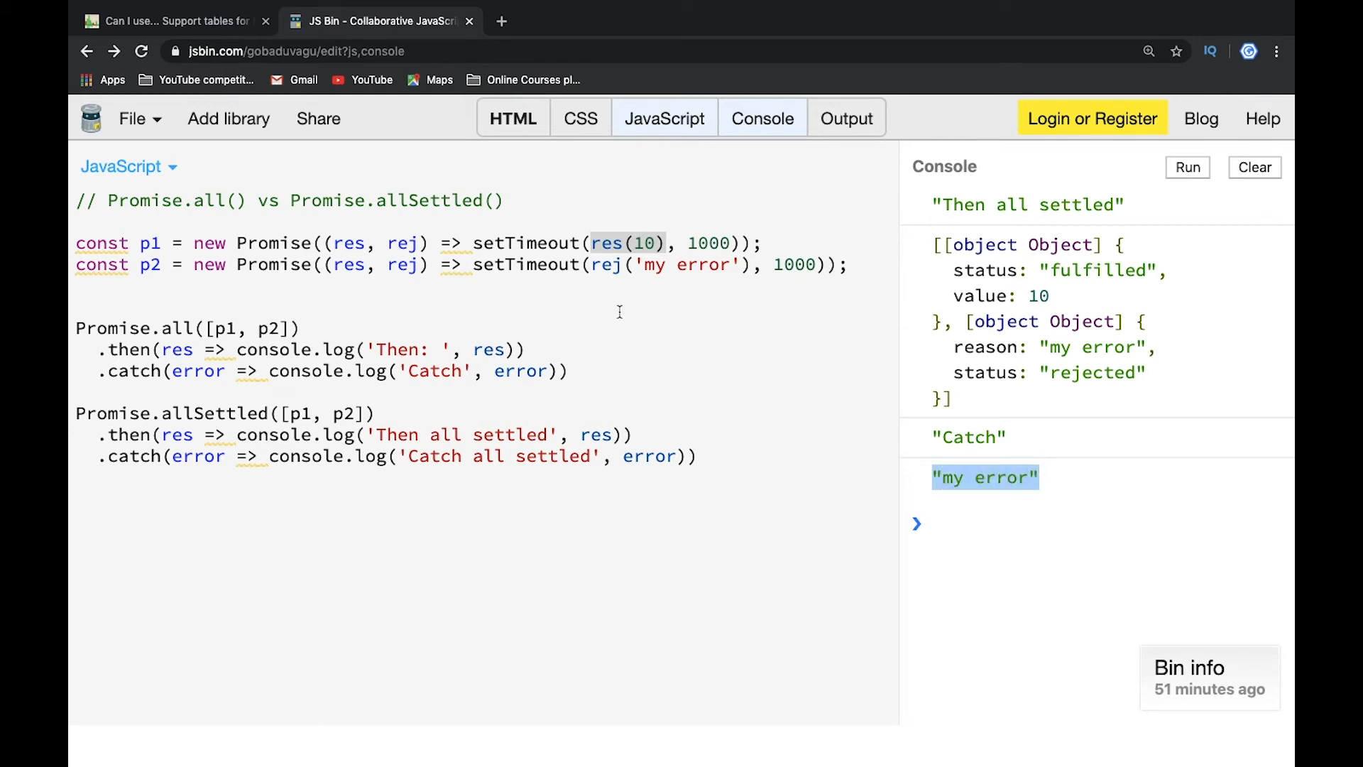
mouse_move(171, 116)
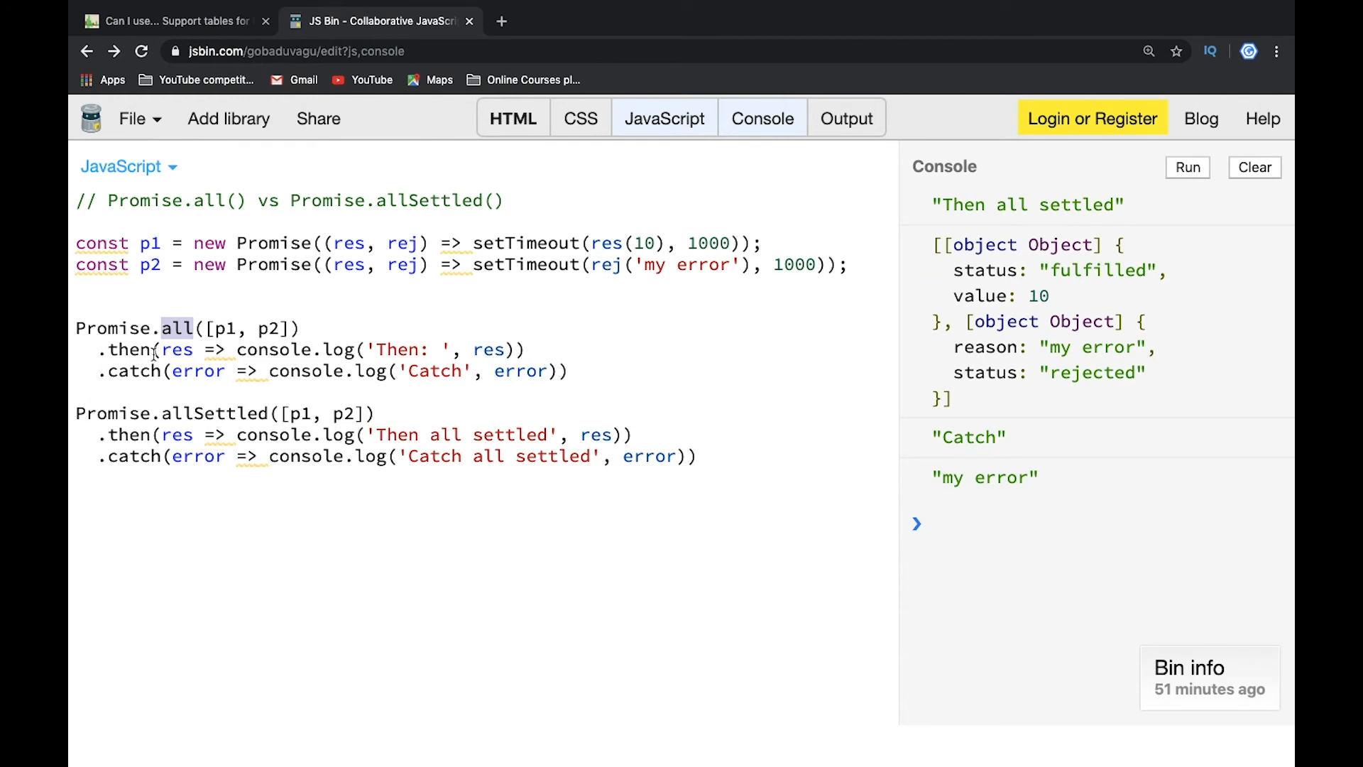
mouse_move(230, 319)
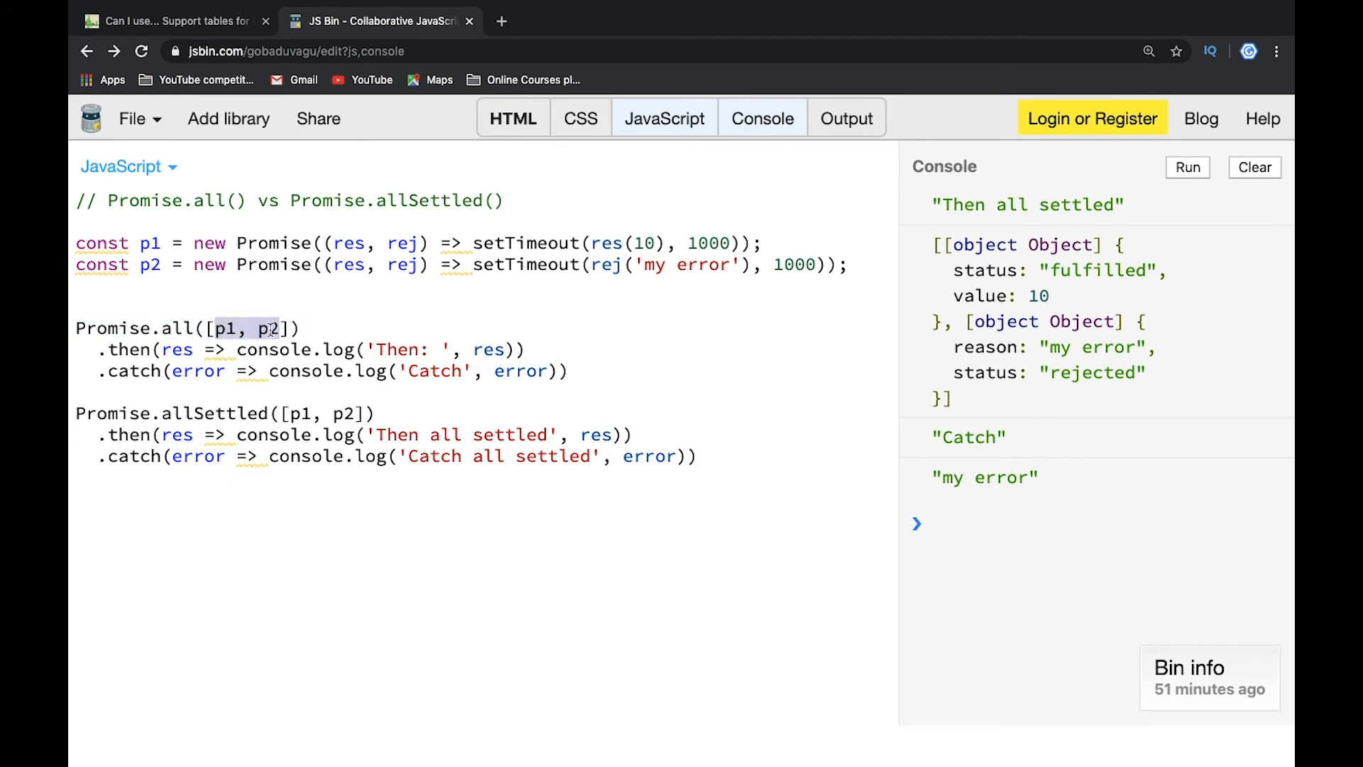
mouse_move(652, 286)
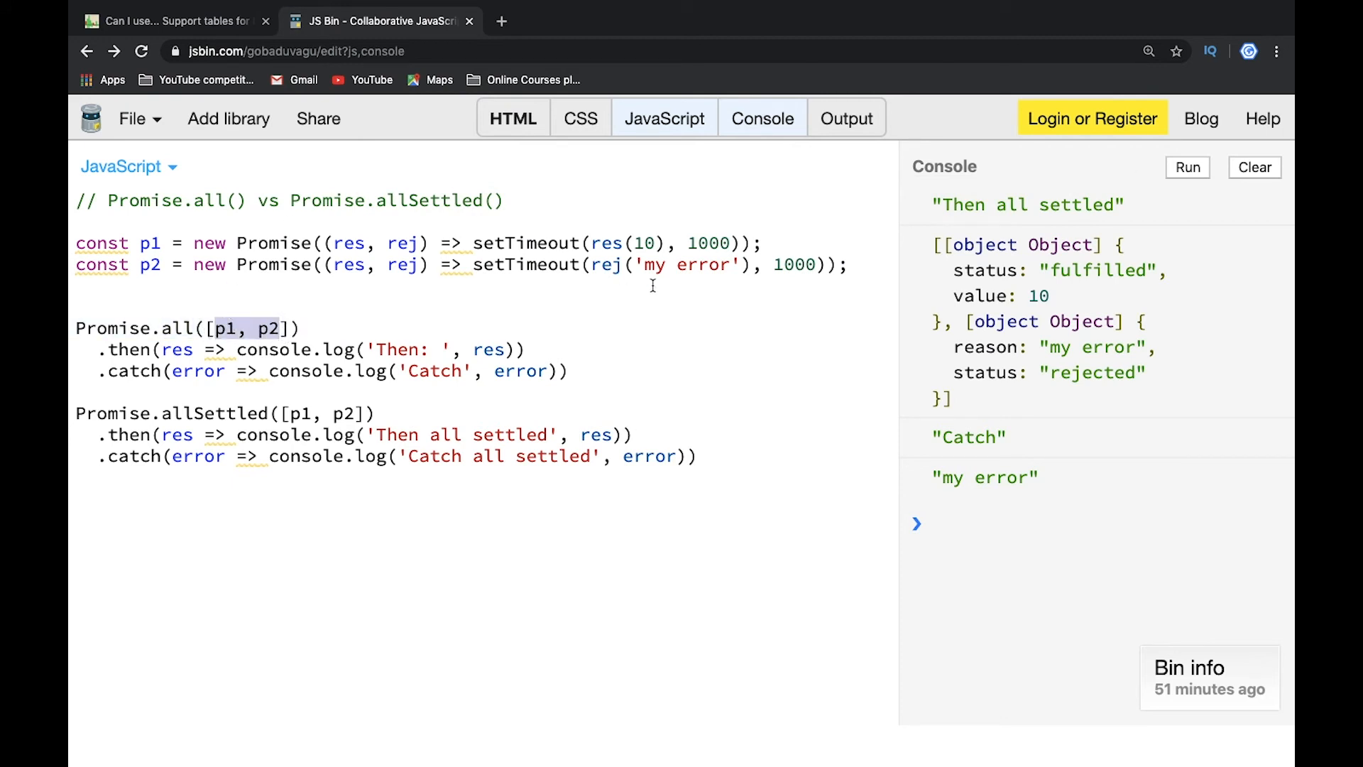
mouse_move(407, 301)
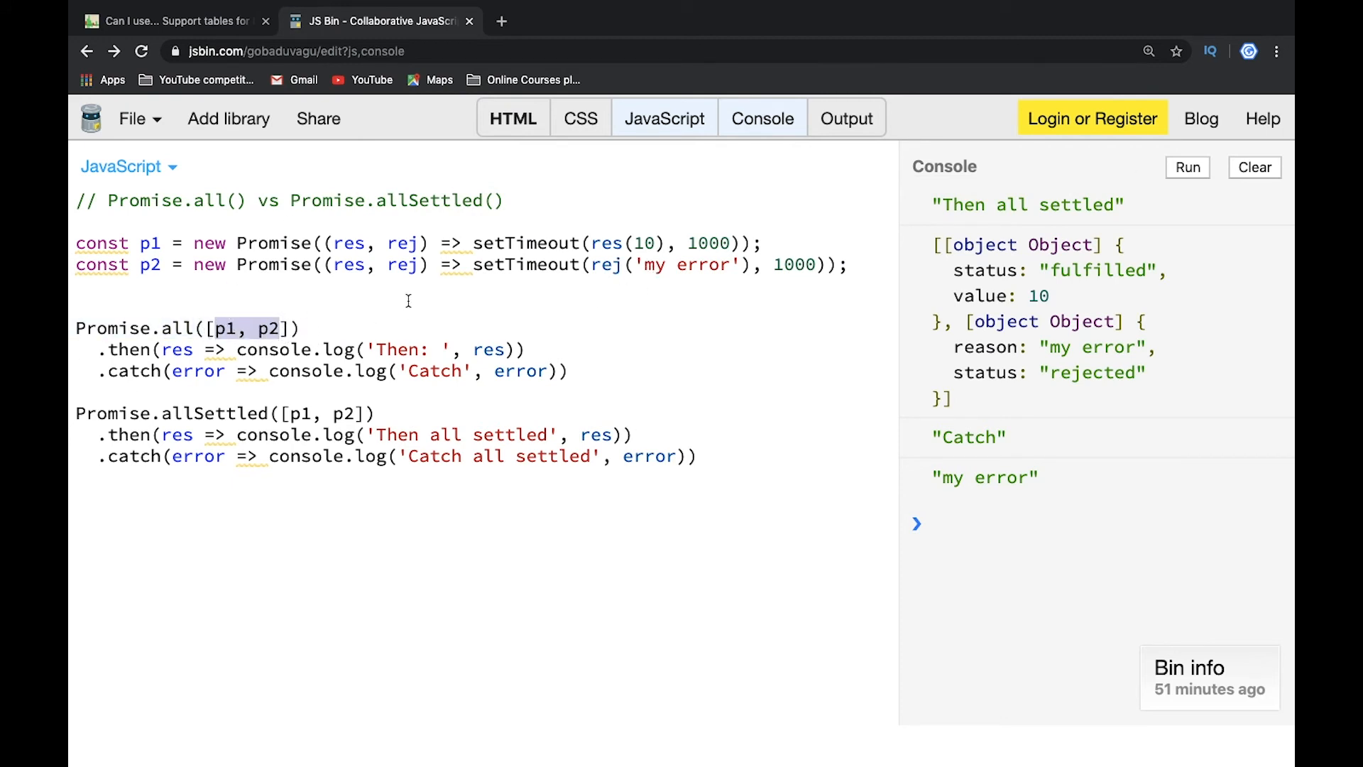
mouse_move(396, 372)
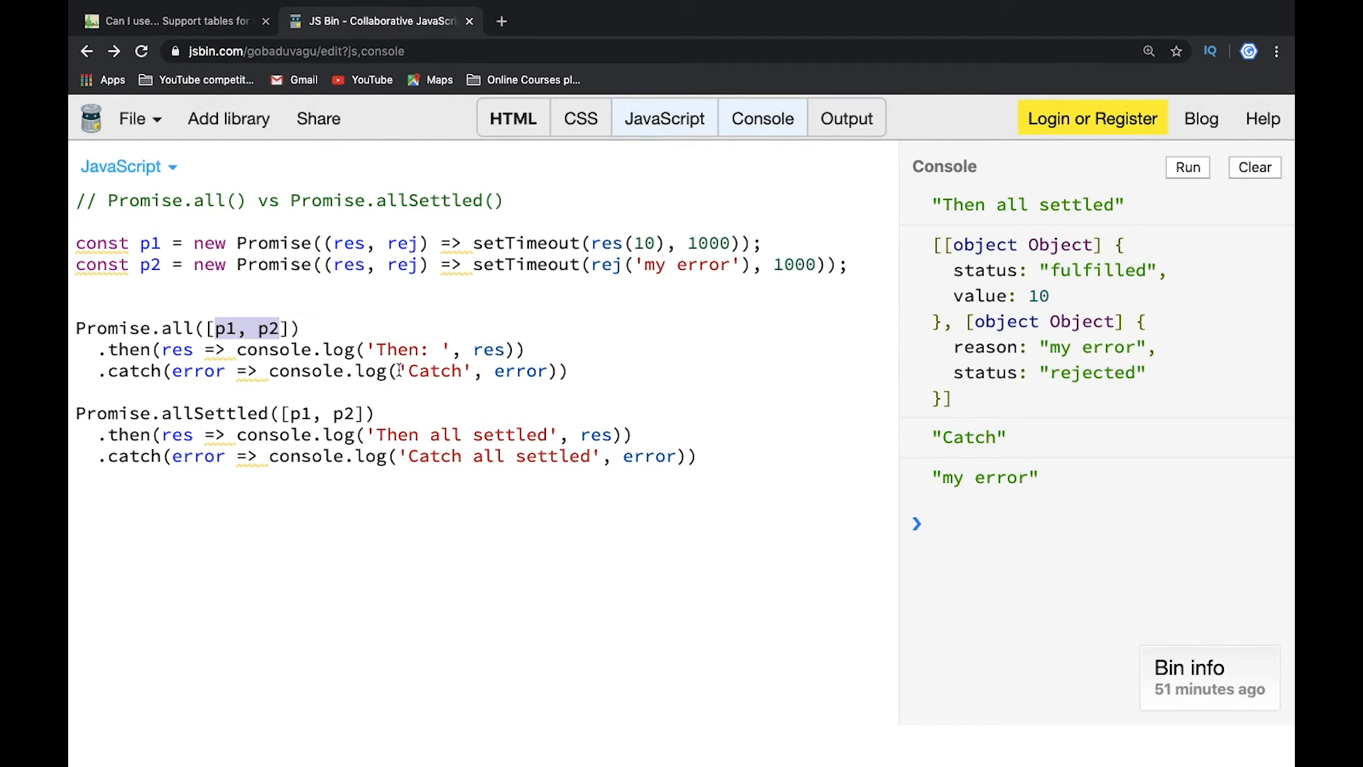
mouse_move(116, 380)
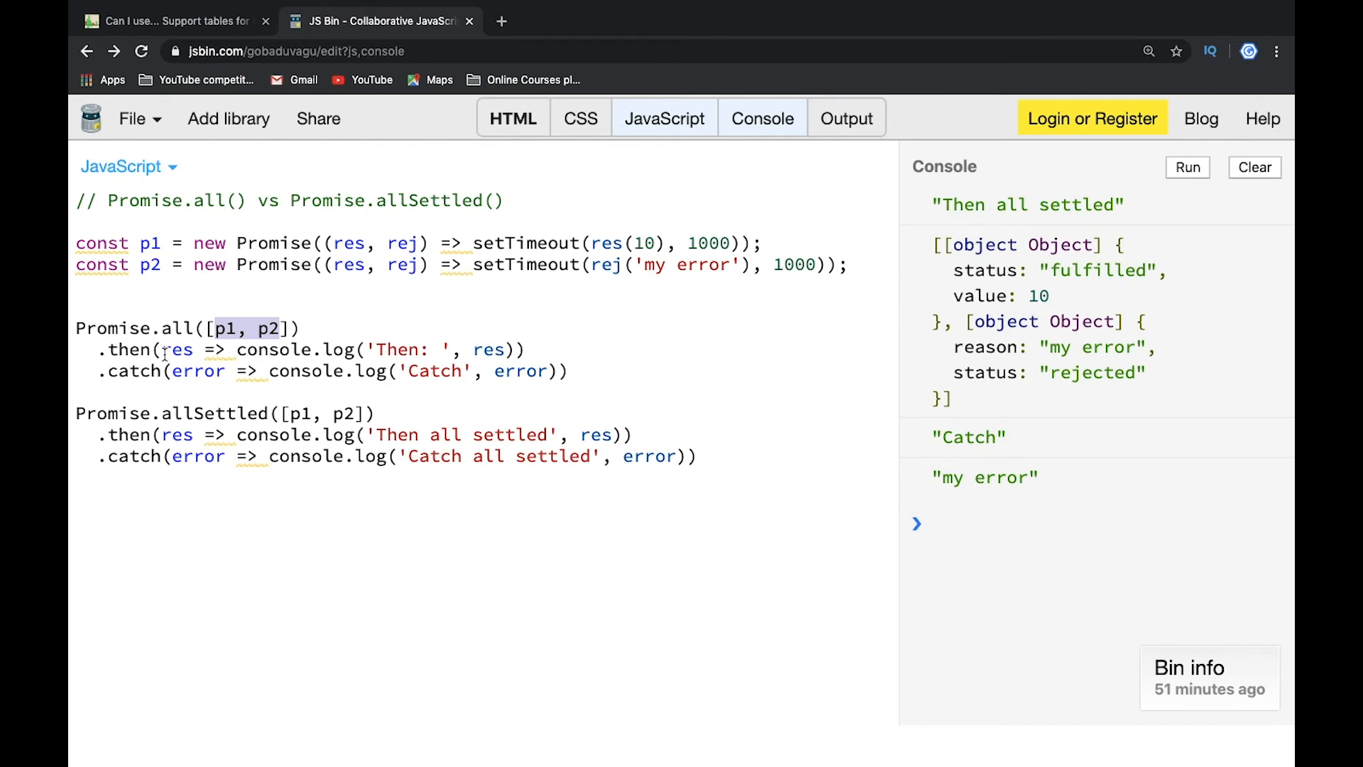
mouse_move(299, 361)
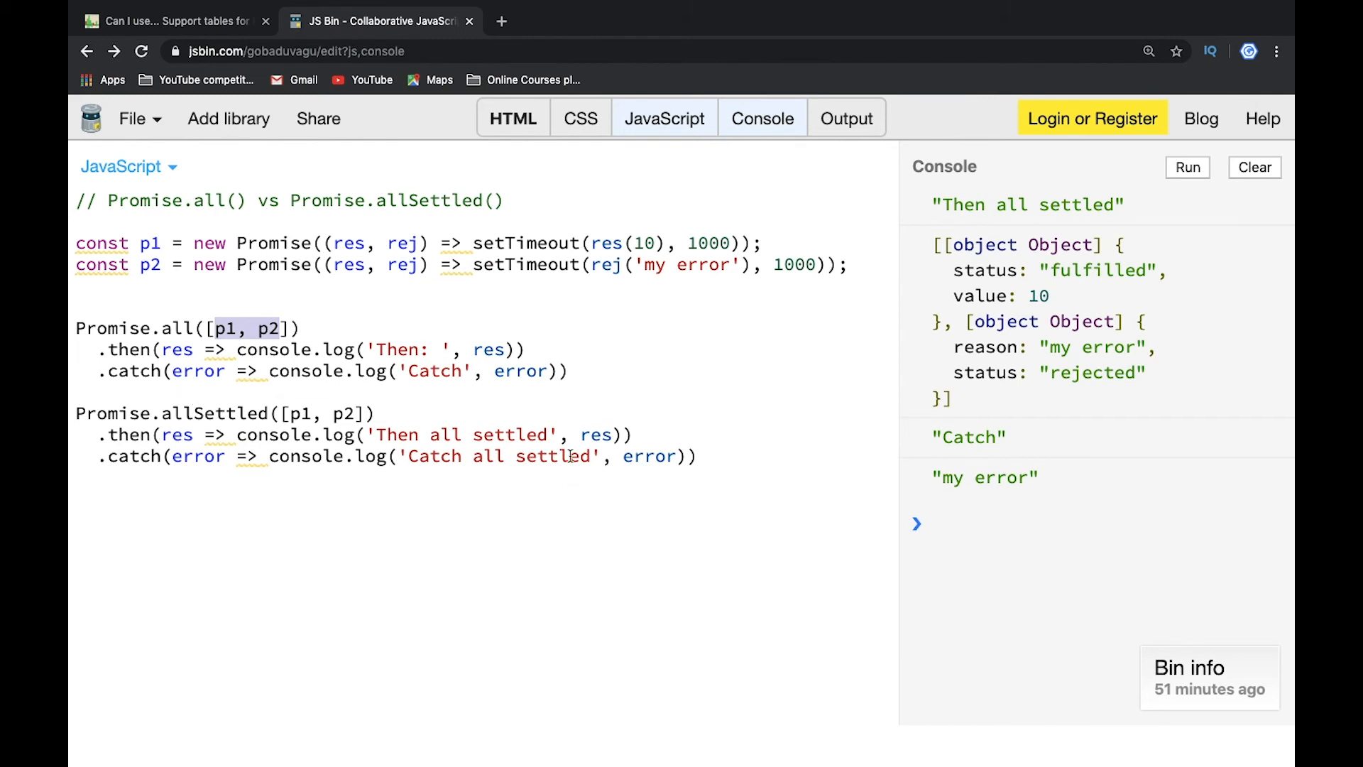
mouse_move(349, 415)
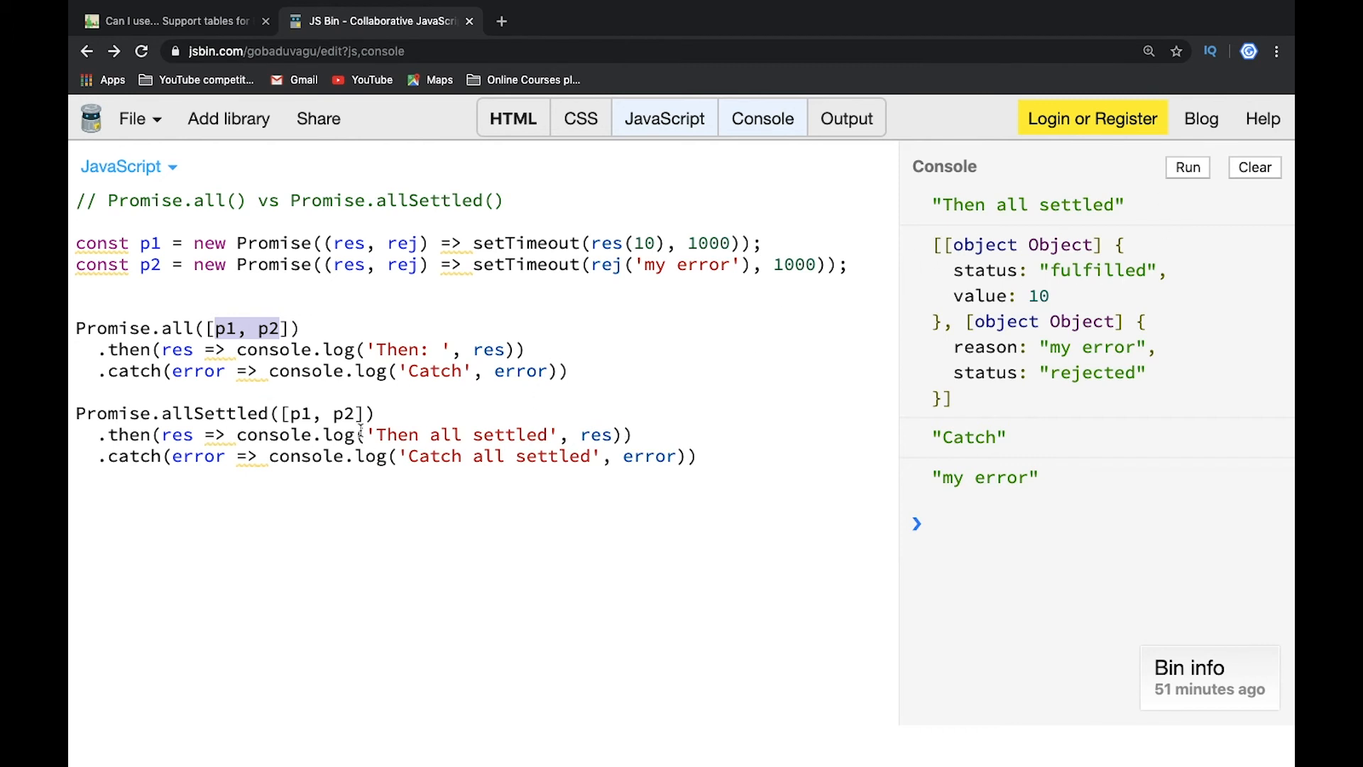
mouse_move(265, 415)
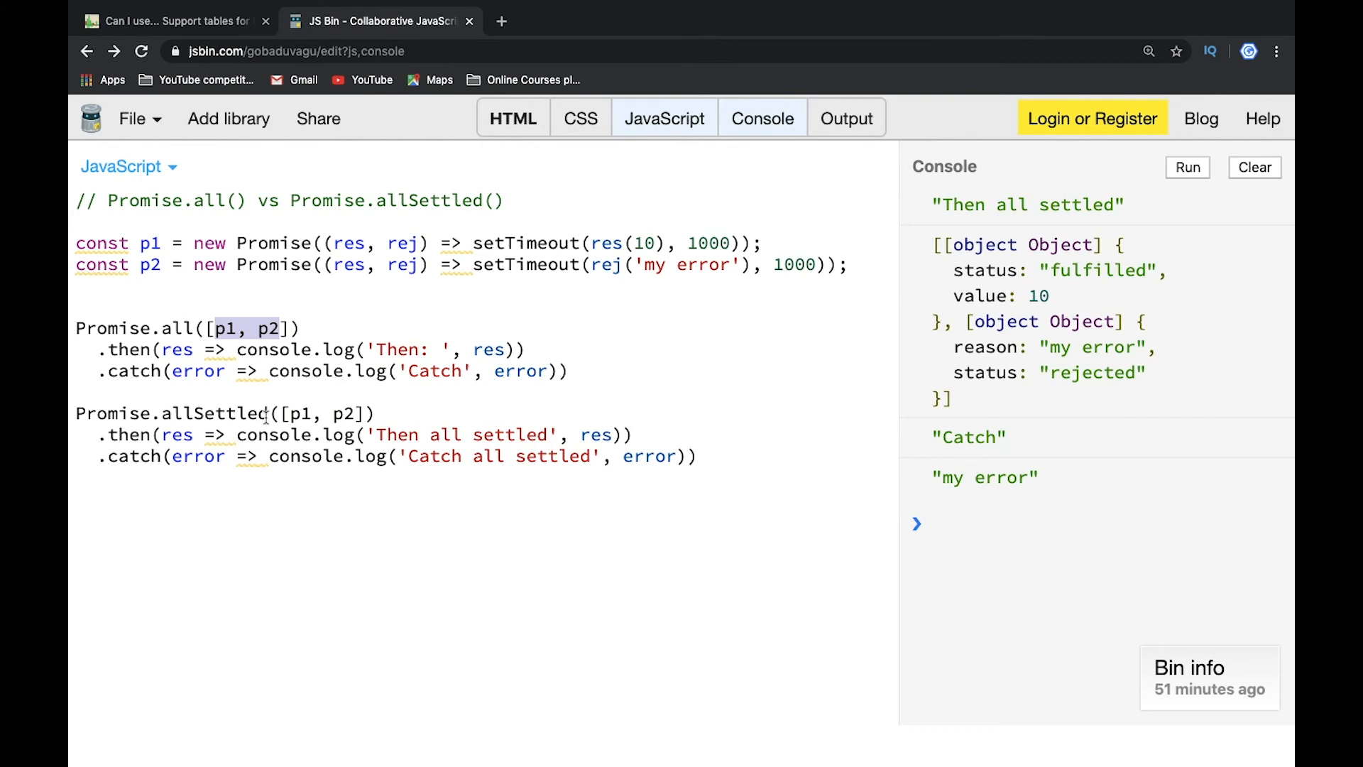
mouse_move(632, 264)
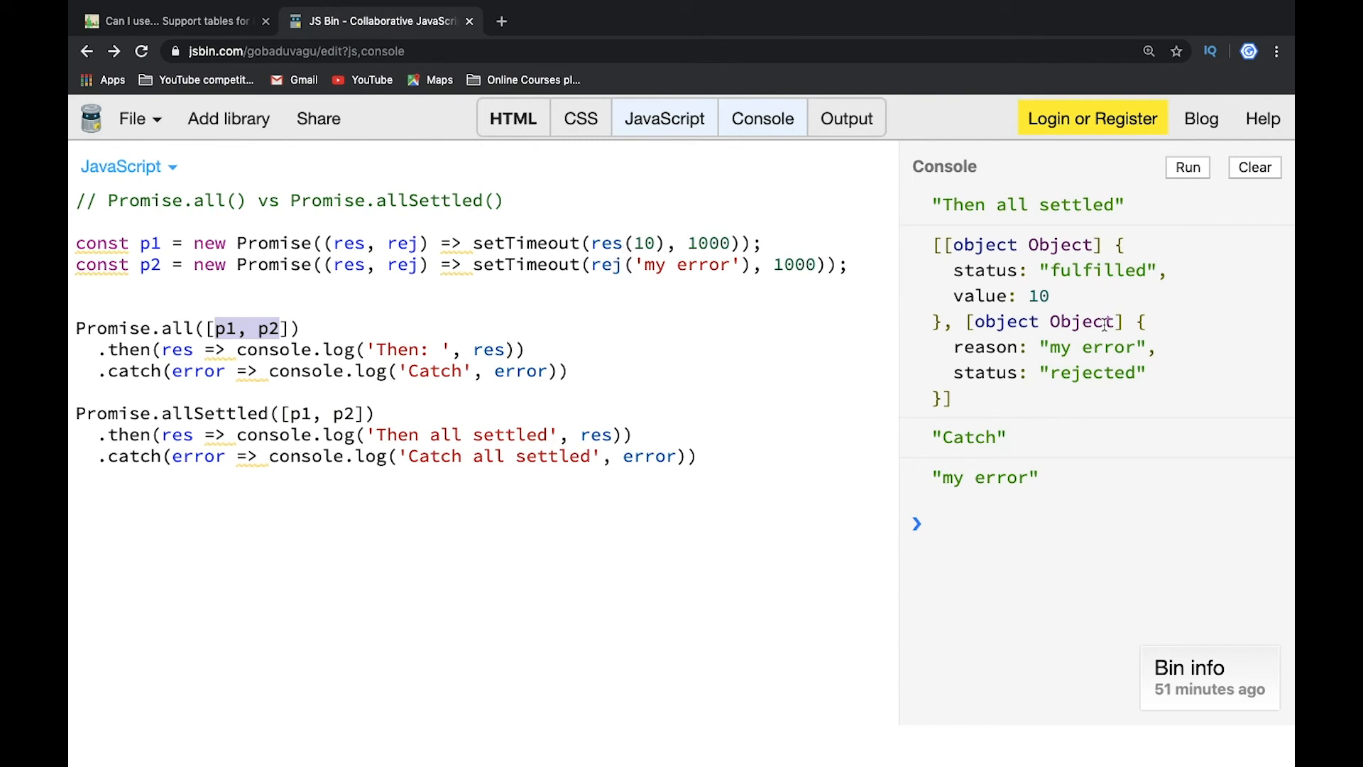
mouse_move(1139, 298)
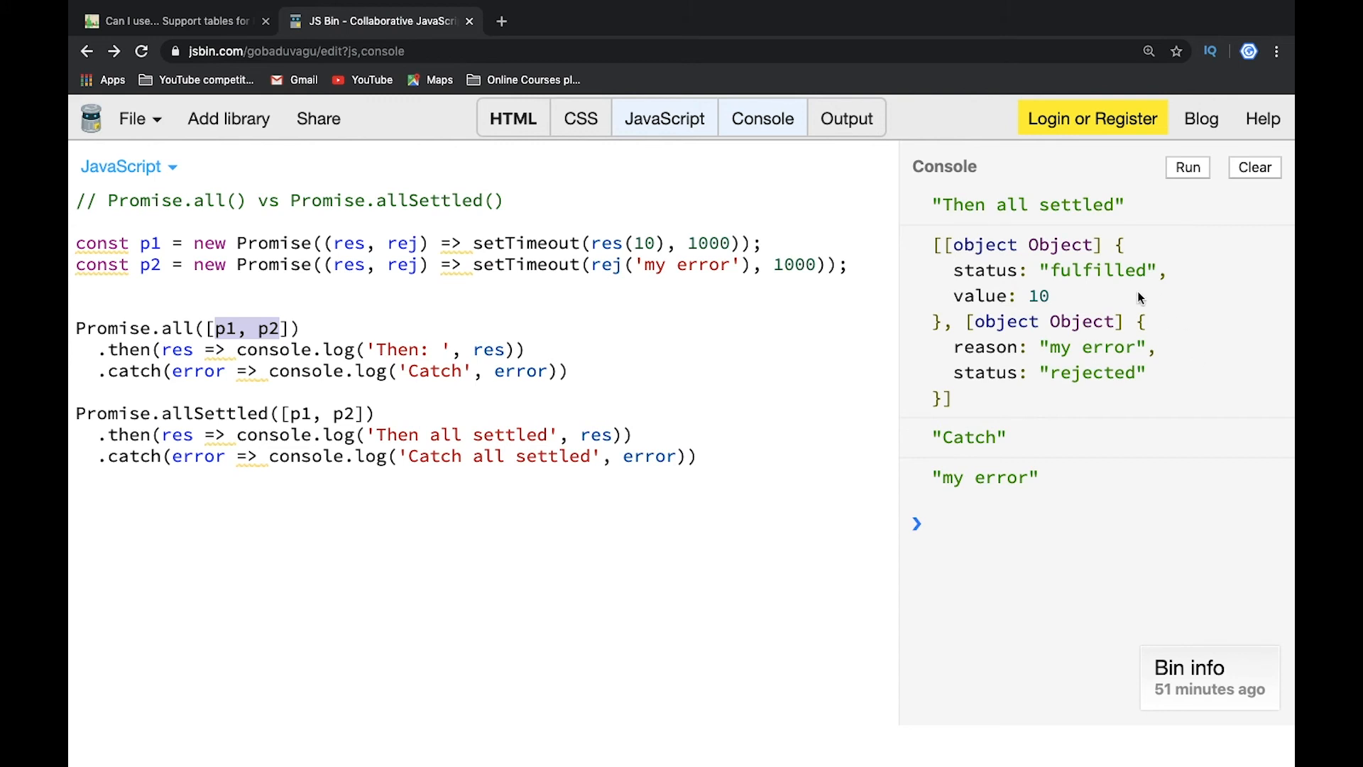
mouse_move(1058, 277)
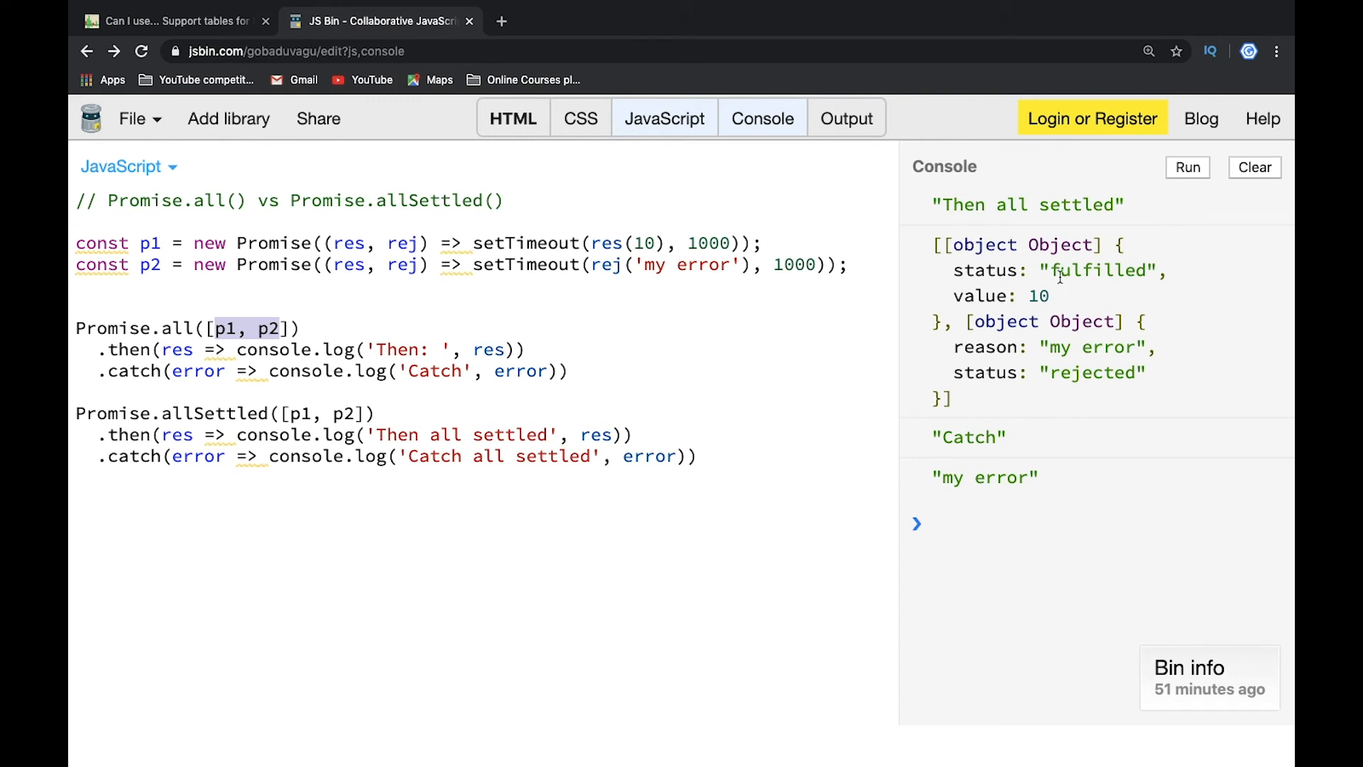
double_click(1097, 271)
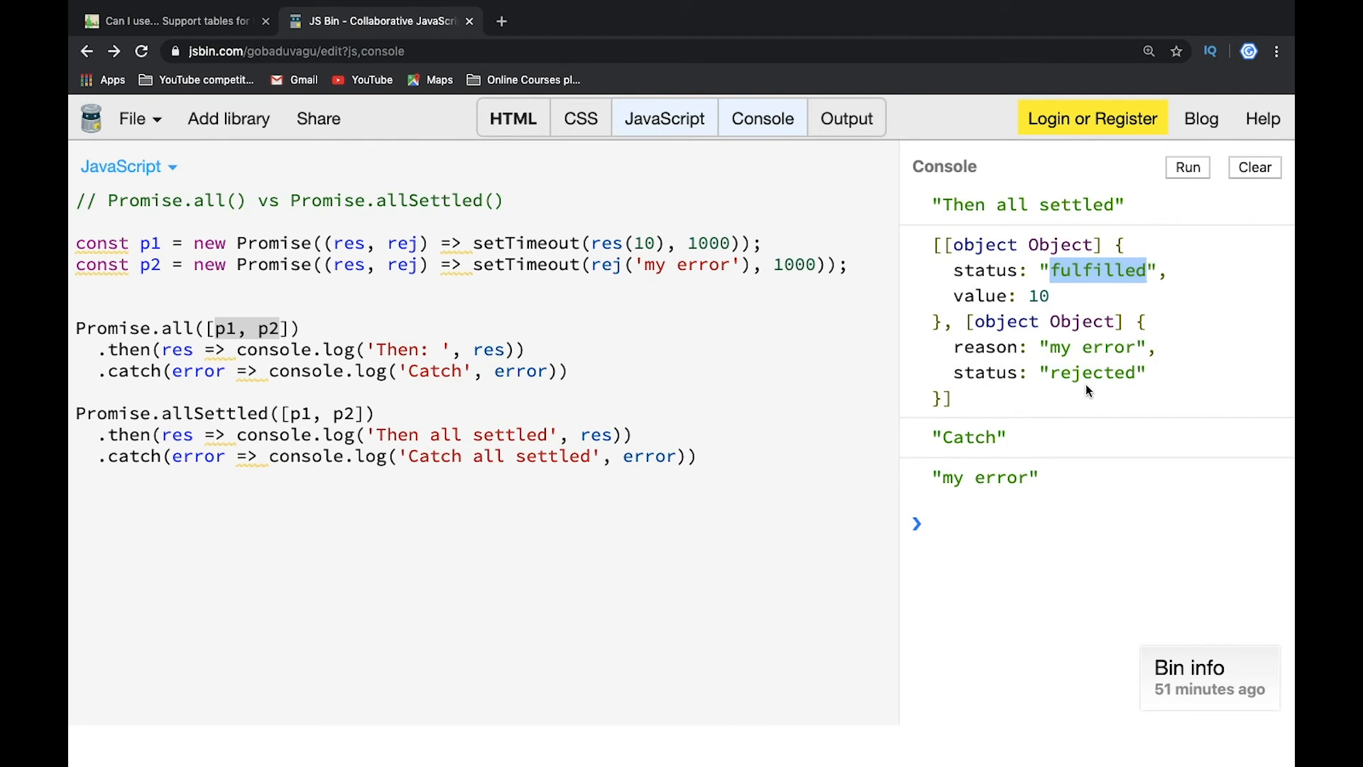
mouse_move(978, 348)
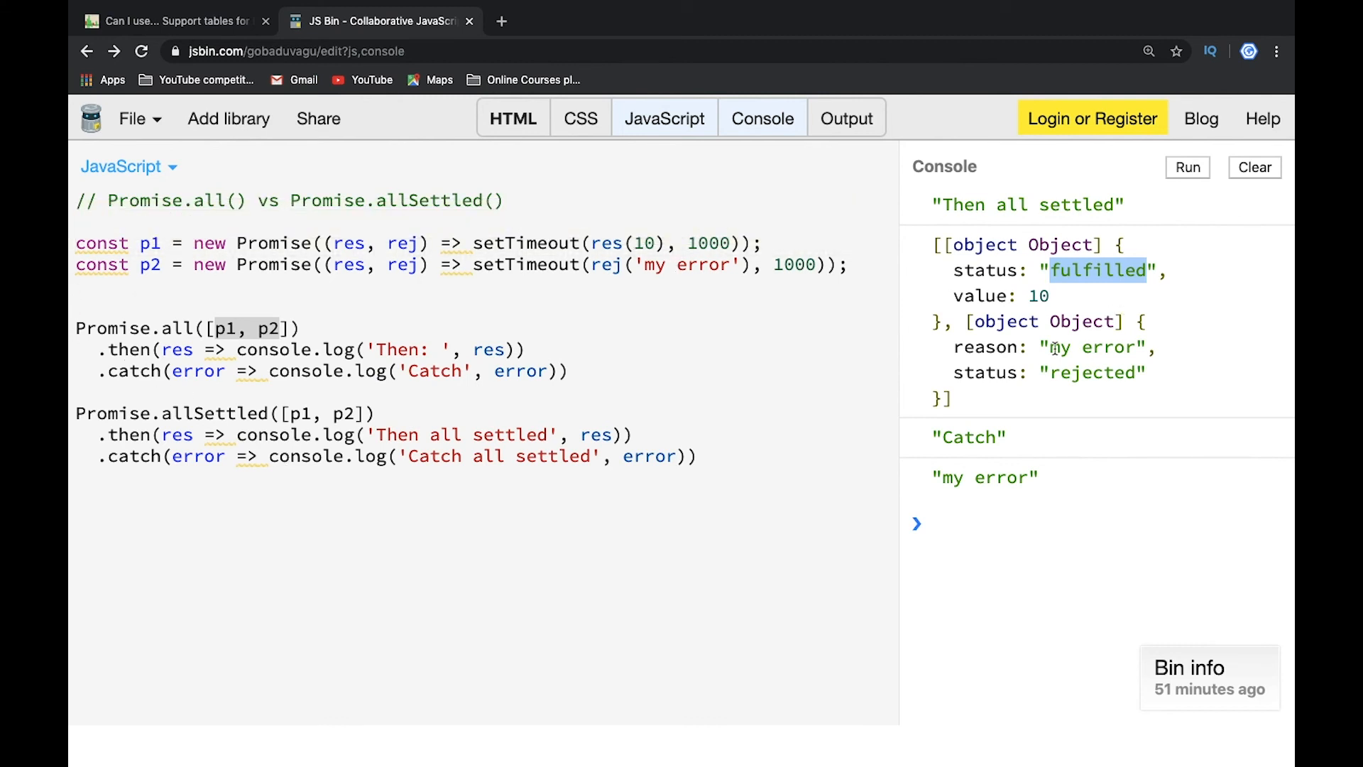
mouse_move(985, 329)
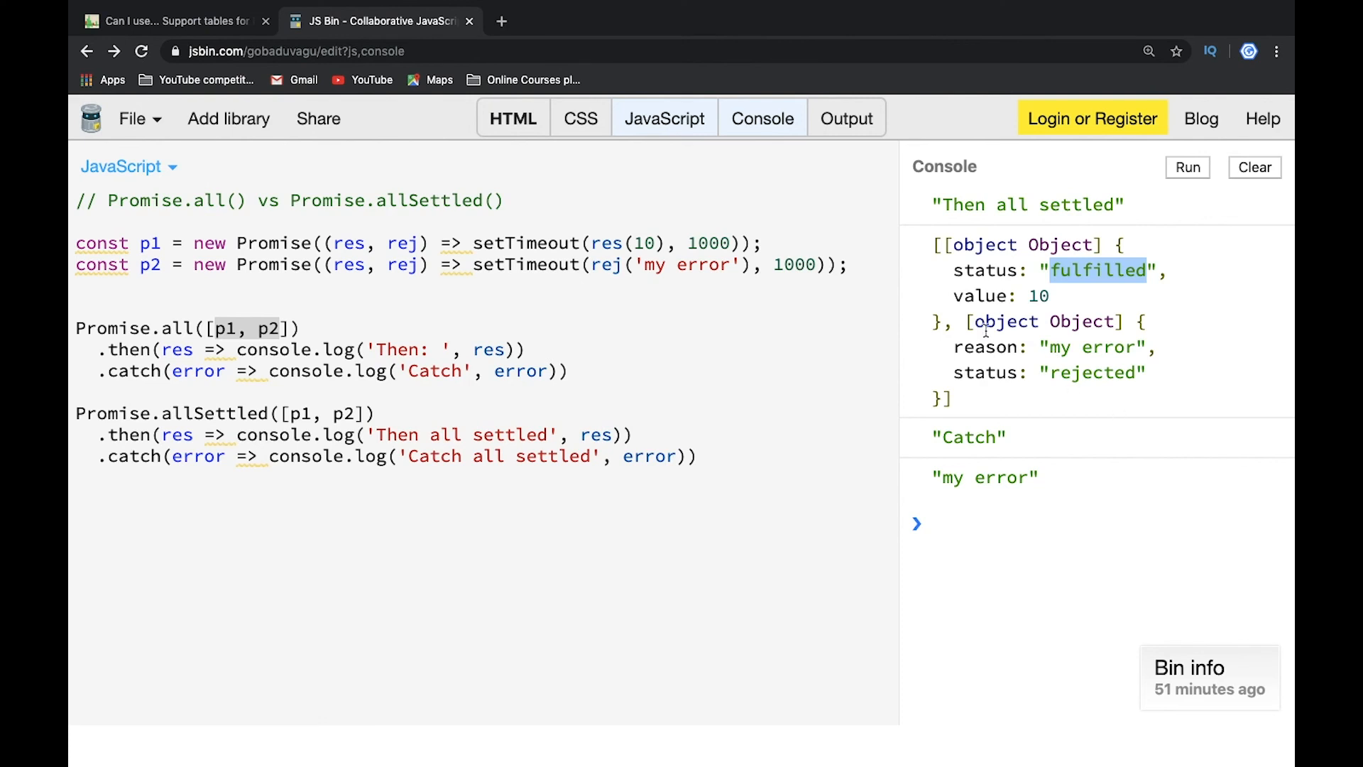
mouse_move(1137, 375)
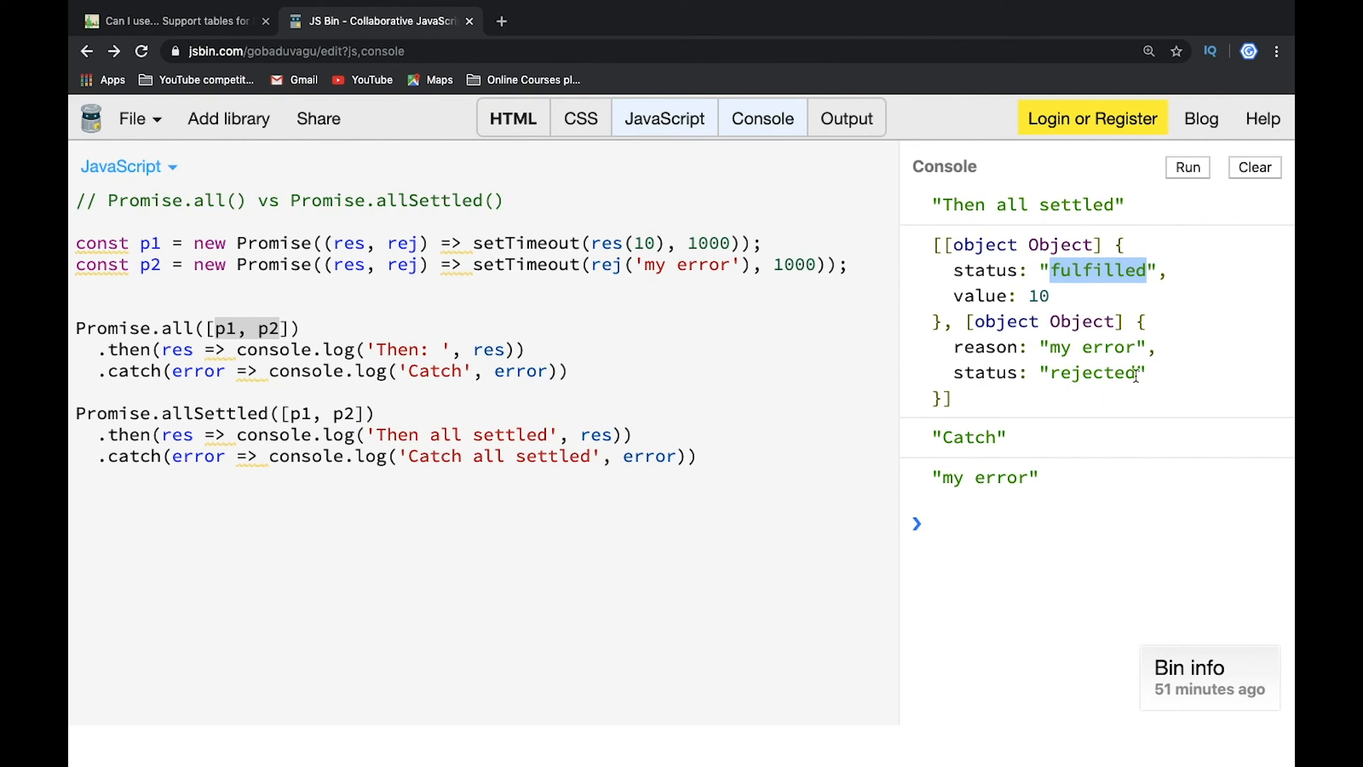
mouse_move(1132, 391)
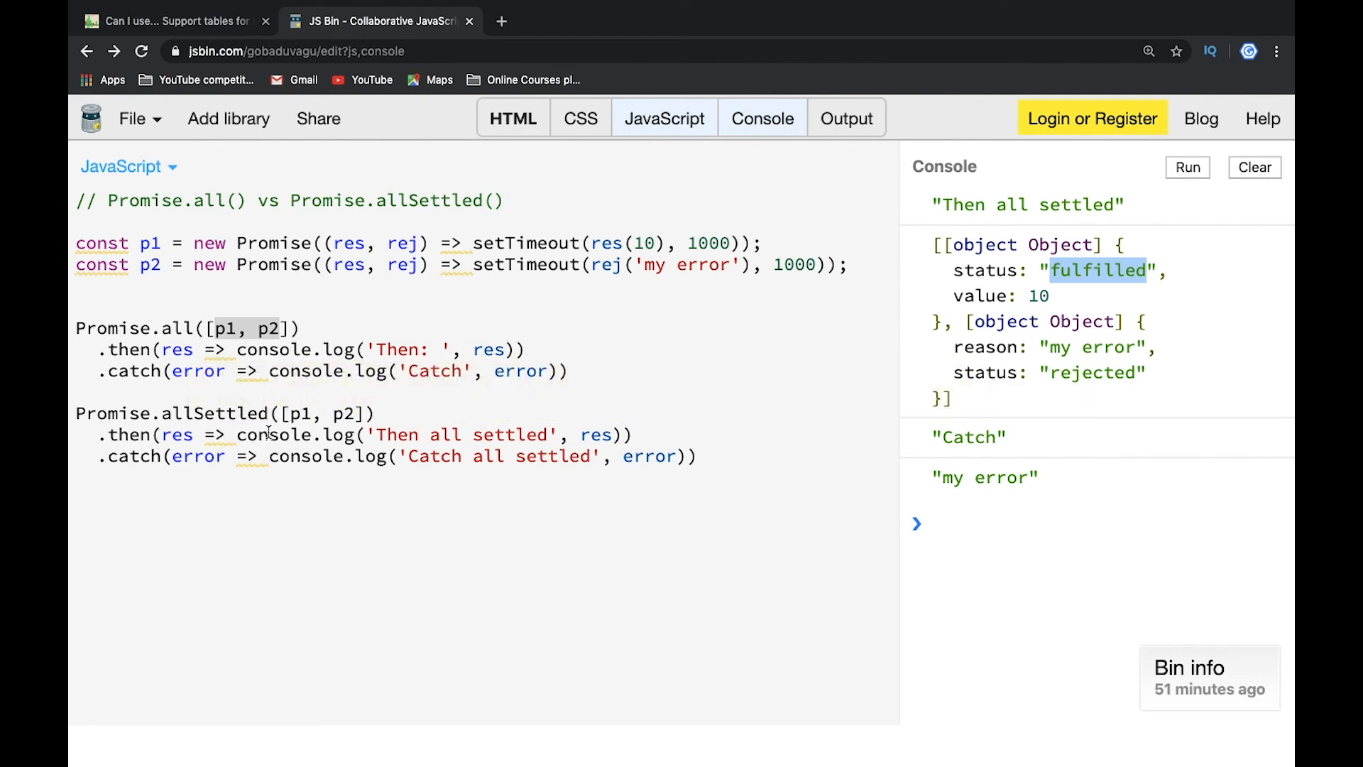
mouse_move(191, 166)
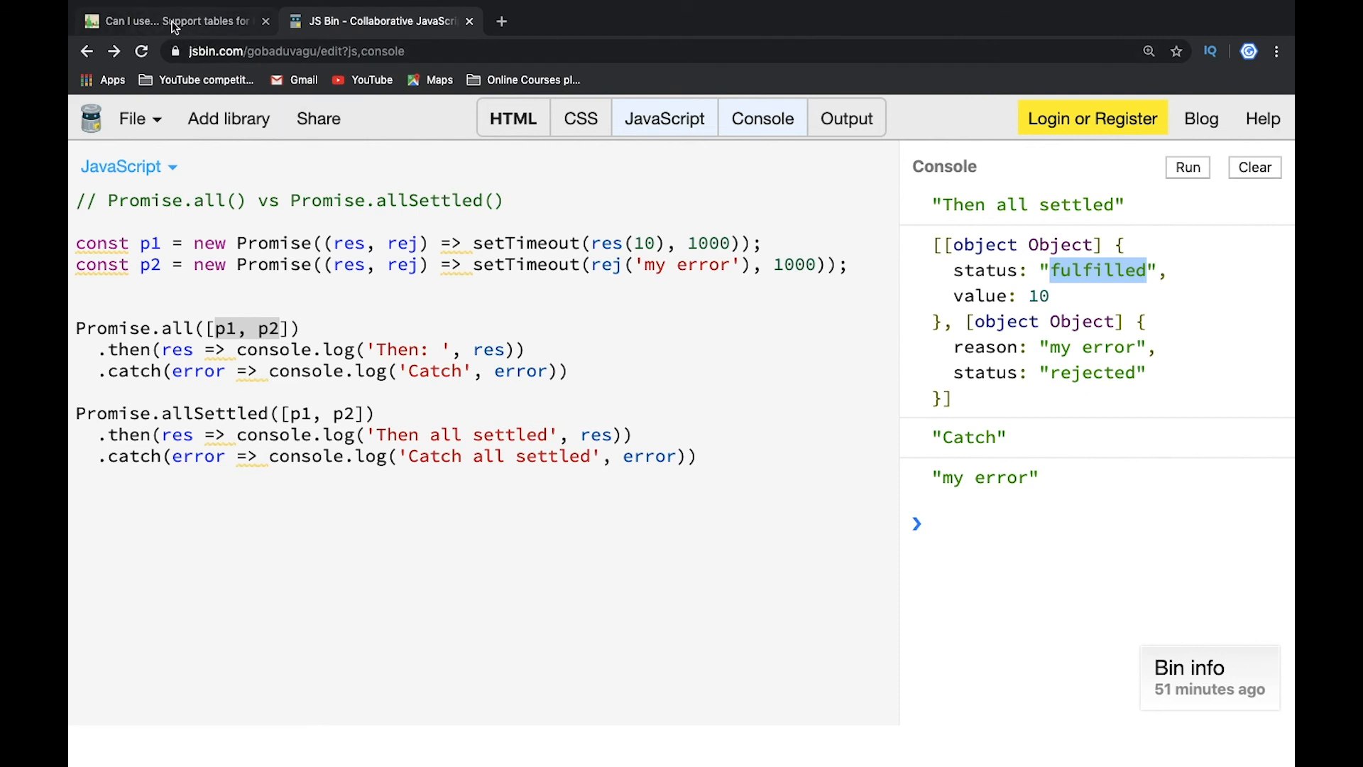
Switch to the Can I use tab showing Promise.allSettled() support at 77.77%.
click(170, 20)
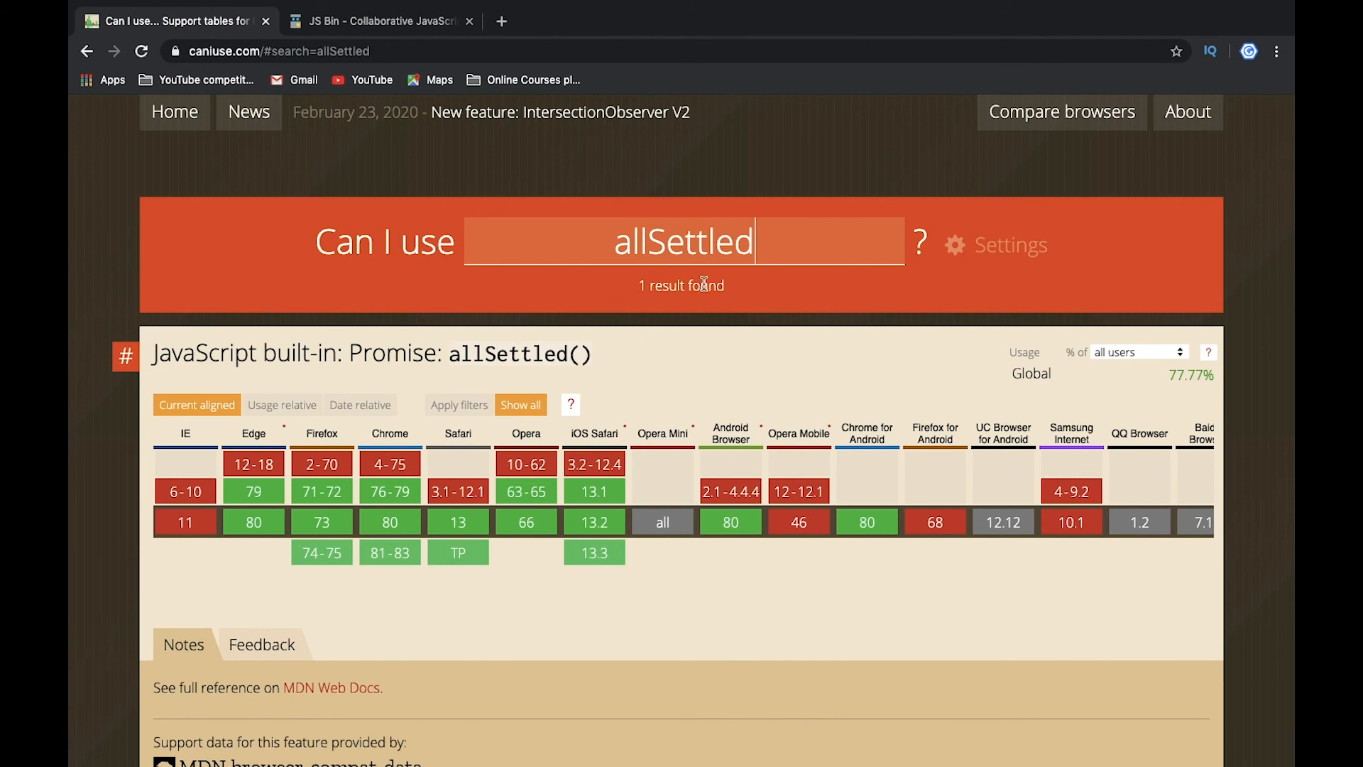
mouse_move(233, 546)
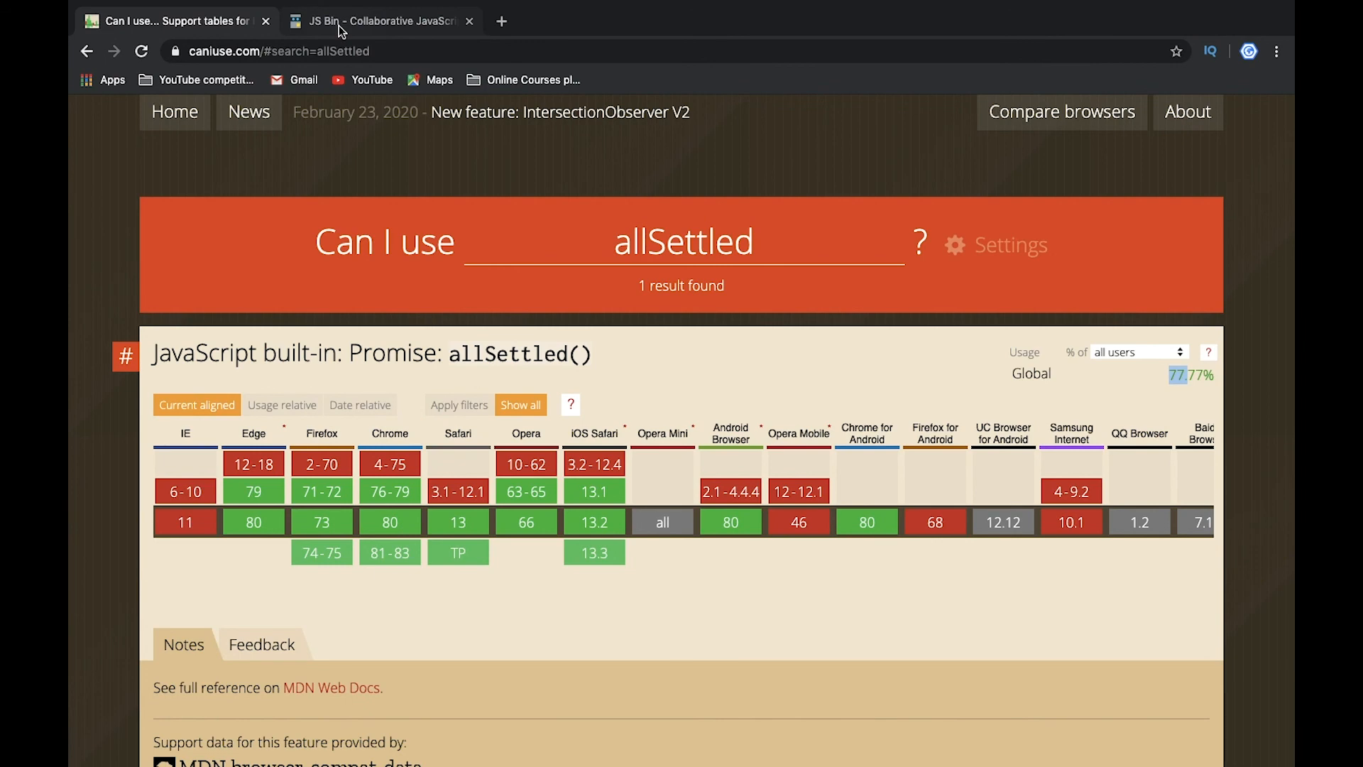
mouse_move(379, 20)
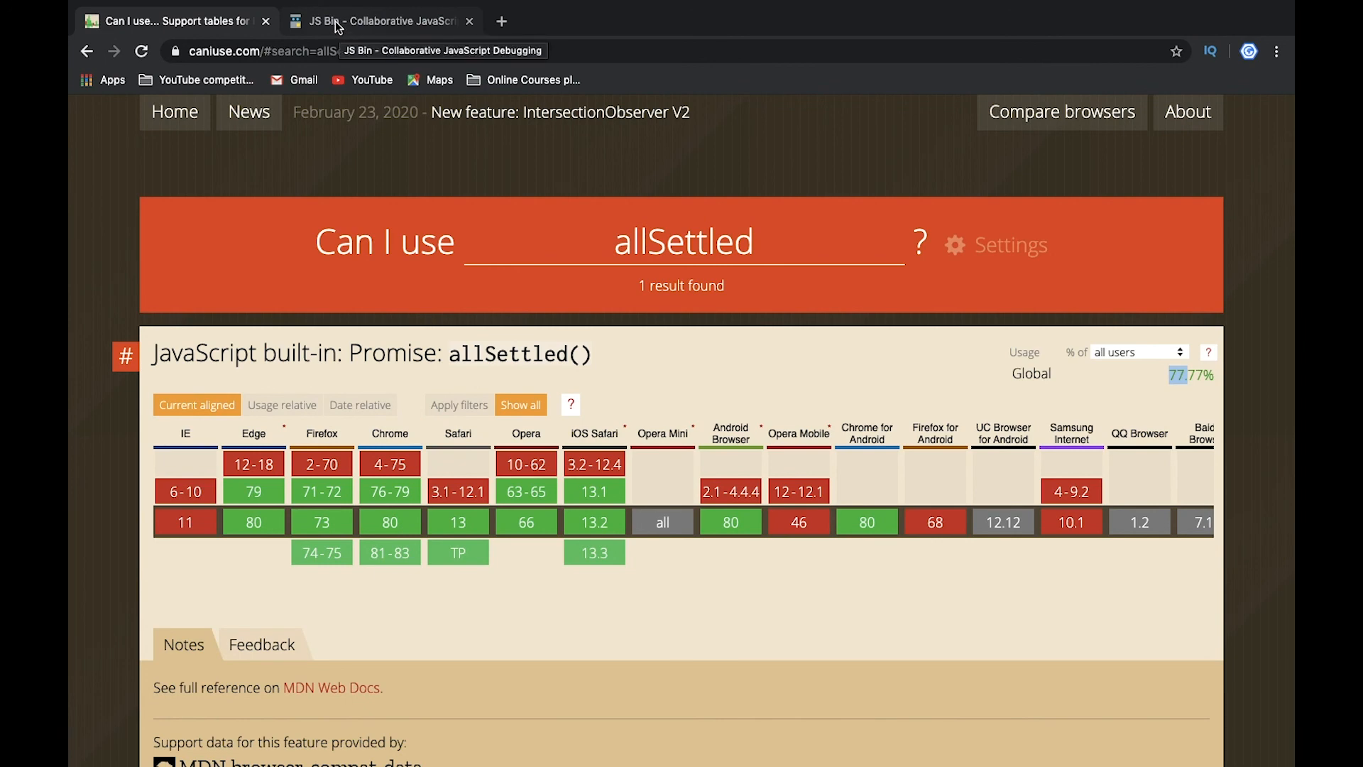
Return to the JS Bin tab and select 'error' in the Promise.all catch line.
click(377, 21)
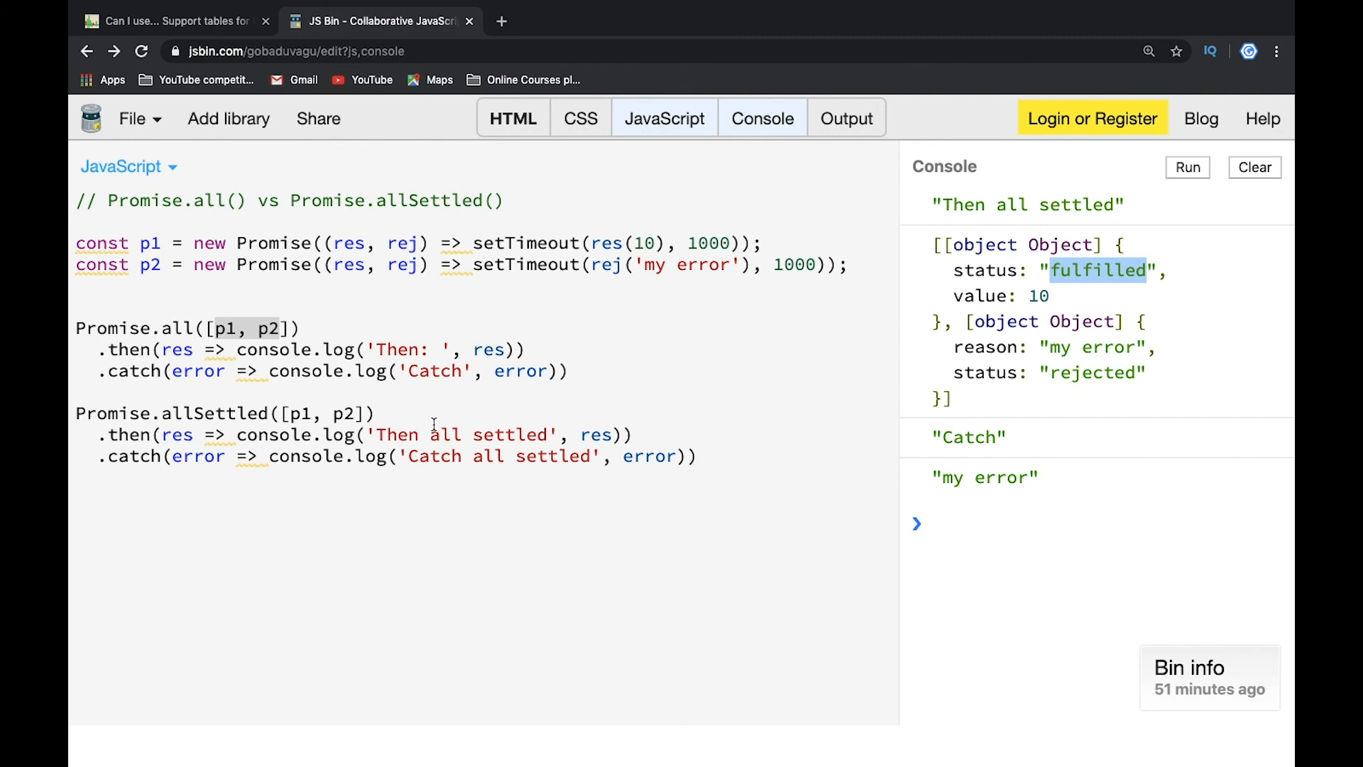
mouse_move(326, 348)
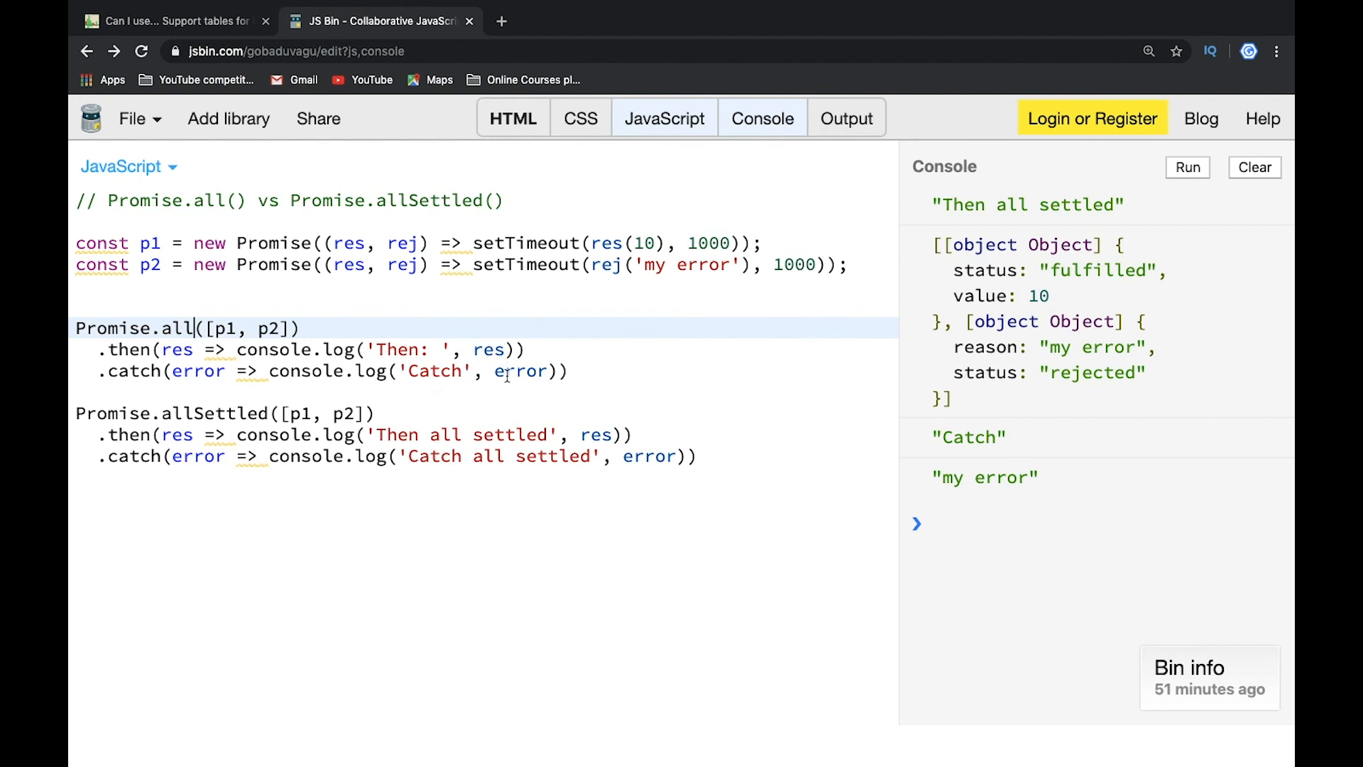
double_click(521, 372)
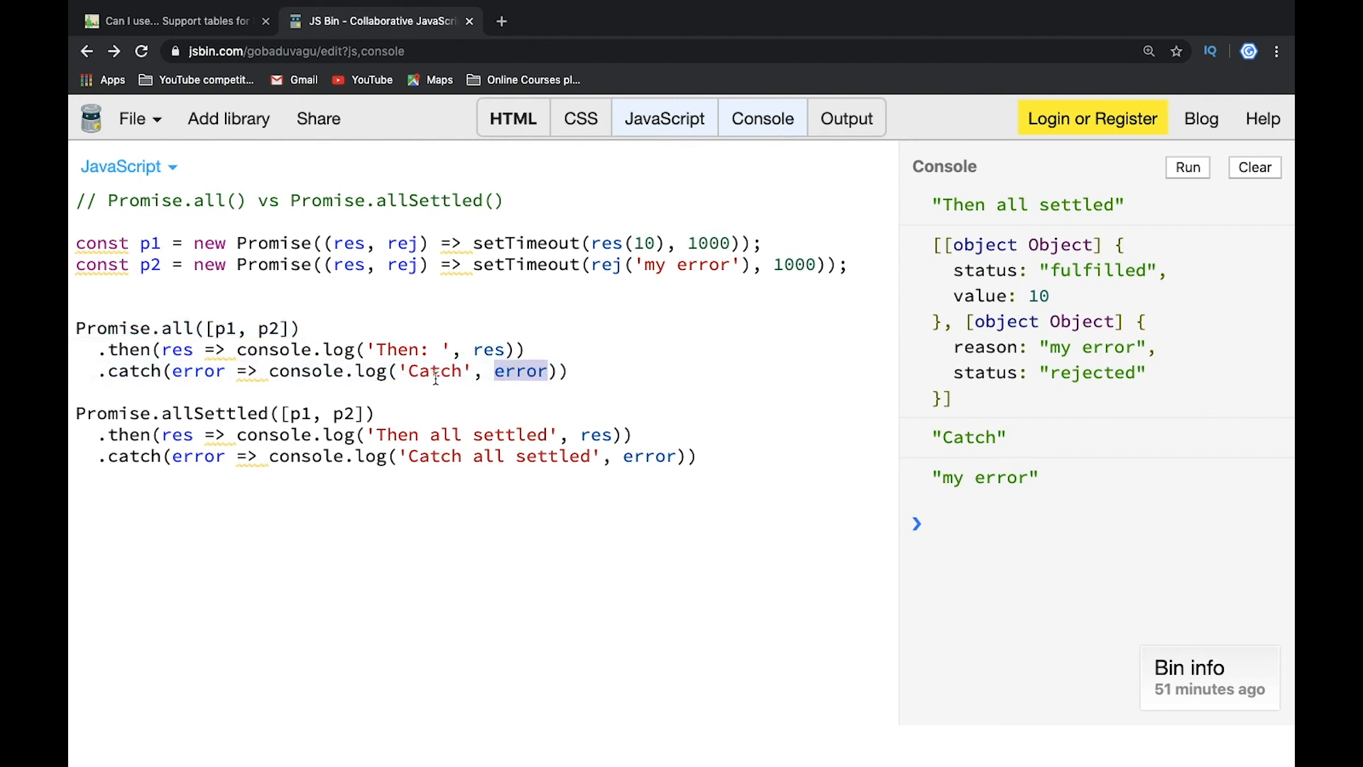